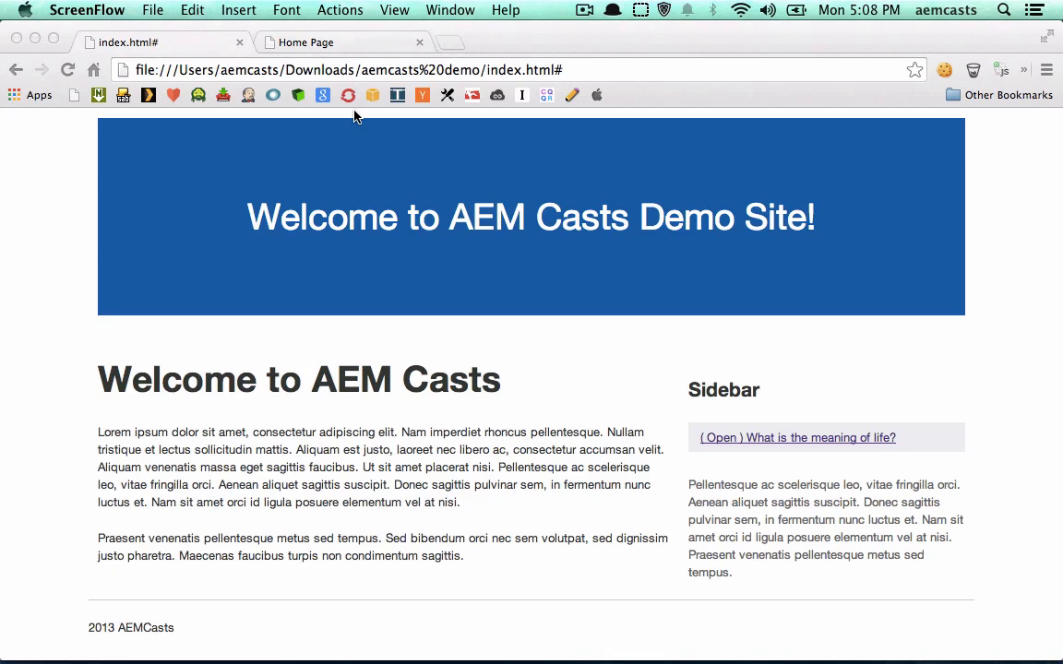
mouse_move(653, 313)
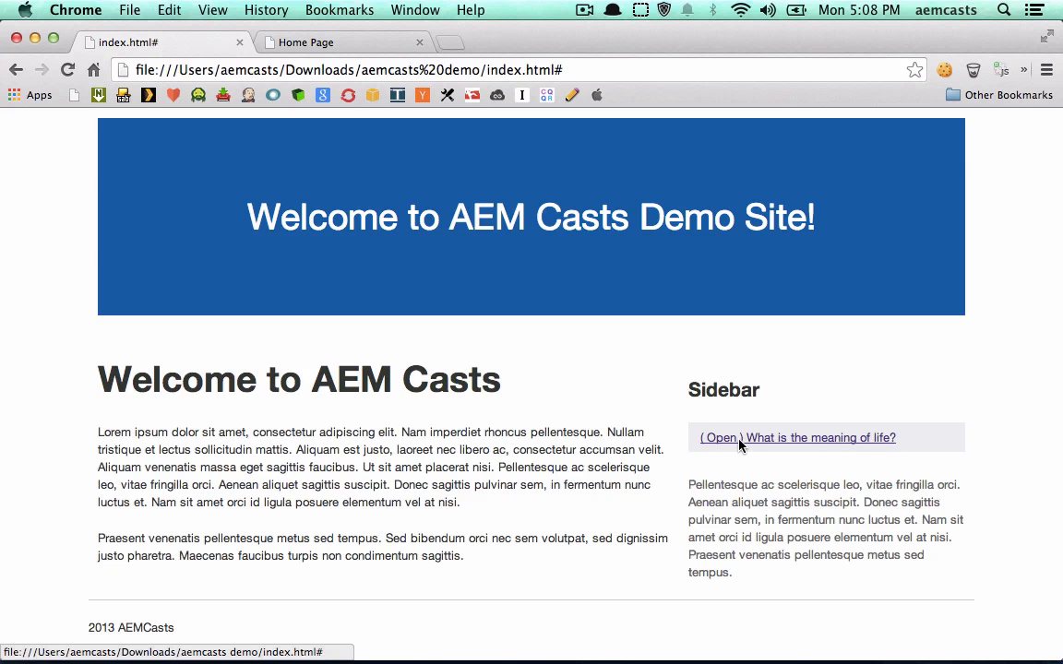
Expand the sidebar question 'What is the meaning of life?' to show answer 42, then collapse it.
click(720, 437)
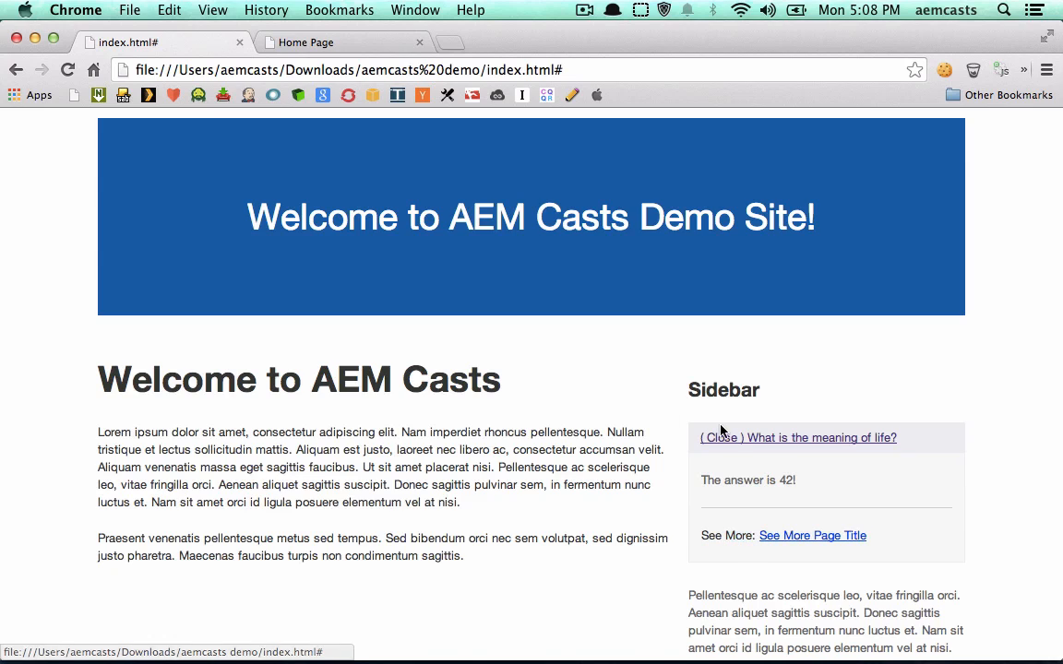
click(720, 437)
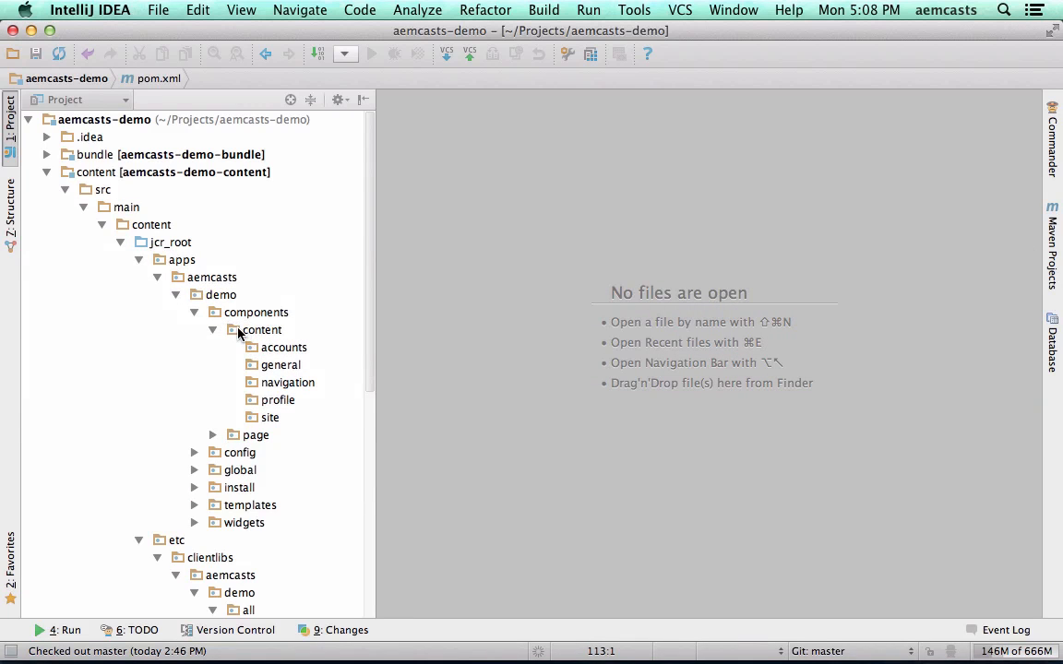
Create a q-n-a component folder inside the general folder.
click(171, 173)
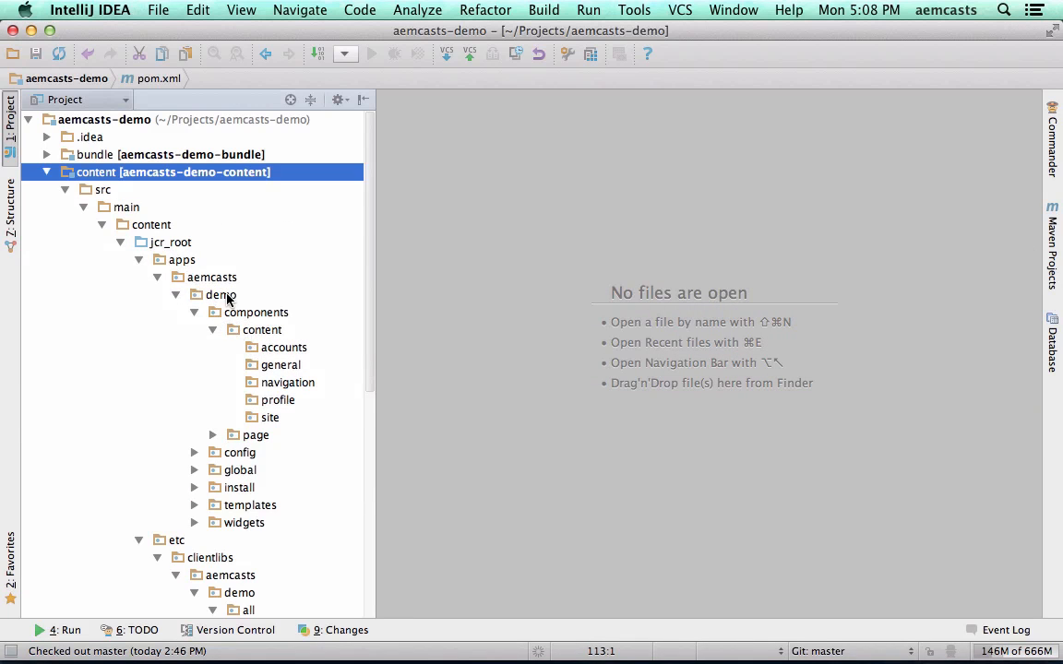
right_click(280, 365)
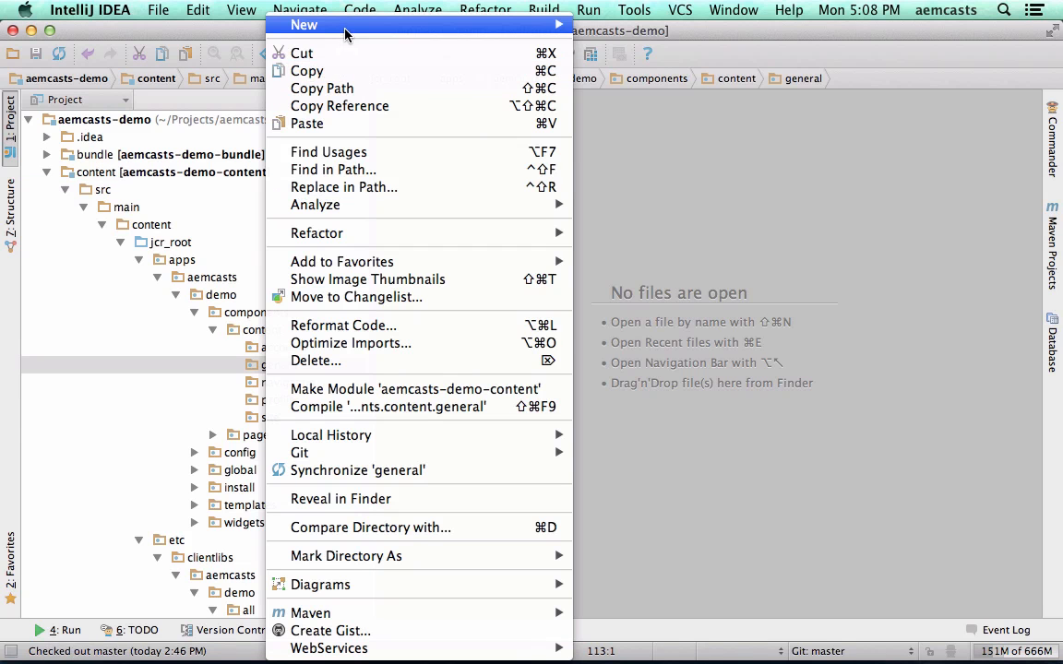
click(303, 26)
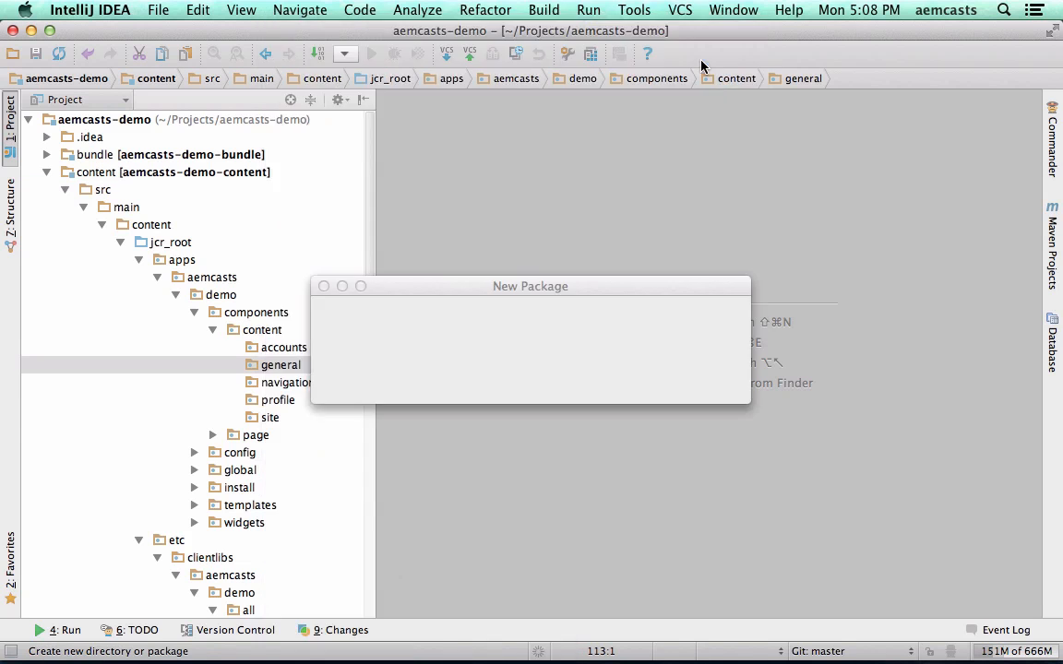
text(q-n-a)
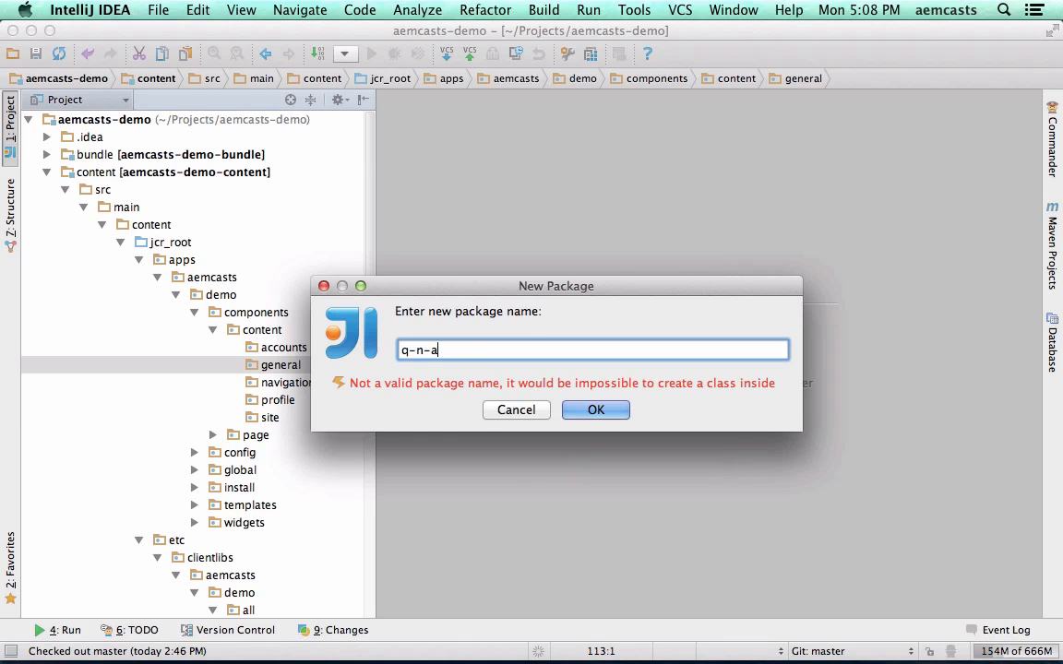
click(594, 410)
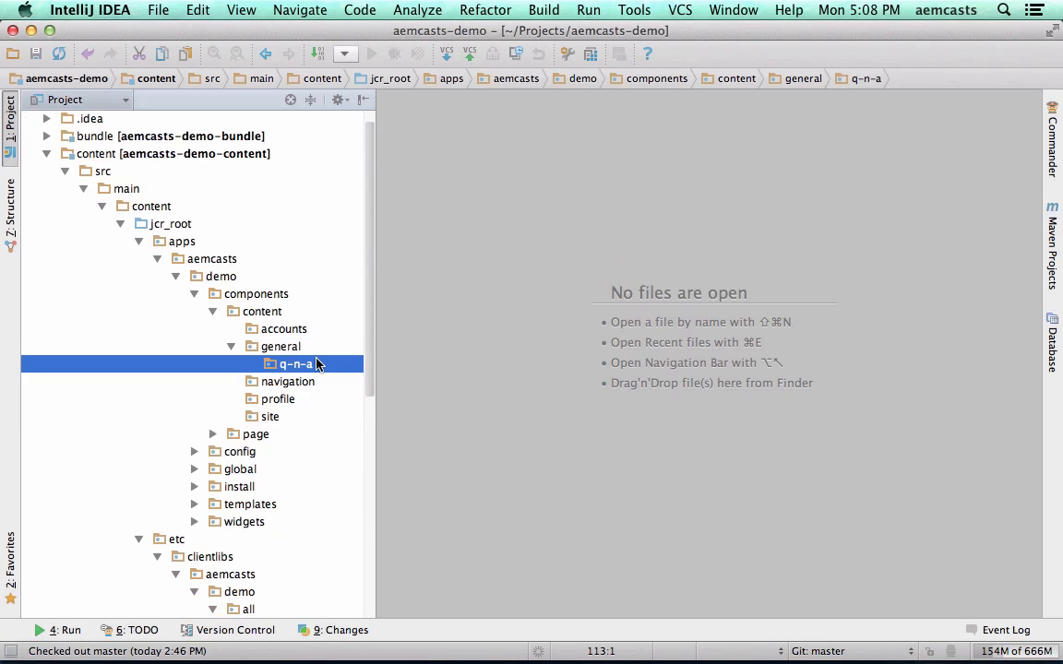
Add a .content.xml node defining cq:Component with jcr:title 'Question and Answer' and componentGroup 'AEM Casts Demo'.
right_click(295, 363)
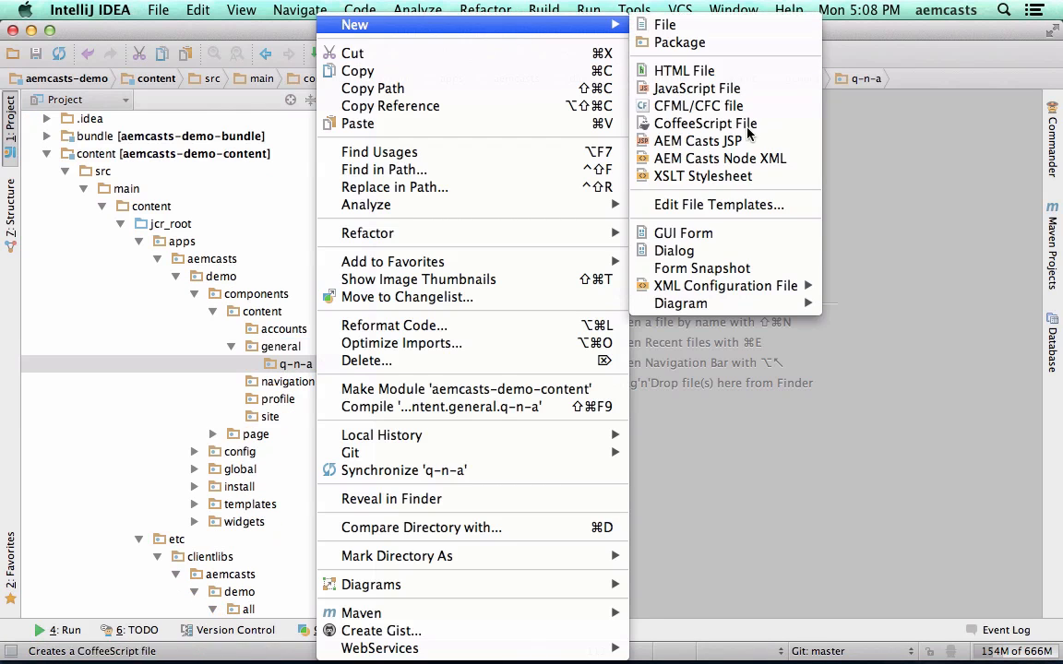
click(719, 159)
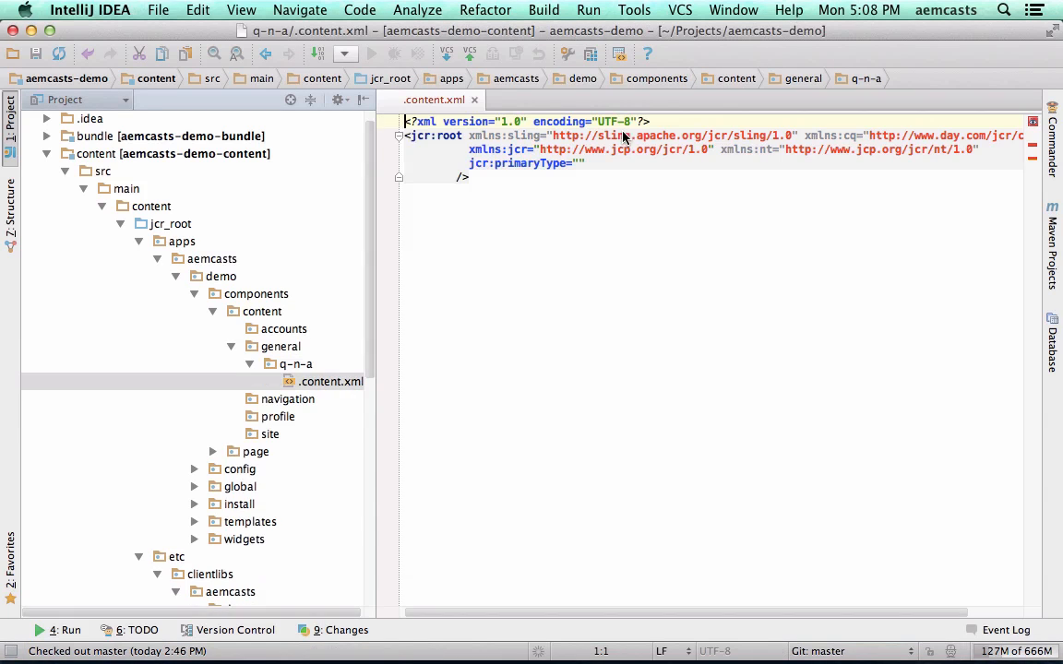
text(cq:Component)
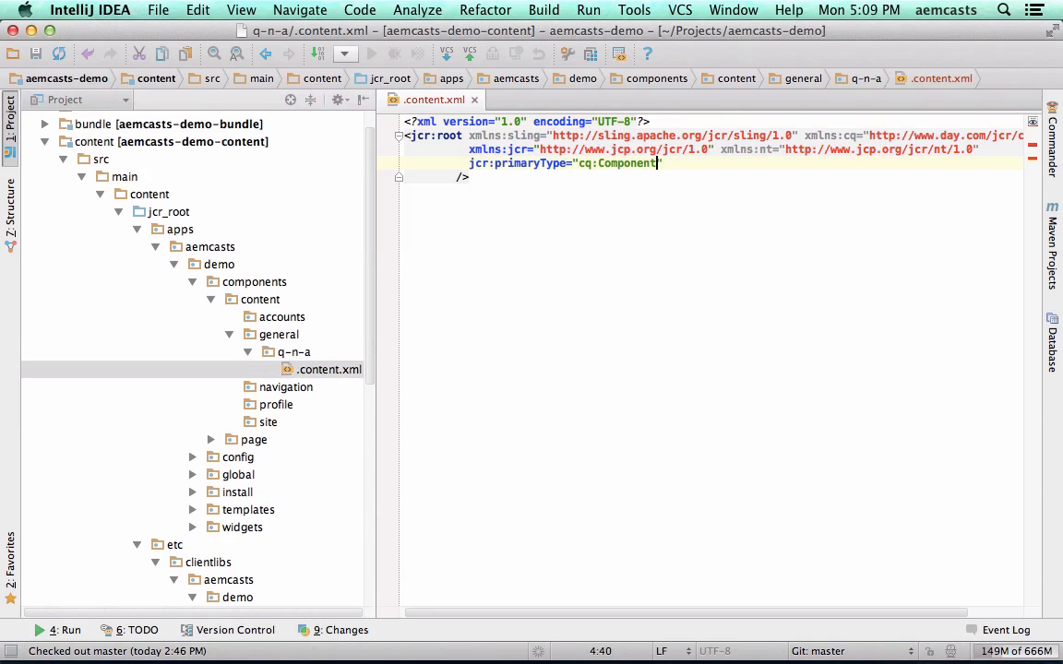
text(jc)
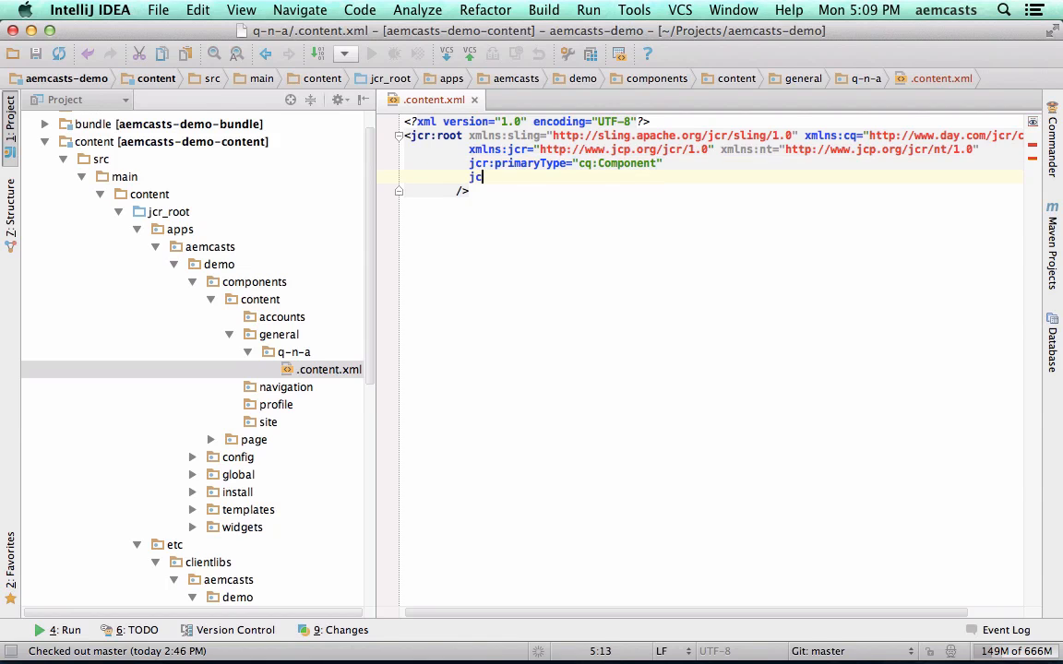
text(jcr:title="Question and Answer")
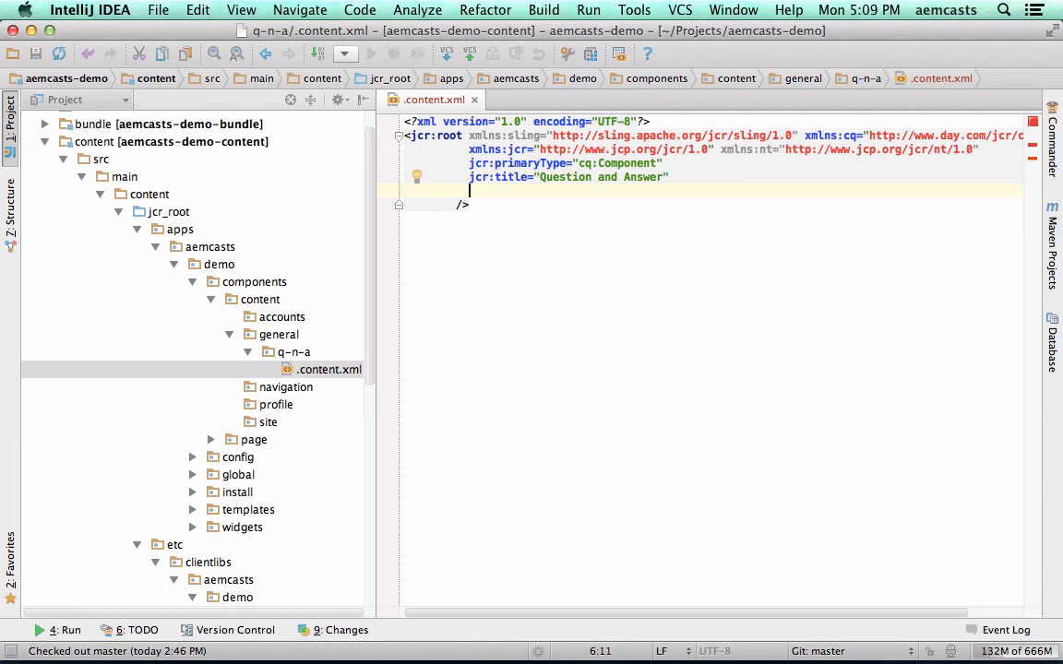
text(componentGroup="AEM Casts Demo")
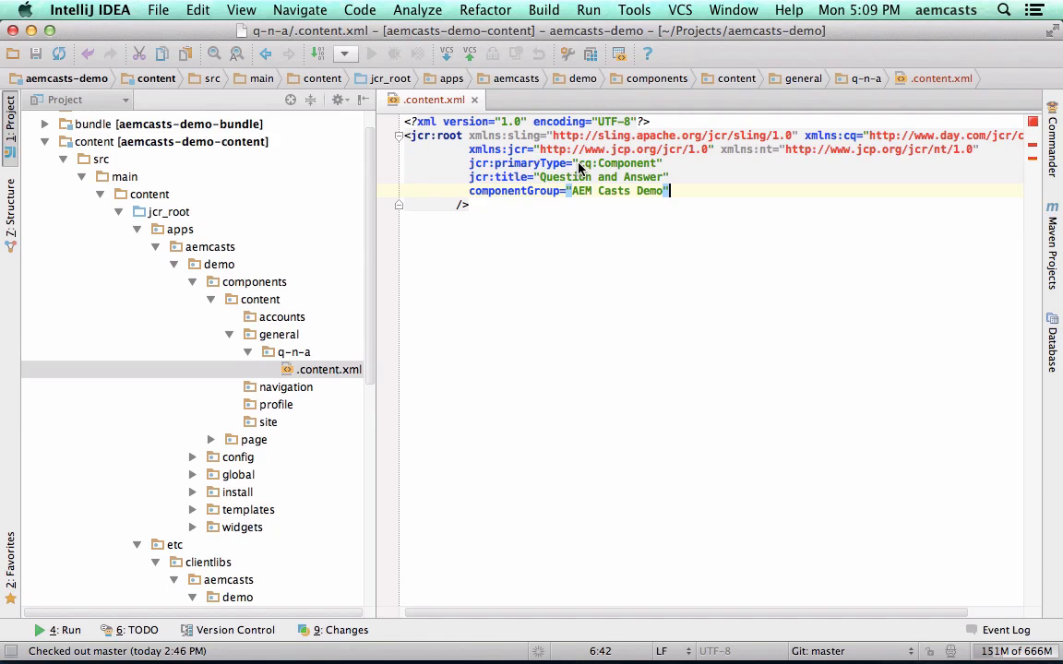
double_click(583, 190)
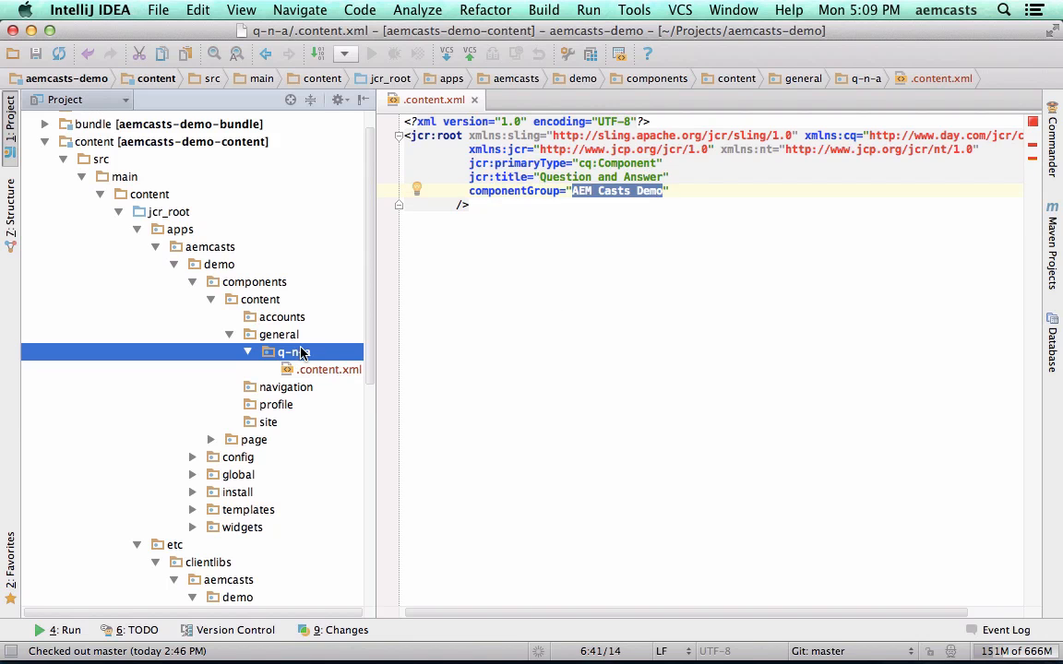
Create an AEM Casts JSP file named q-n-a.jsp in the q-n-a folder.
right_click(286, 351)
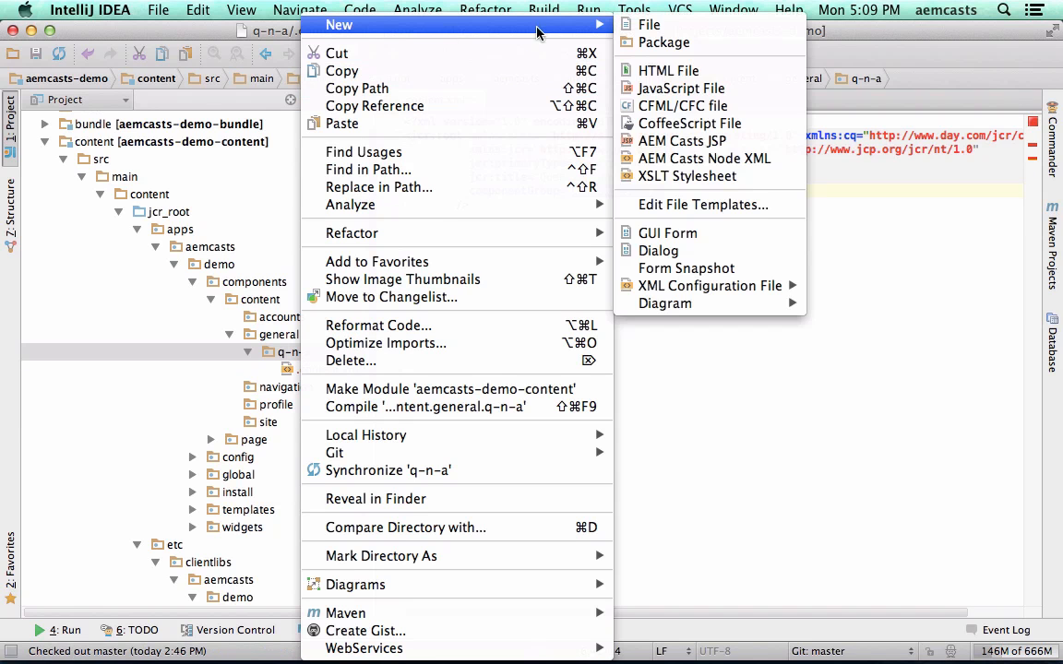
click(683, 140)
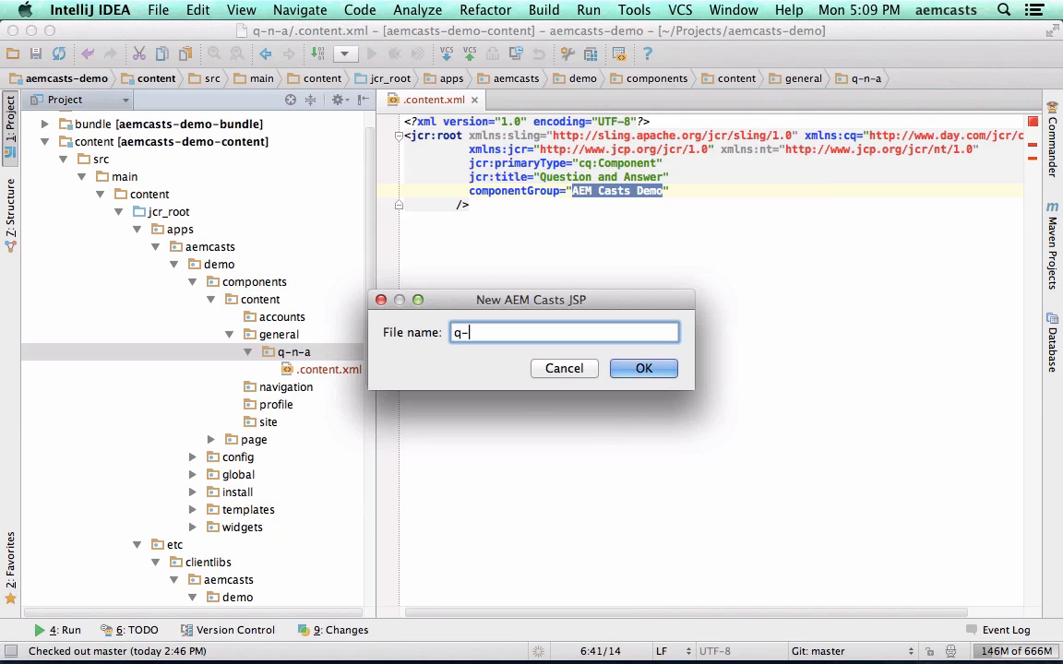
text(n-a.jsp)
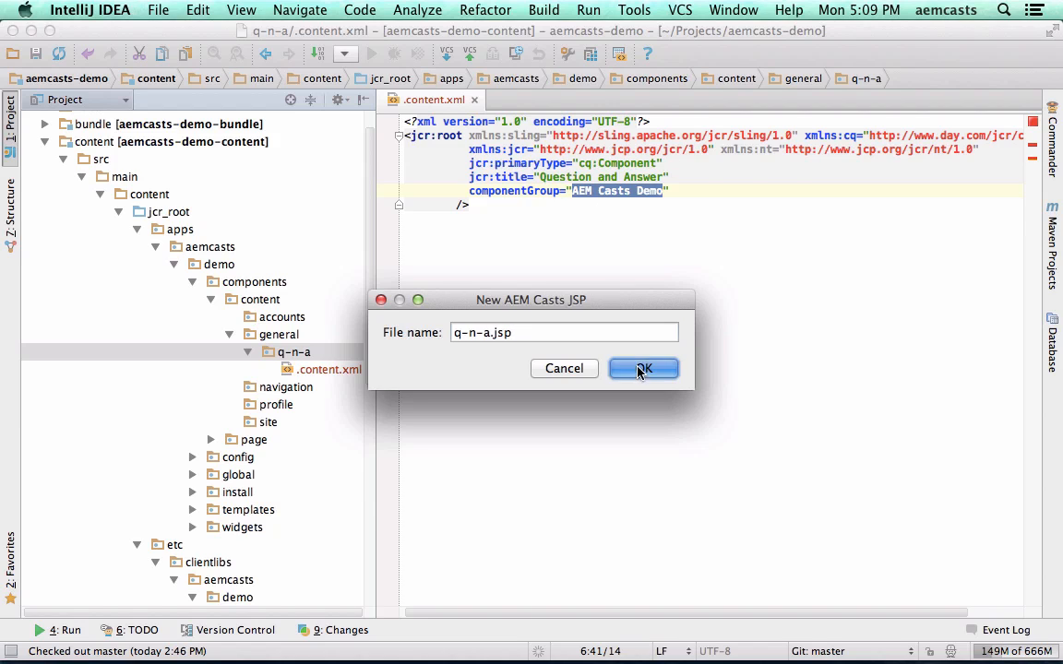
click(642, 369)
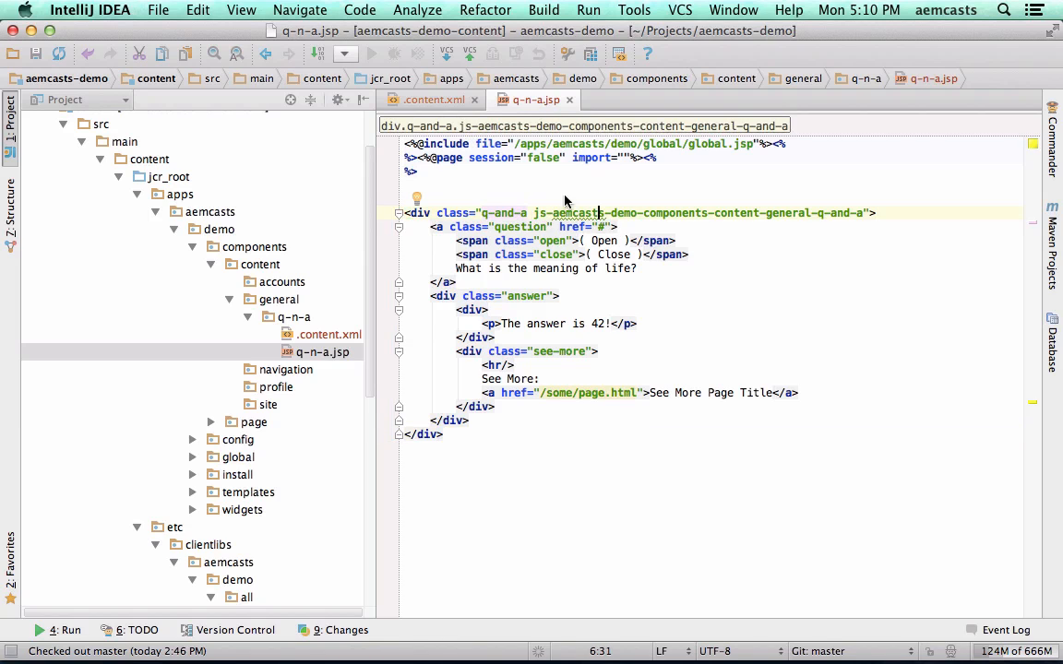
mouse_move(569, 214)
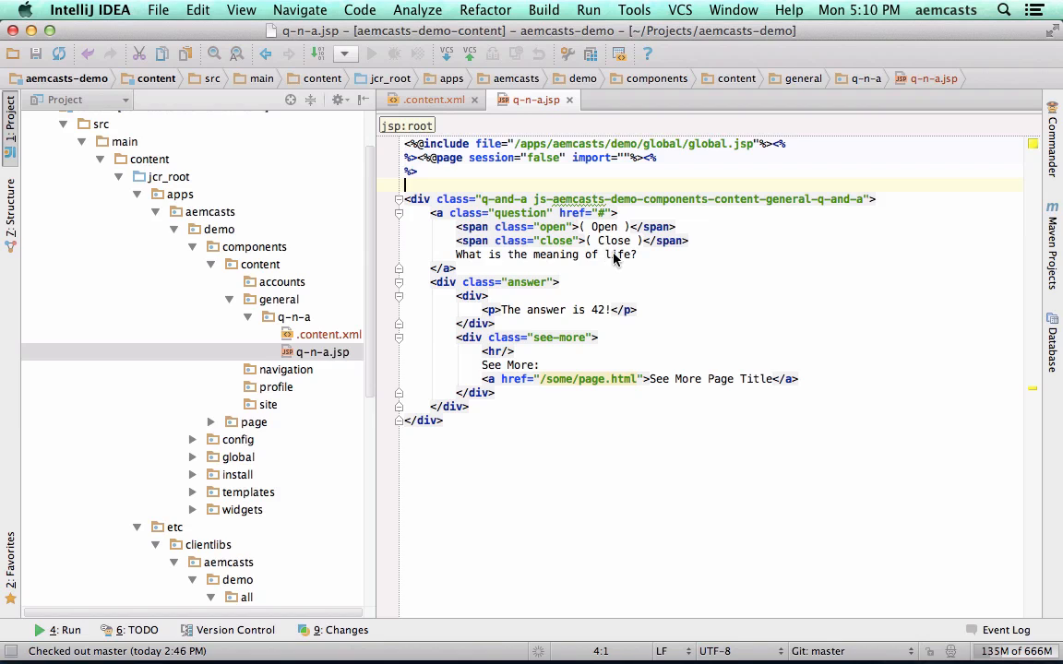
mouse_move(513, 295)
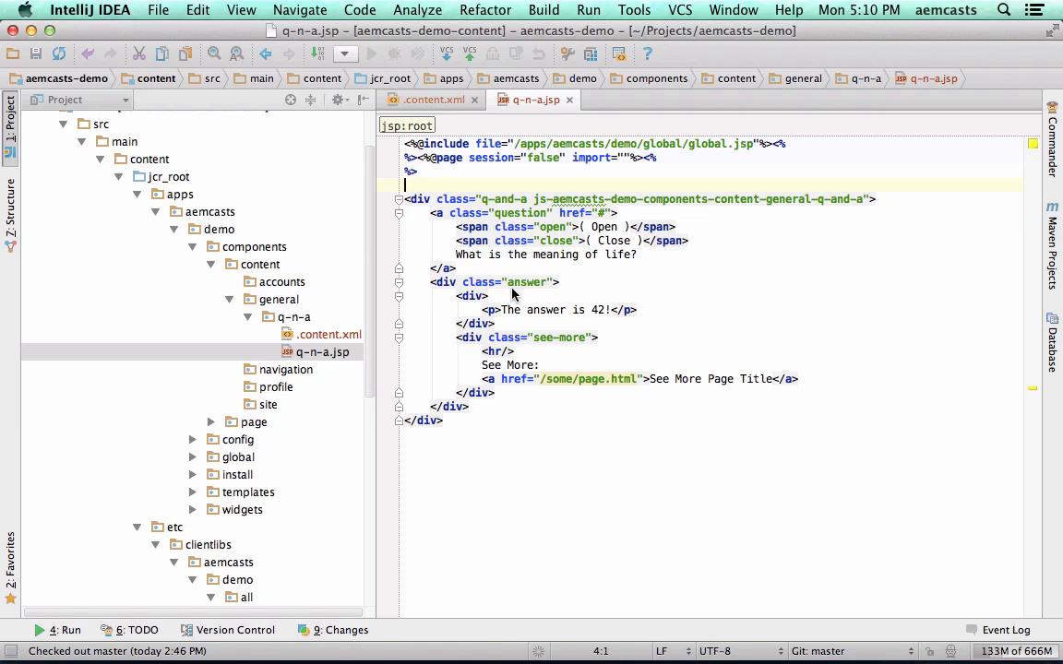
mouse_move(539, 195)
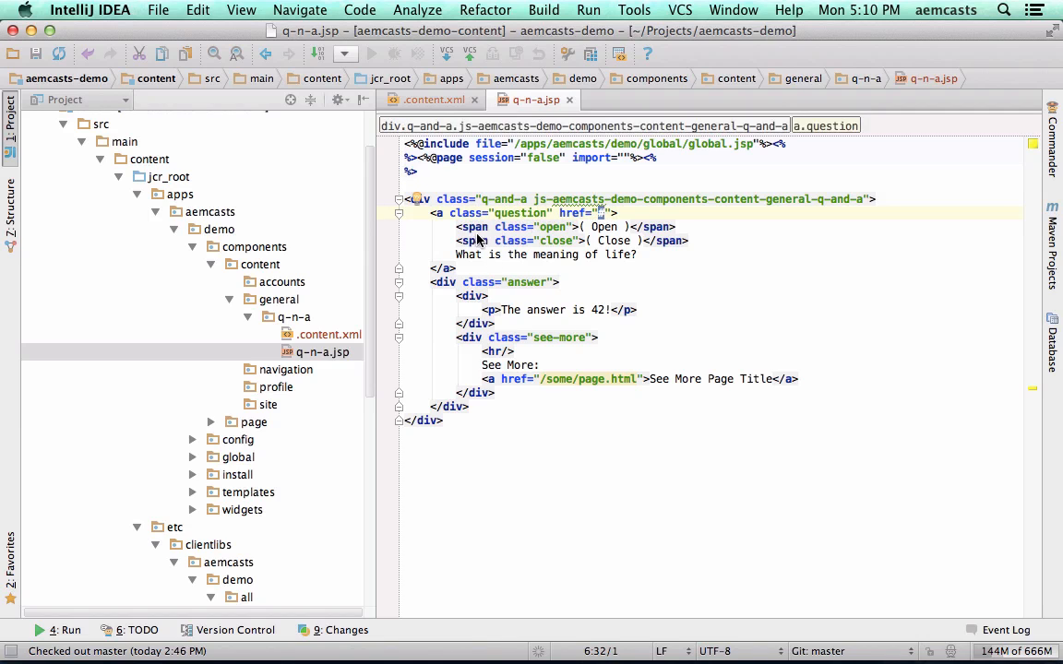
mouse_move(576, 230)
text(#)
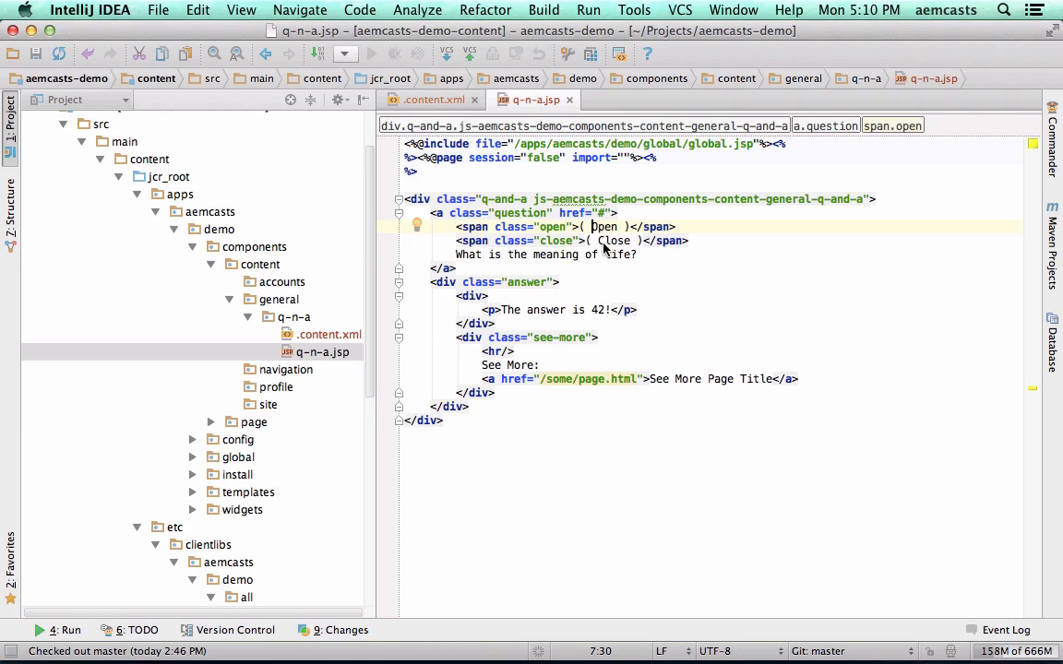
double_click(603, 227)
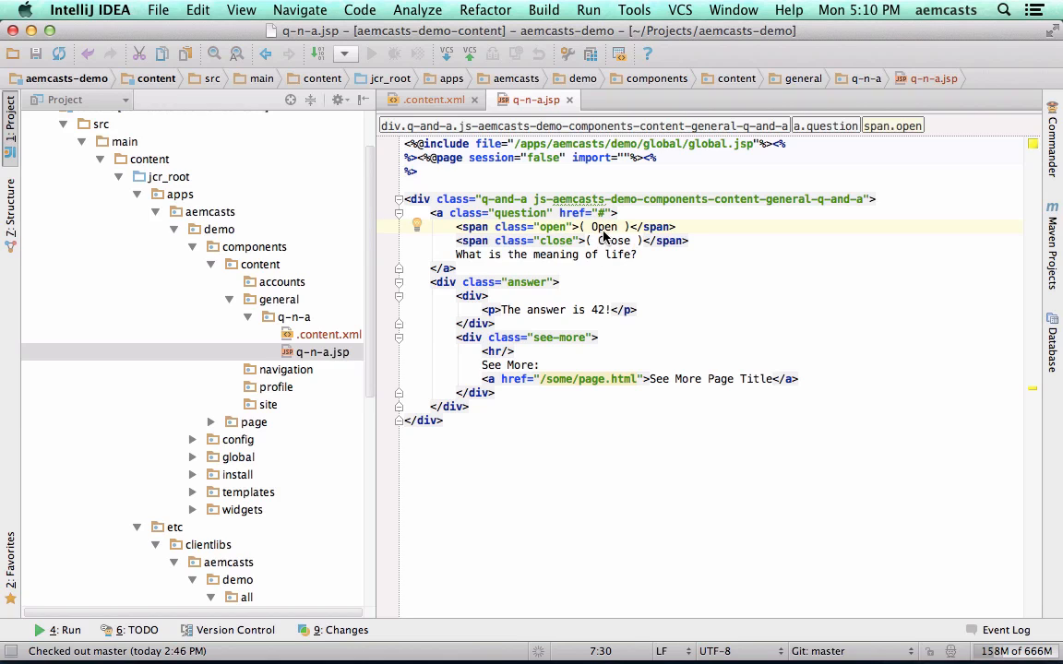
double_click(615, 240)
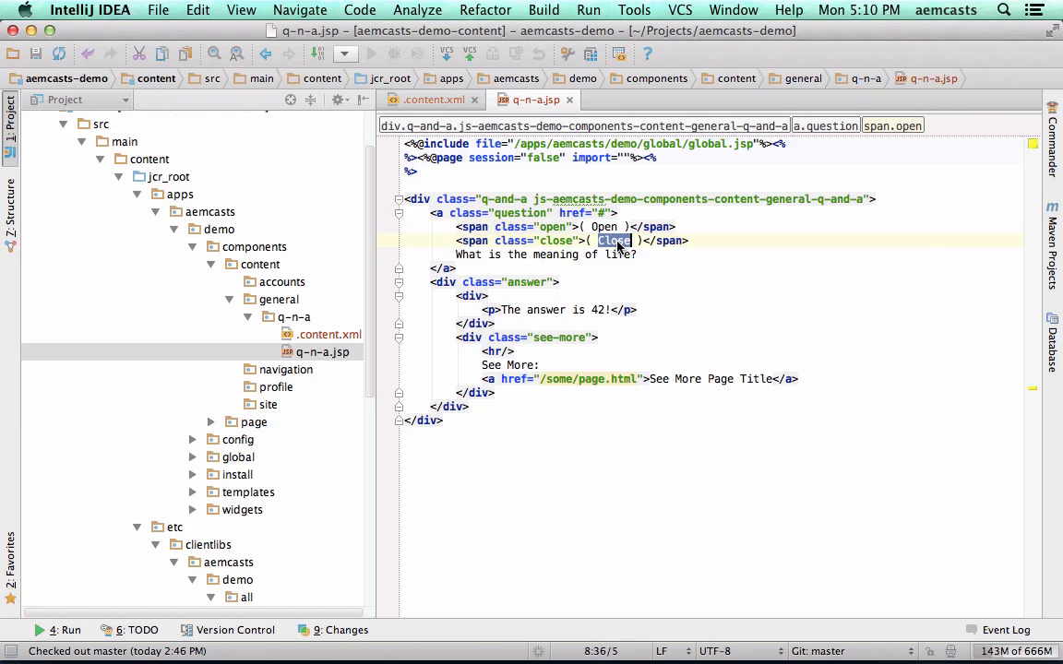
click(614, 240)
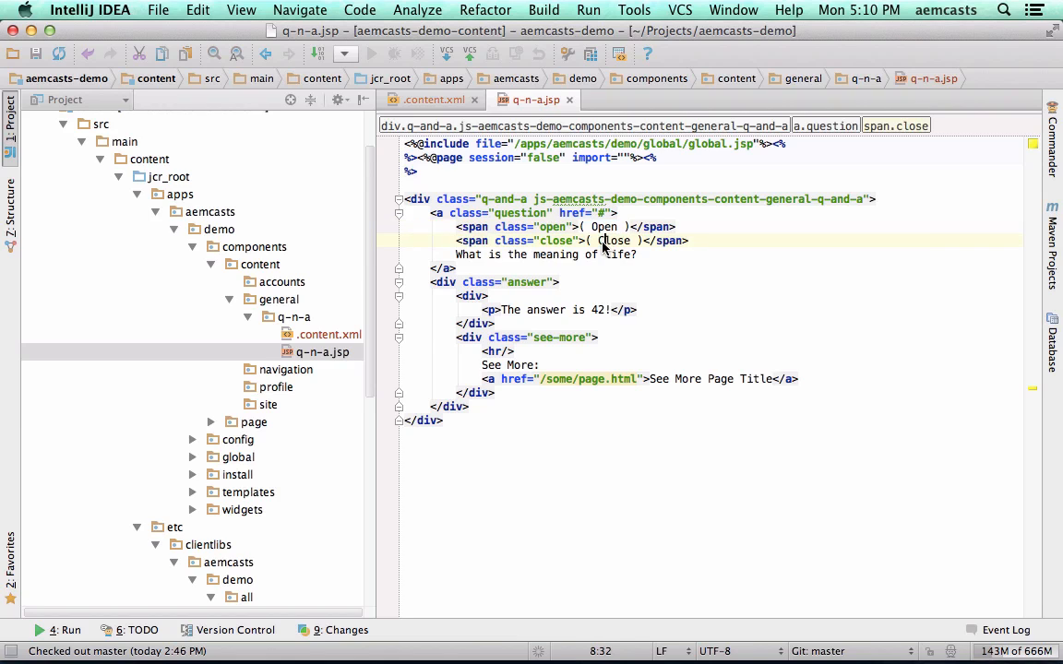
double_click(612, 240)
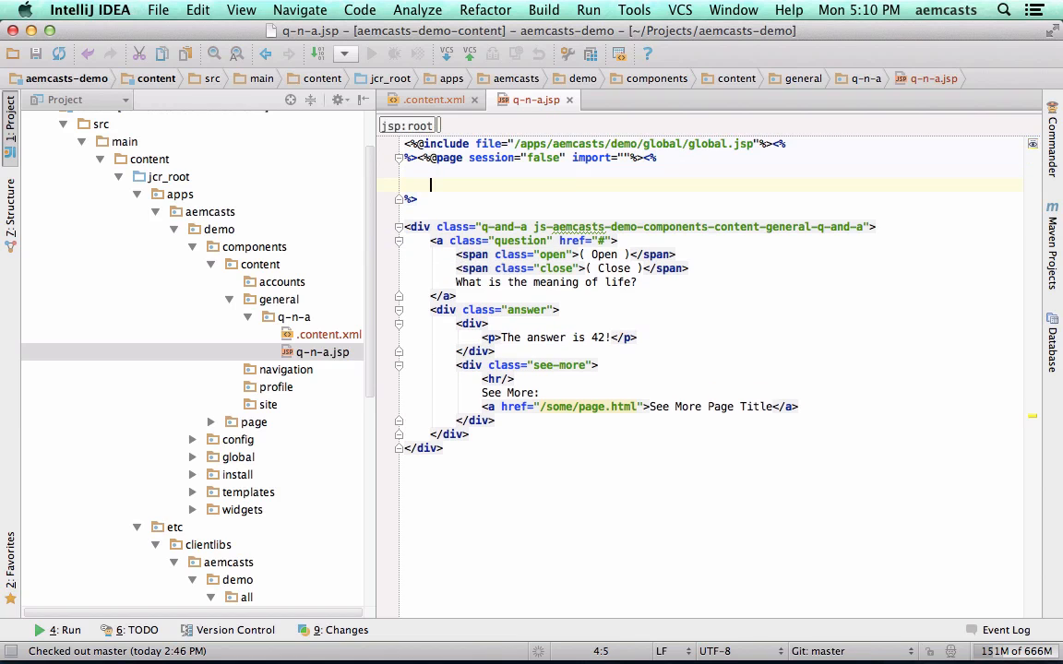
Declare final I18n i18n = new I18n(slingRequest); in the scriptlet.
text(final I18n i18n)
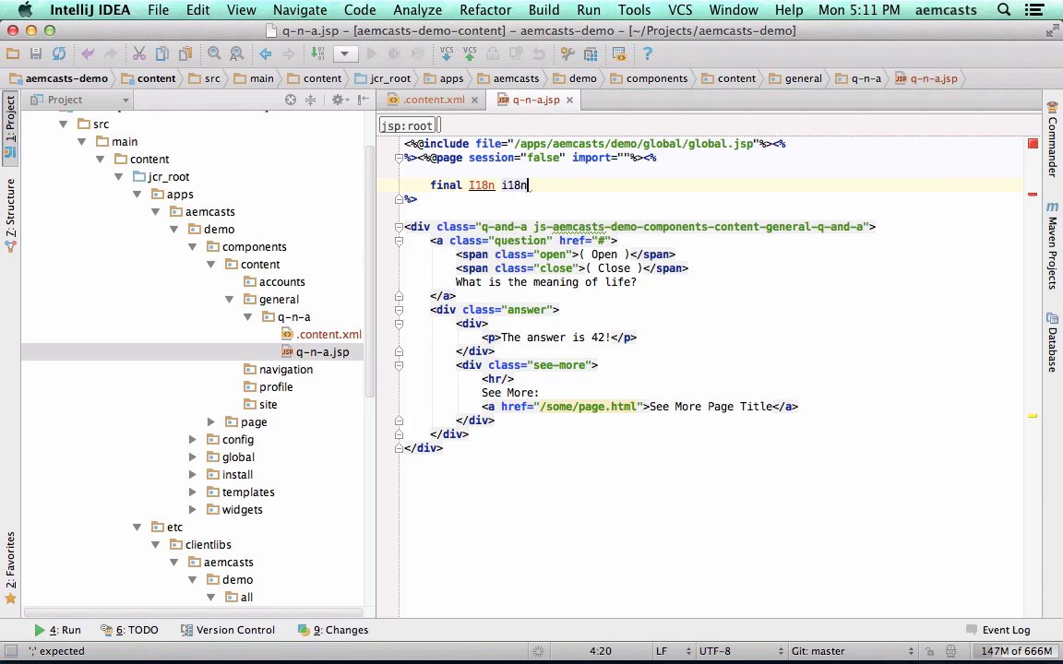
text(= new I18n(sling)
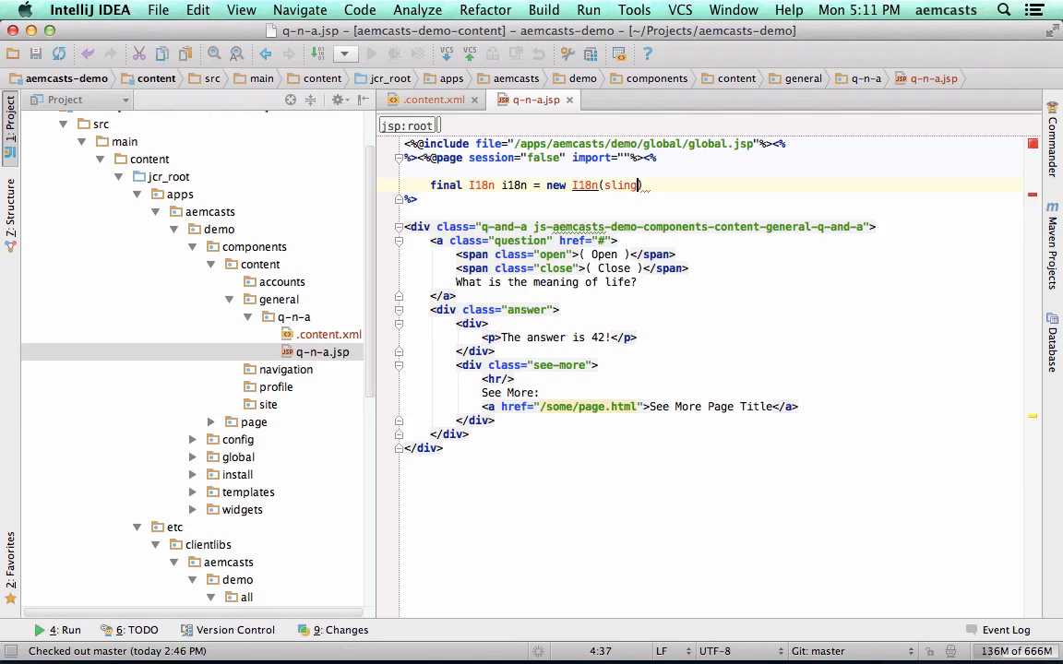
text(Request)
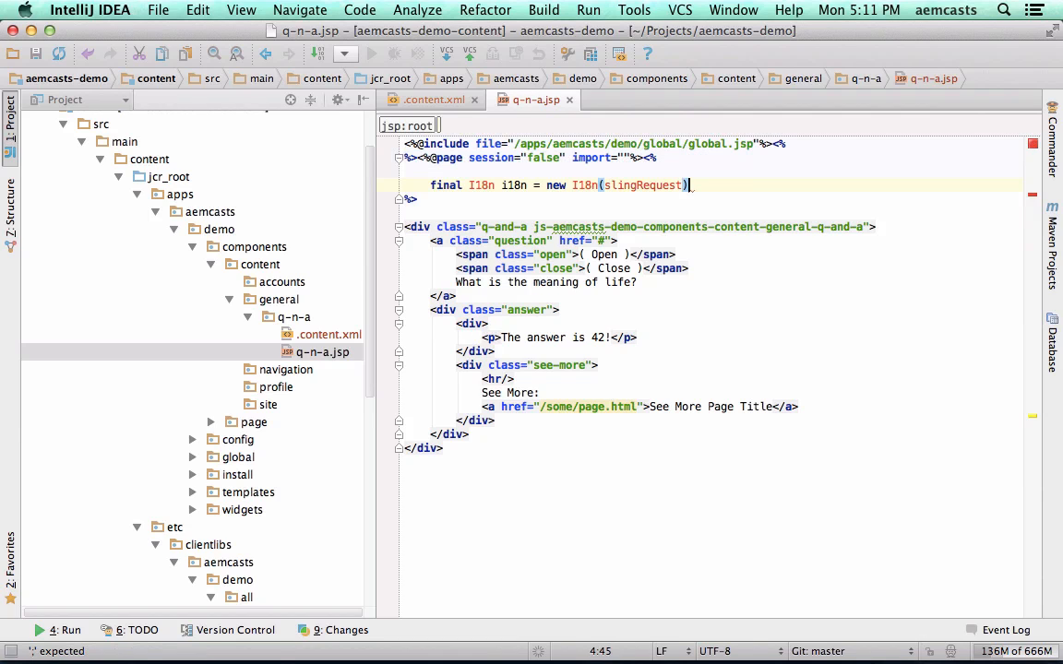
text(;)
click(566, 255)
text(<%=%>)
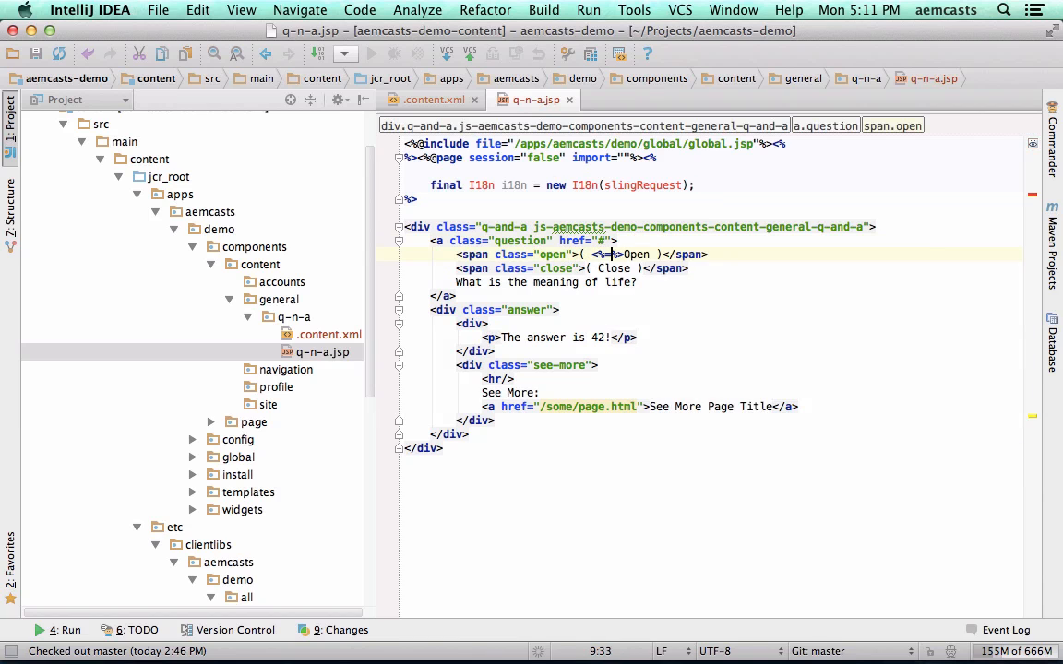
Wrap the Open and Close span labels in <%= i18n.get("...") %> expressions.
text(i18n.get)
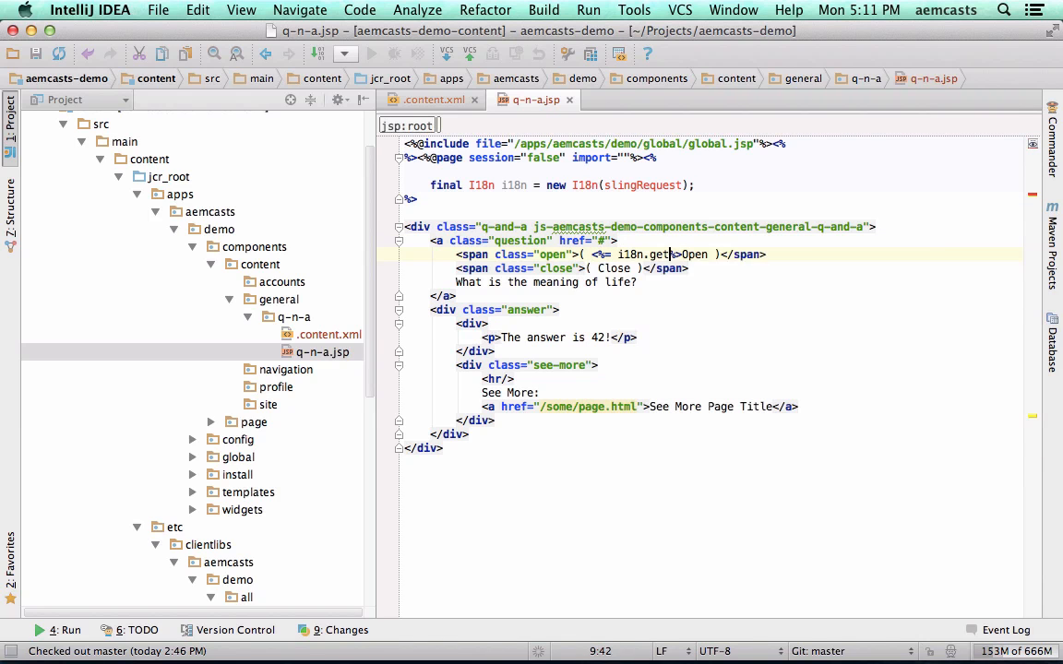
text((")
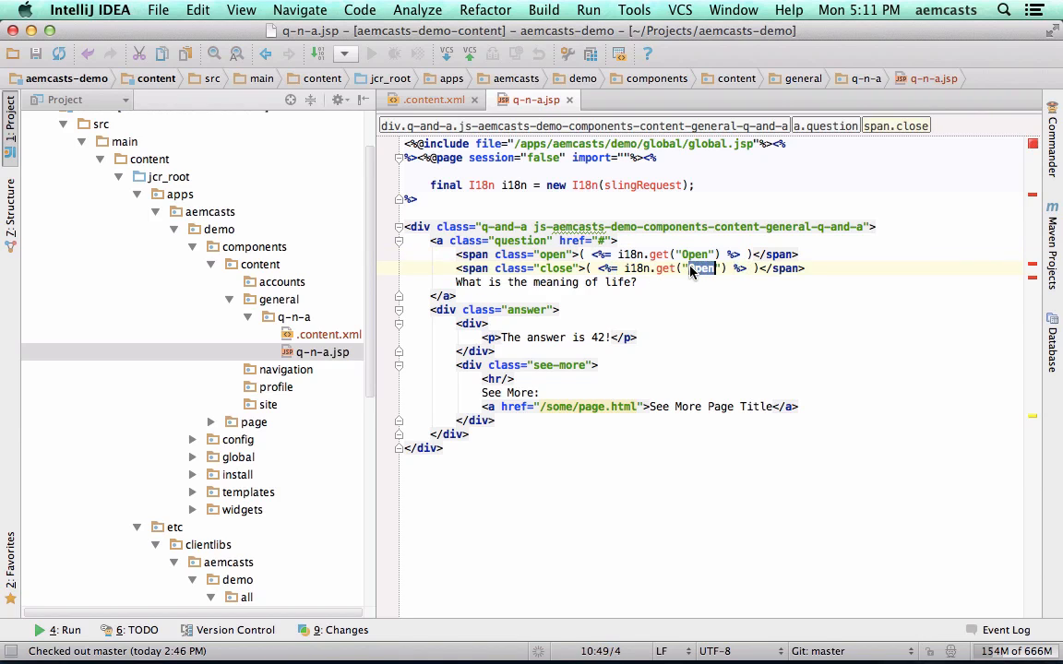
text(Close)
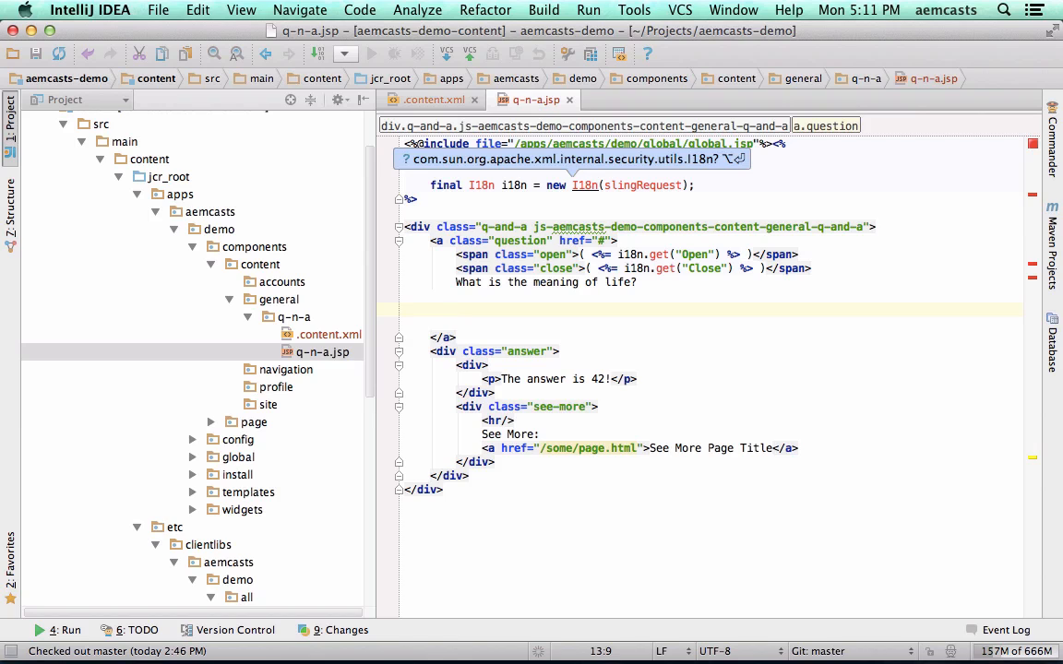
Add <cq:text property="question" escapeXml="true"/> inside the question link and begin a tagName attribute.
text(<cq:text)
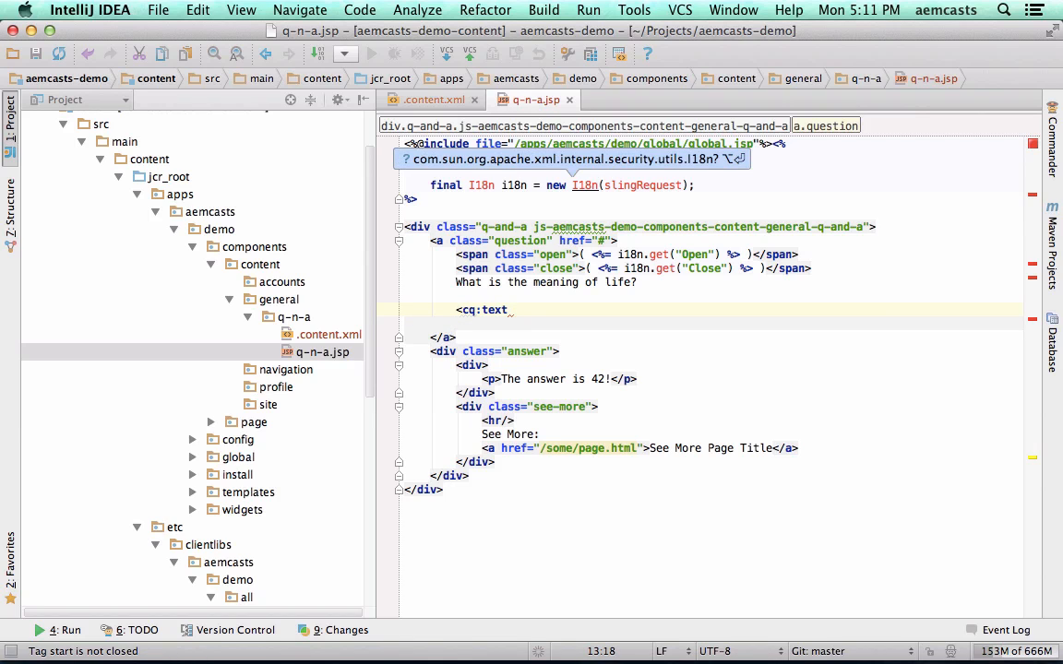
text(property="")
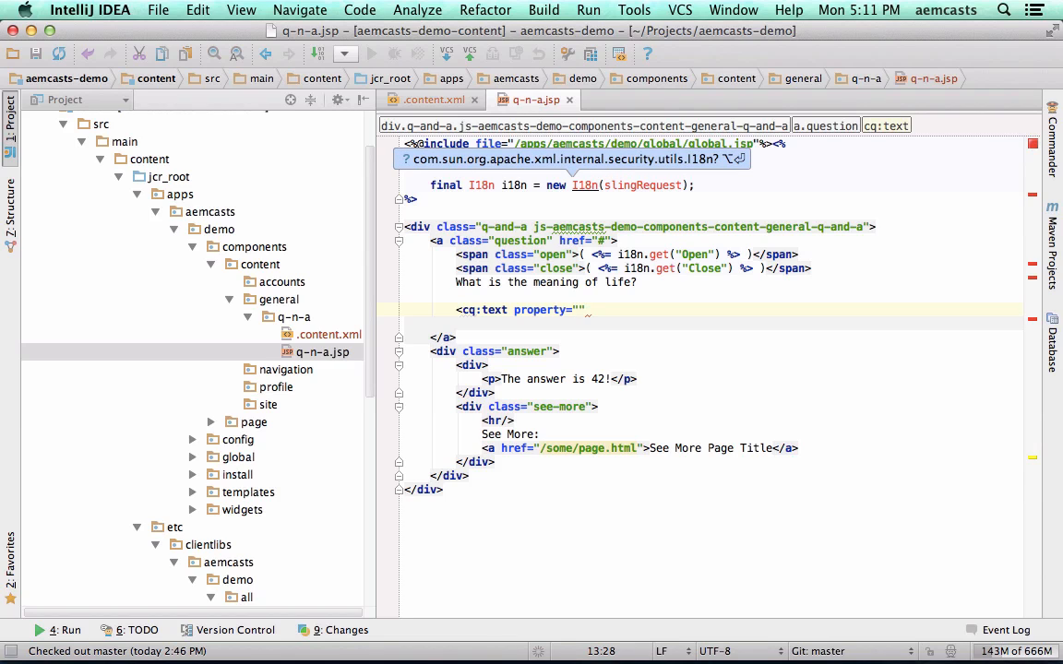
text(question)
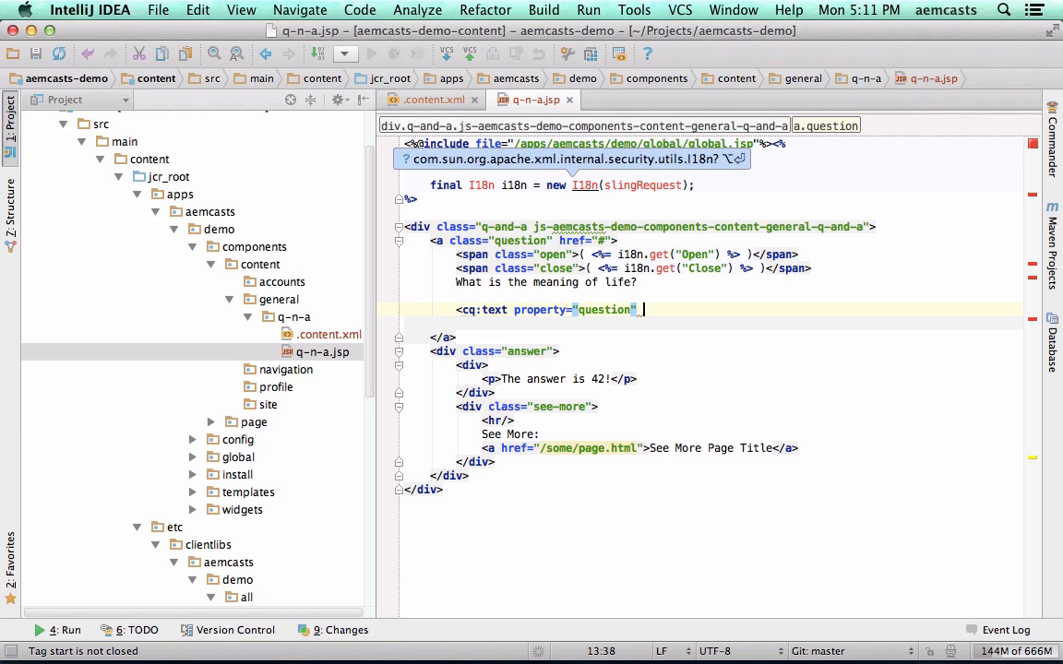
text(escapeXml="")
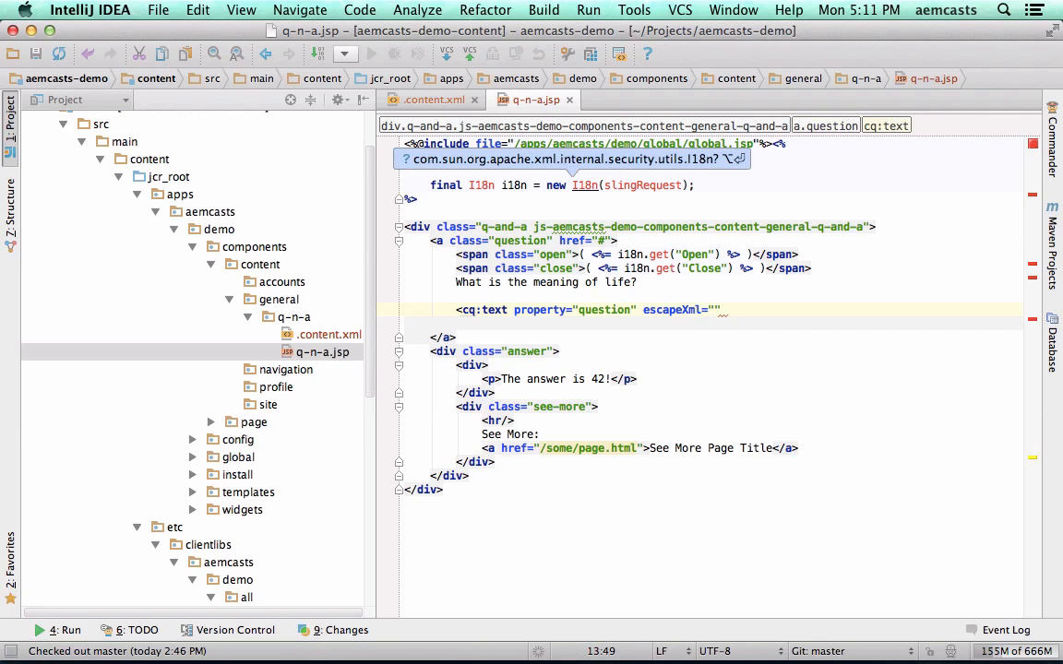
text(true)
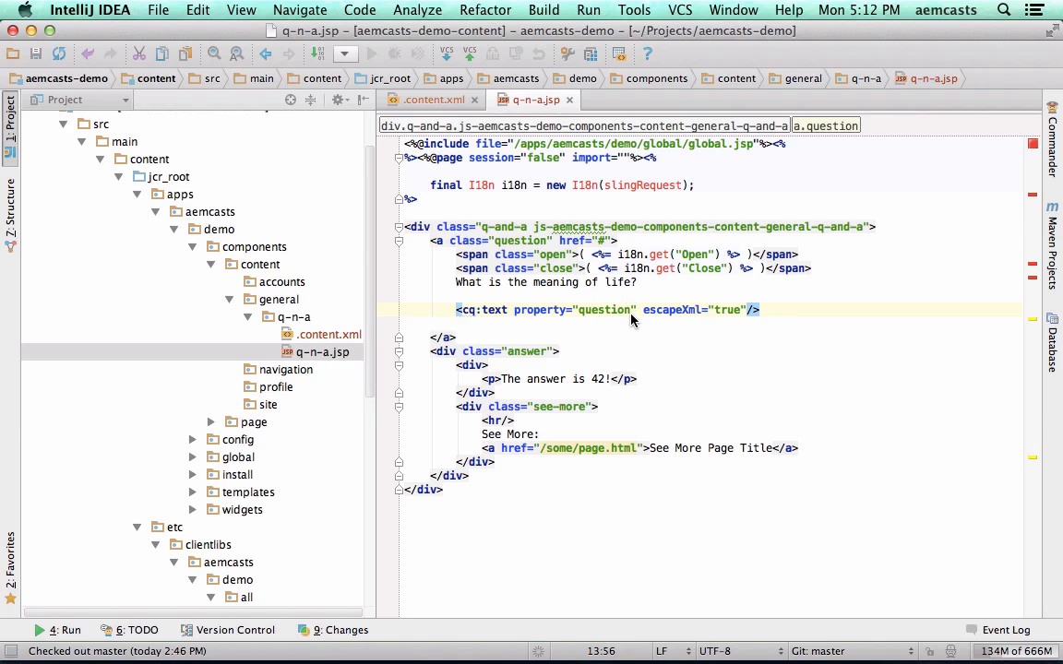
text(t)
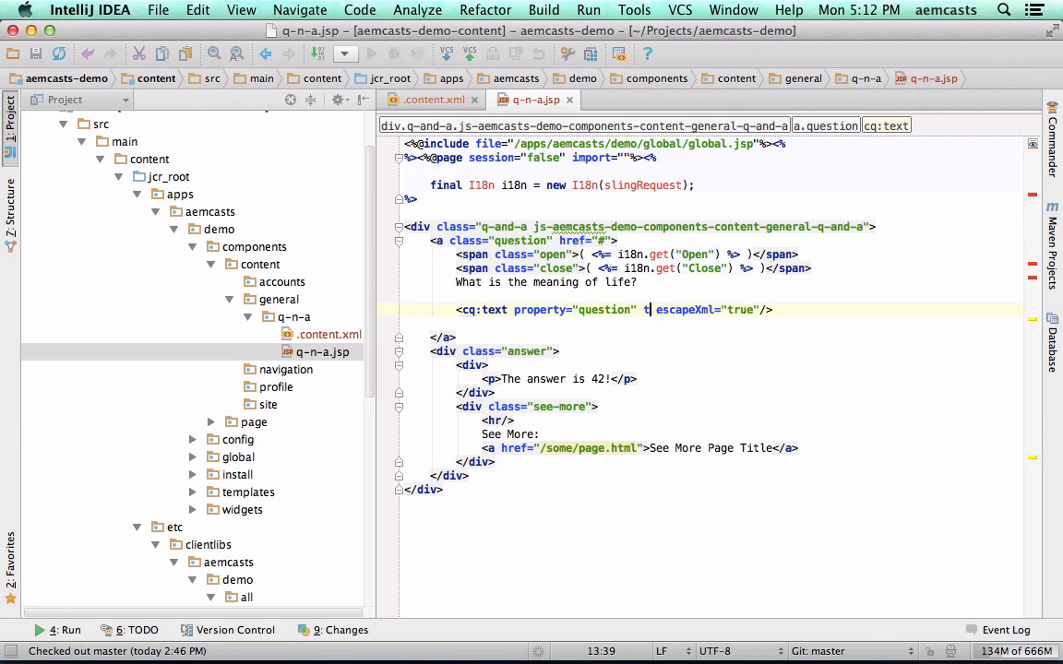
text(agName="span")
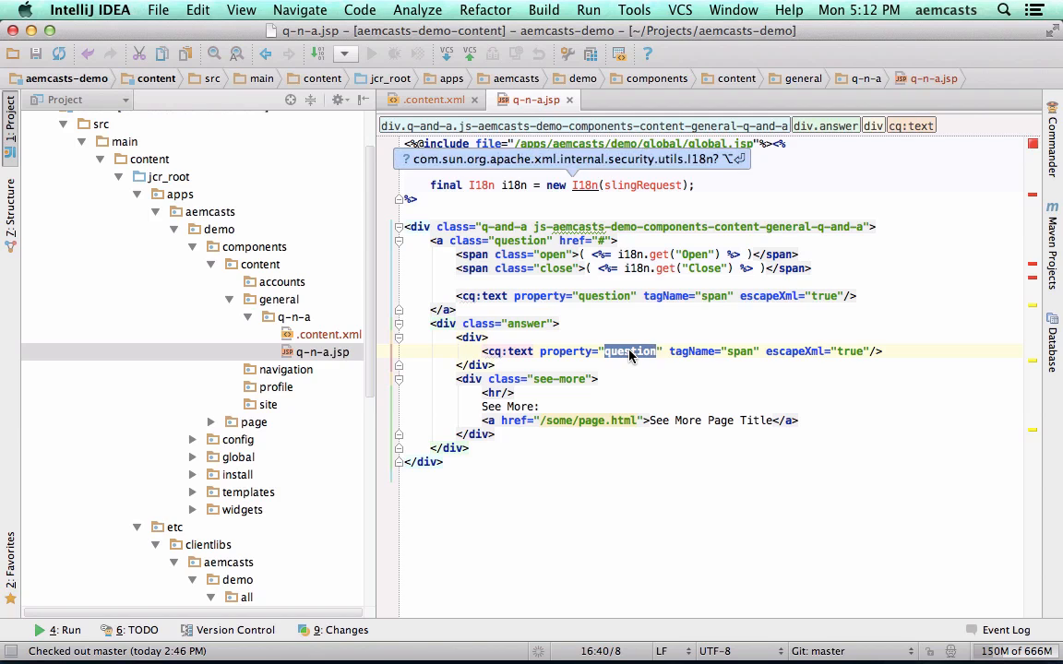
Change the pasted cq:text to property answer with tagName div in the answer block.
text(answer)
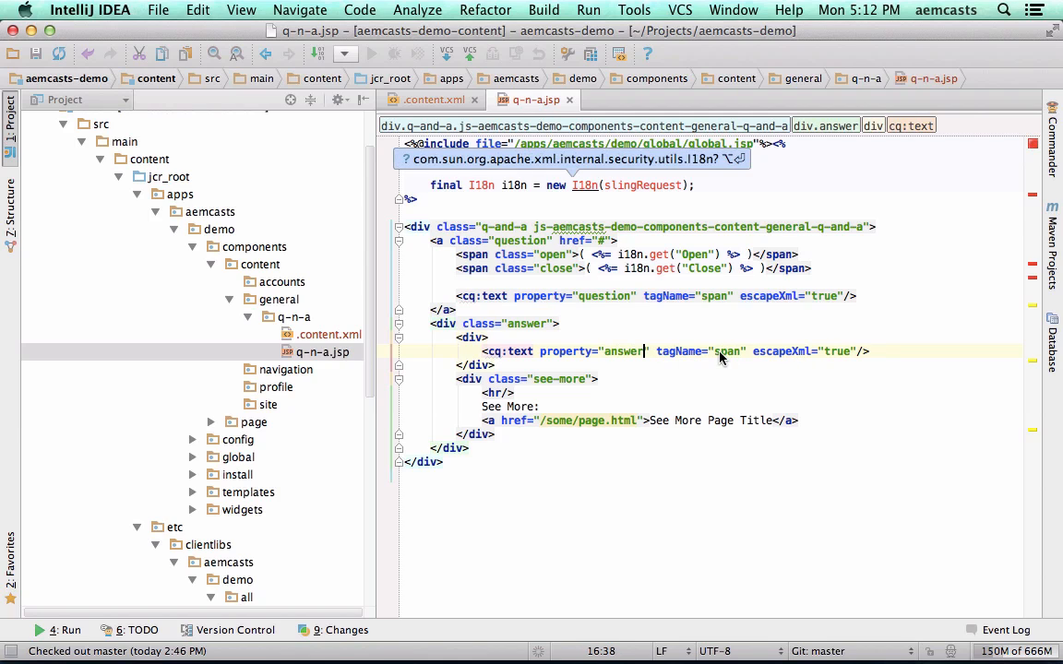
double_click(727, 351)
text(div)
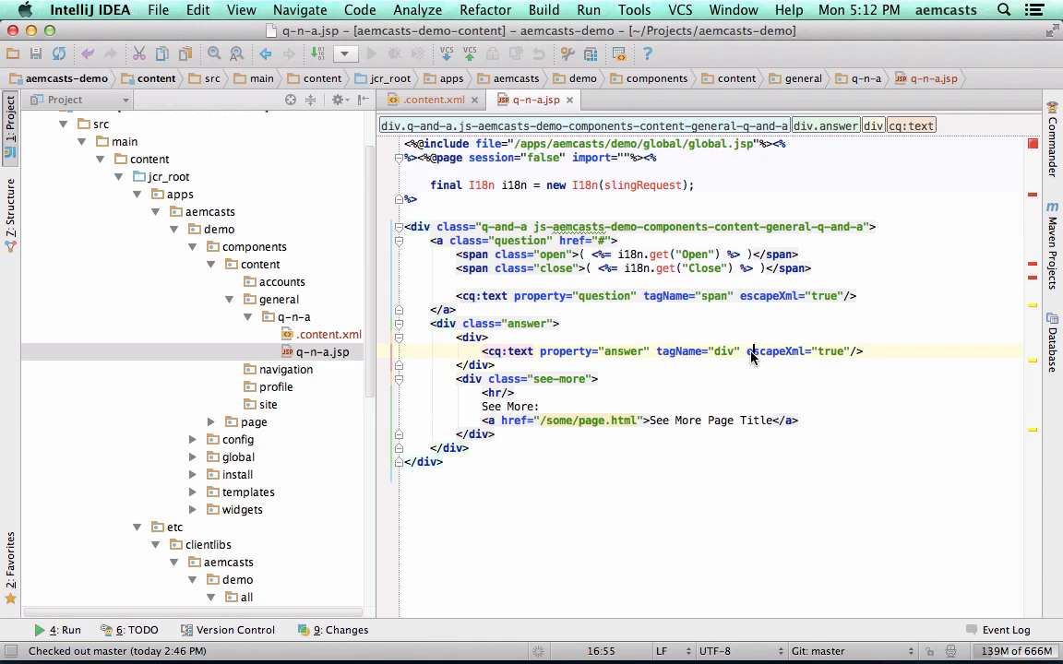
double_click(724, 351)
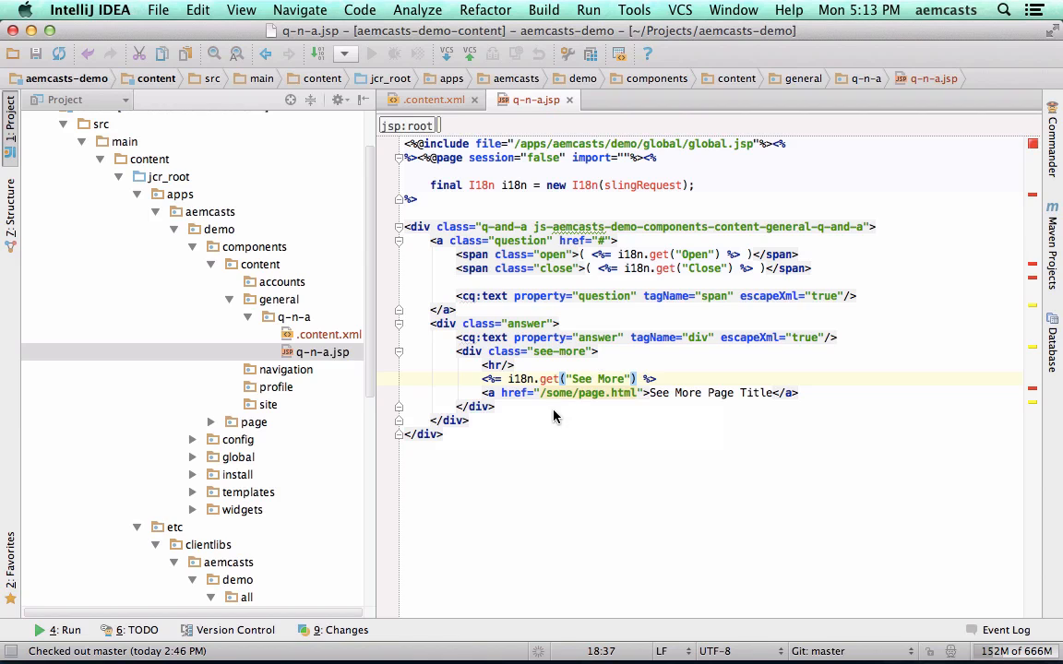
mouse_move(653, 406)
text(final)
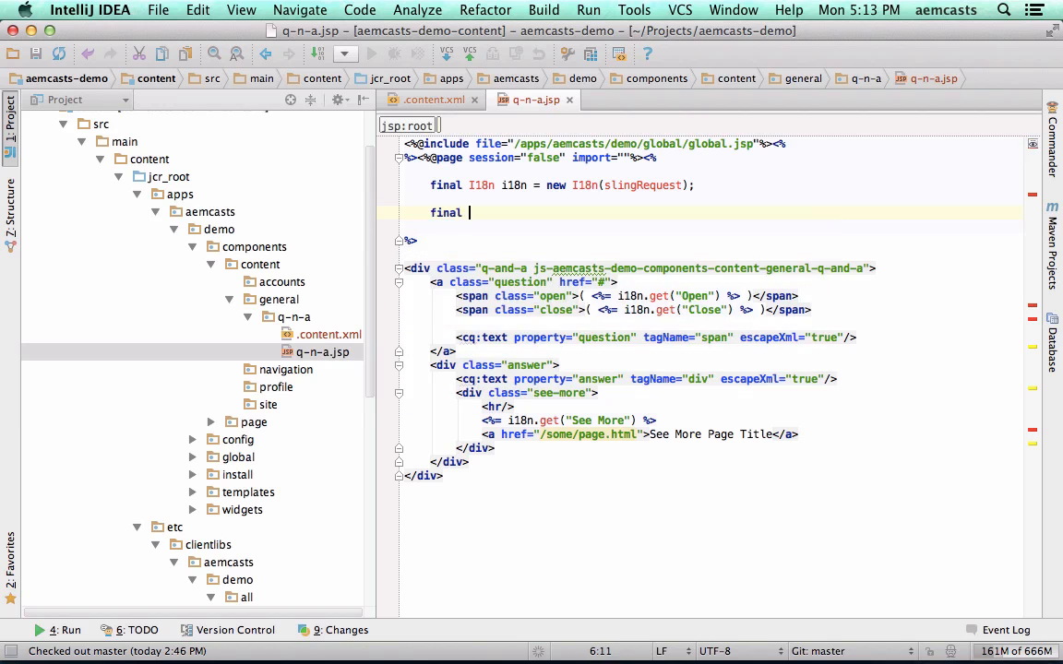
Declare final String seeMorePath = properties.get("seeMorePath", "");.
text(String seeMorePath = properties.get(")
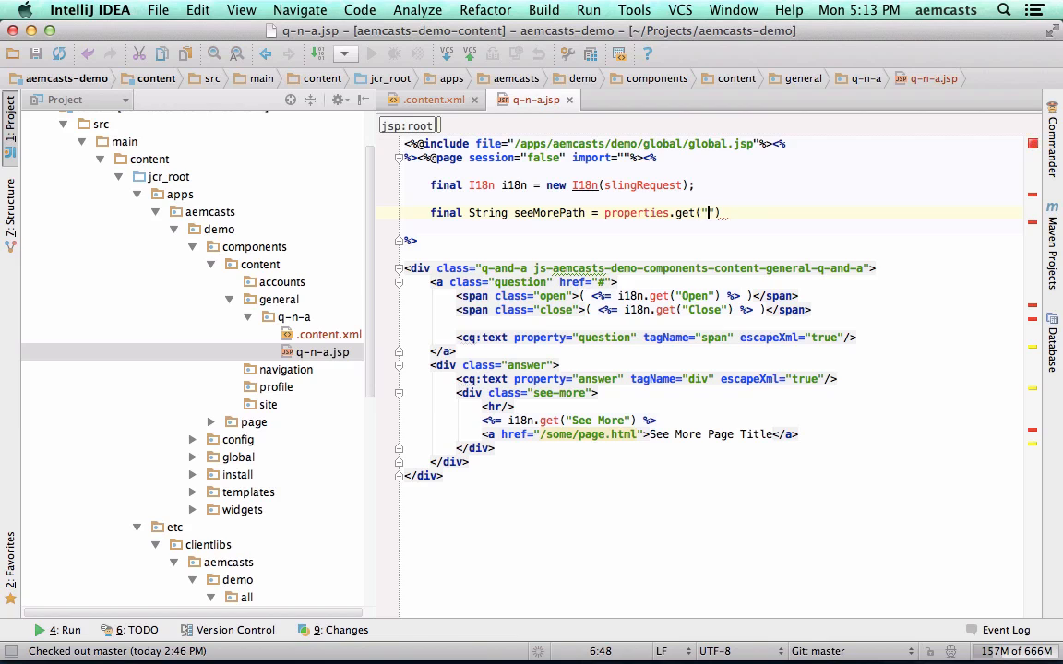
text(seeMorePath)
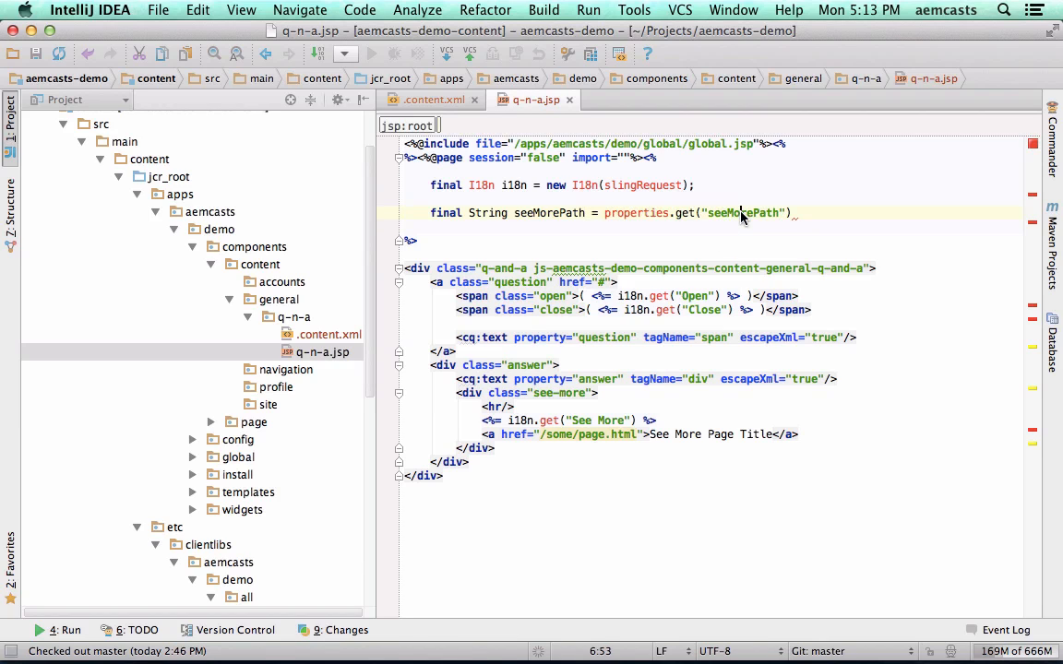
text(, "")
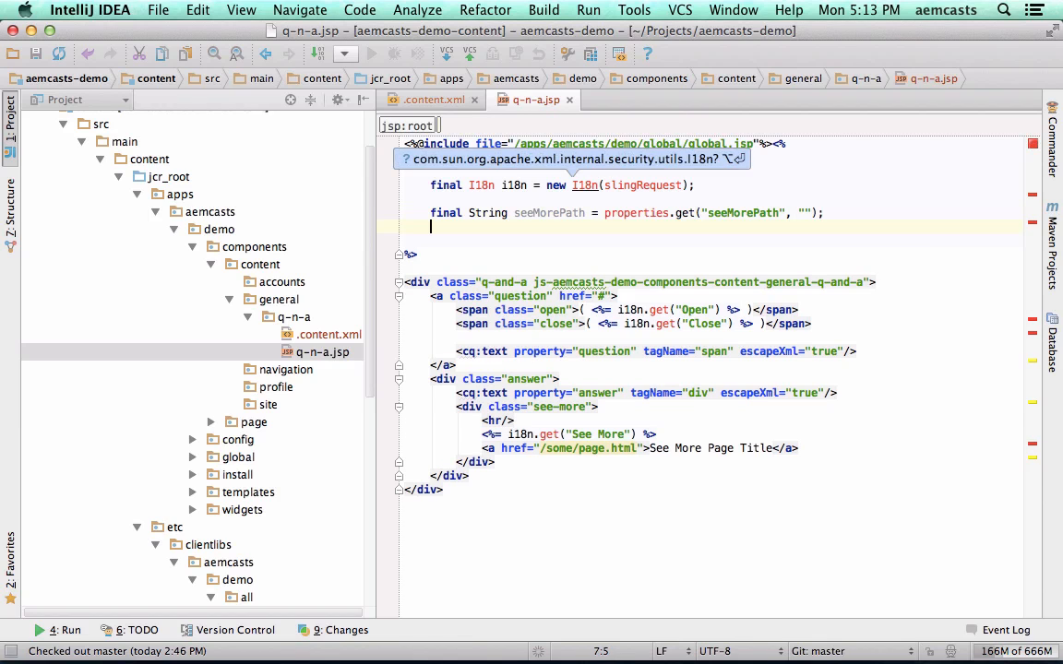
Declare final Page seeMorePage = pageManager.getContainingPage(seeMorePath); and select seeMorePage for reuse.
text(final Page)
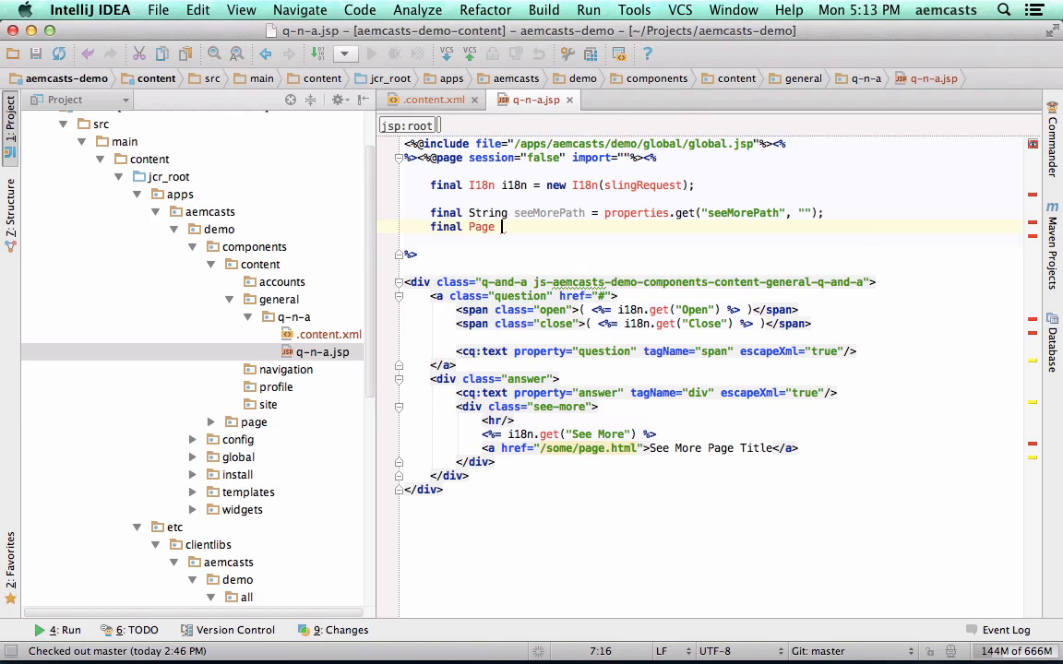
text(seeMorePage)
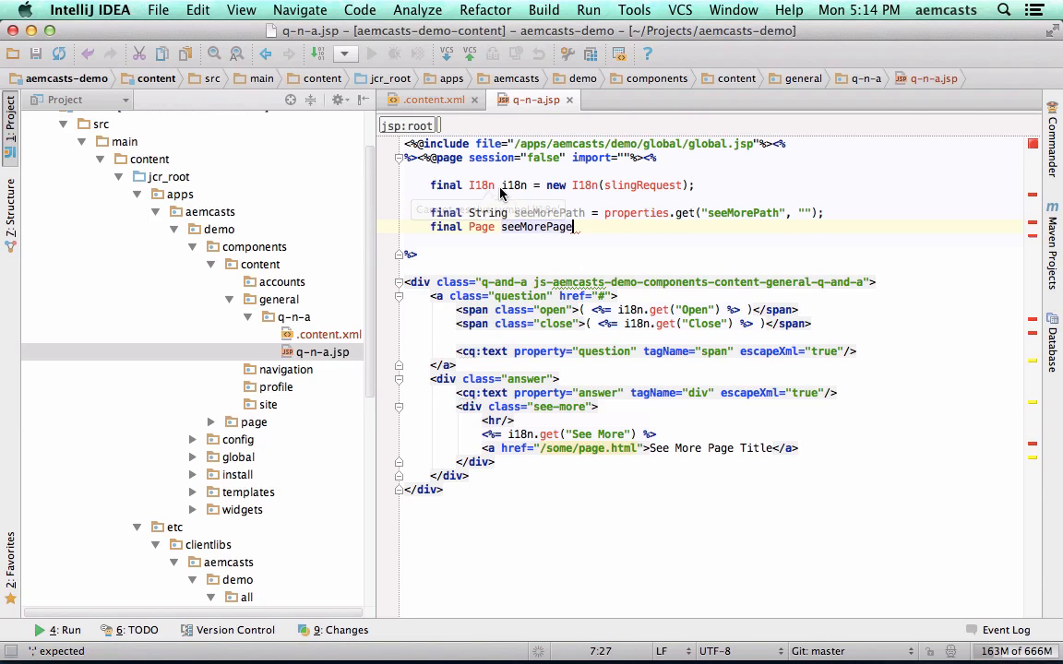
mouse_move(558, 232)
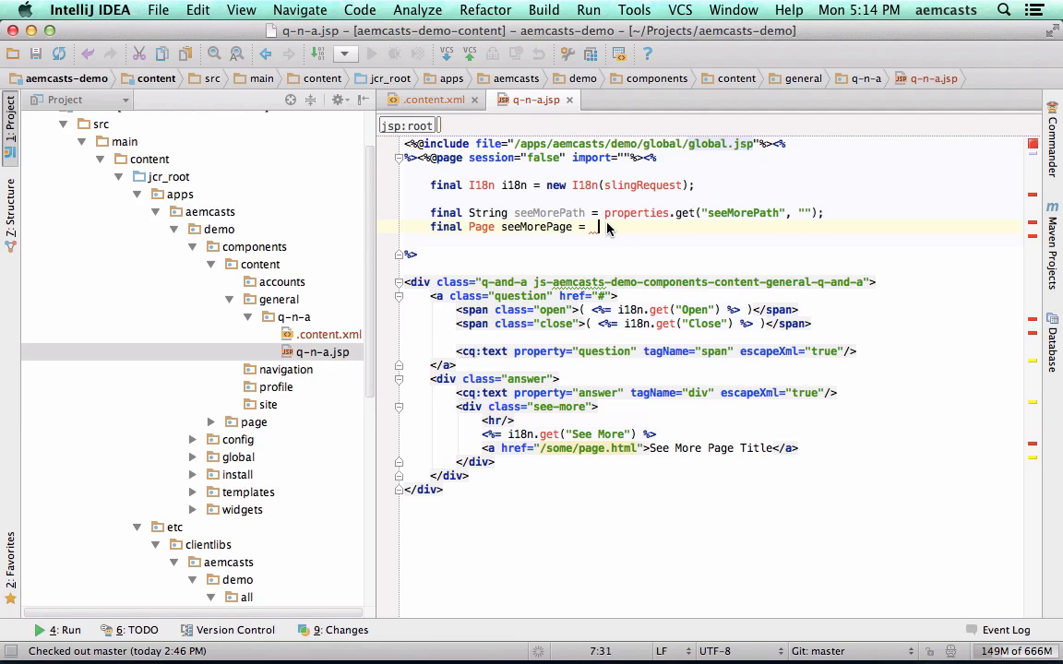
text(pageManager.)
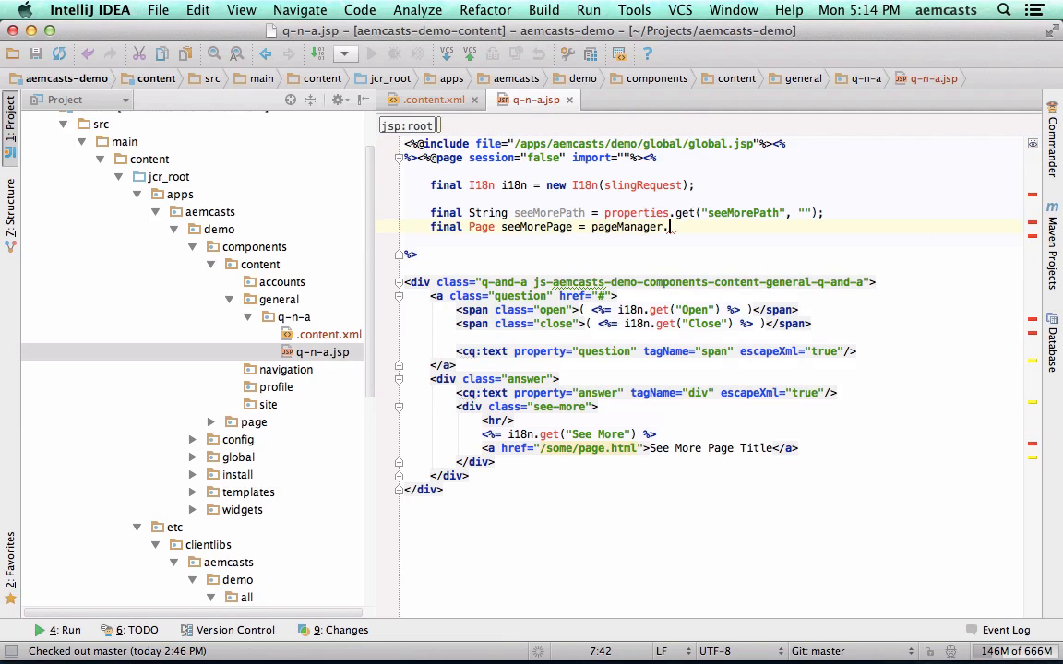
text(getContainingPage())
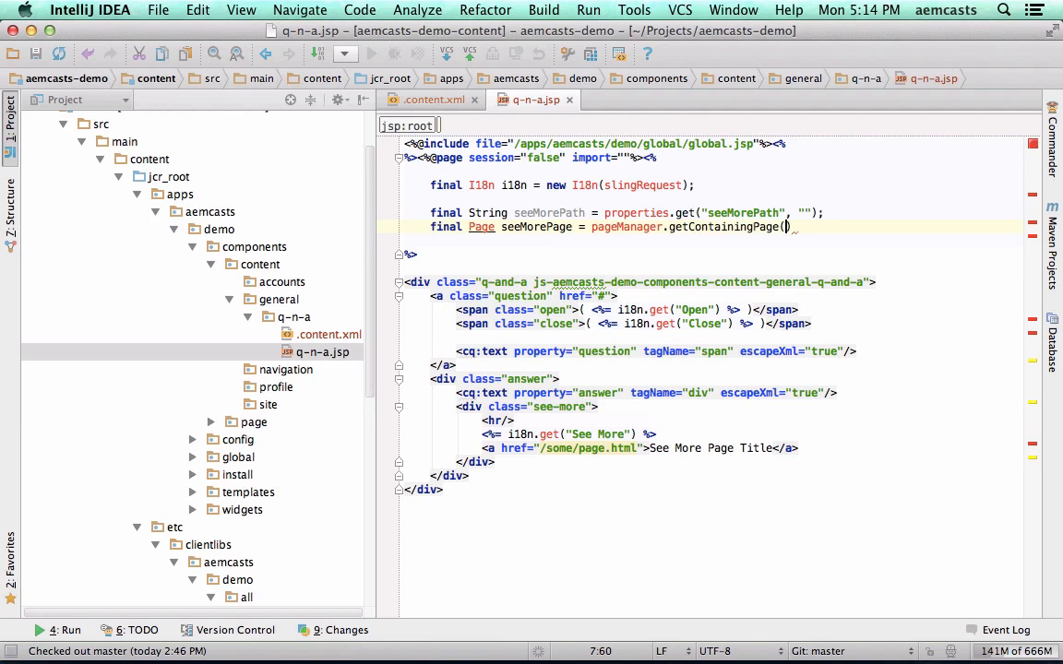
text(seeMore)
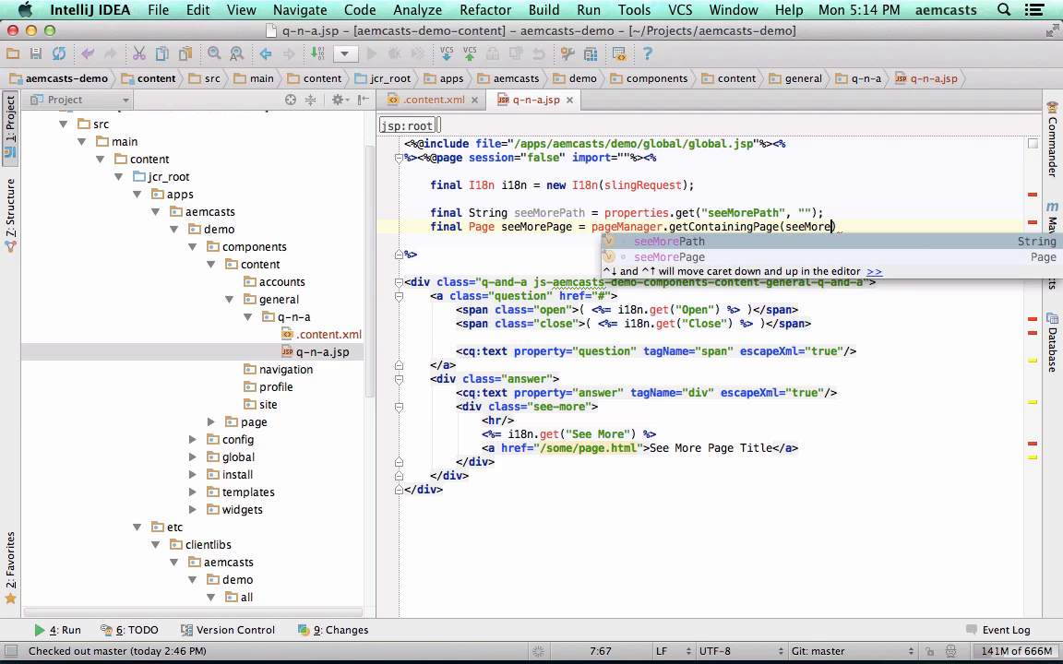
key(Enter)
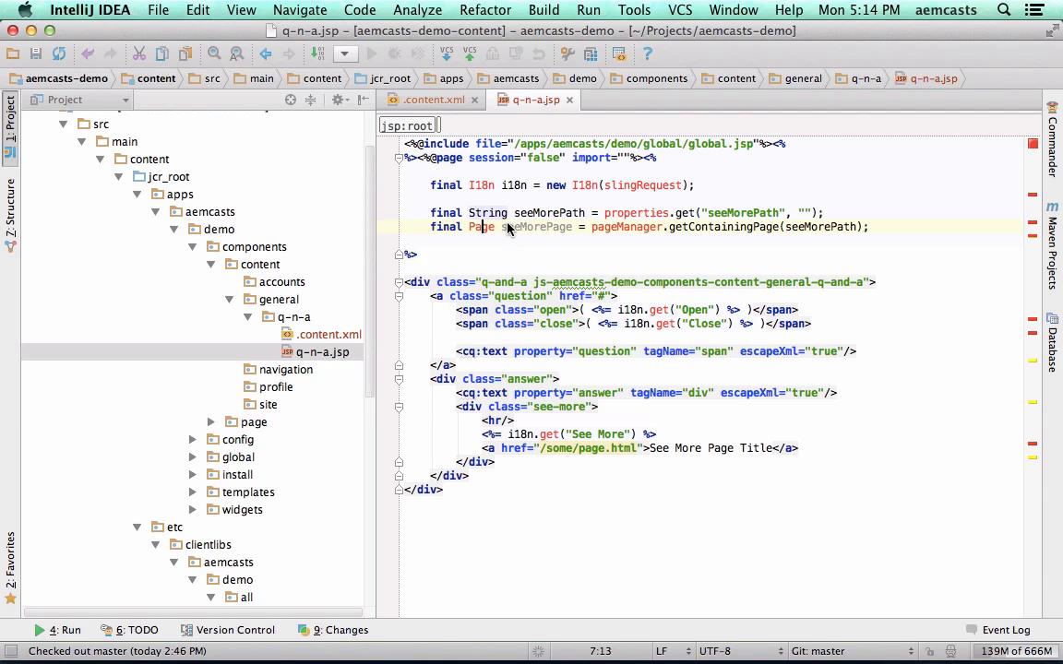
double_click(535, 227)
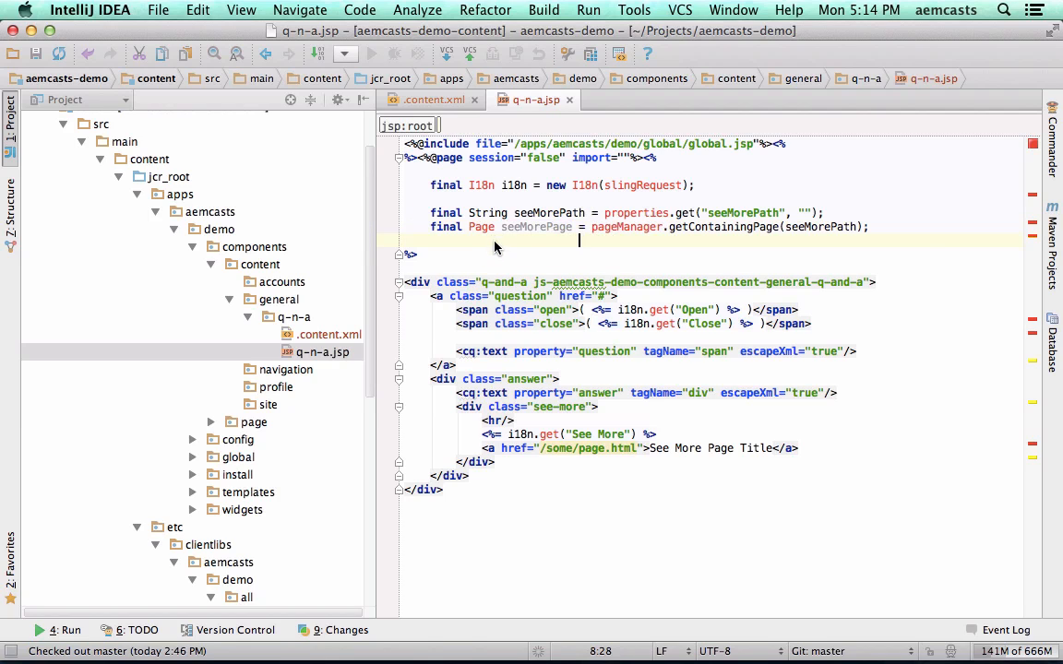
double_click(539, 227)
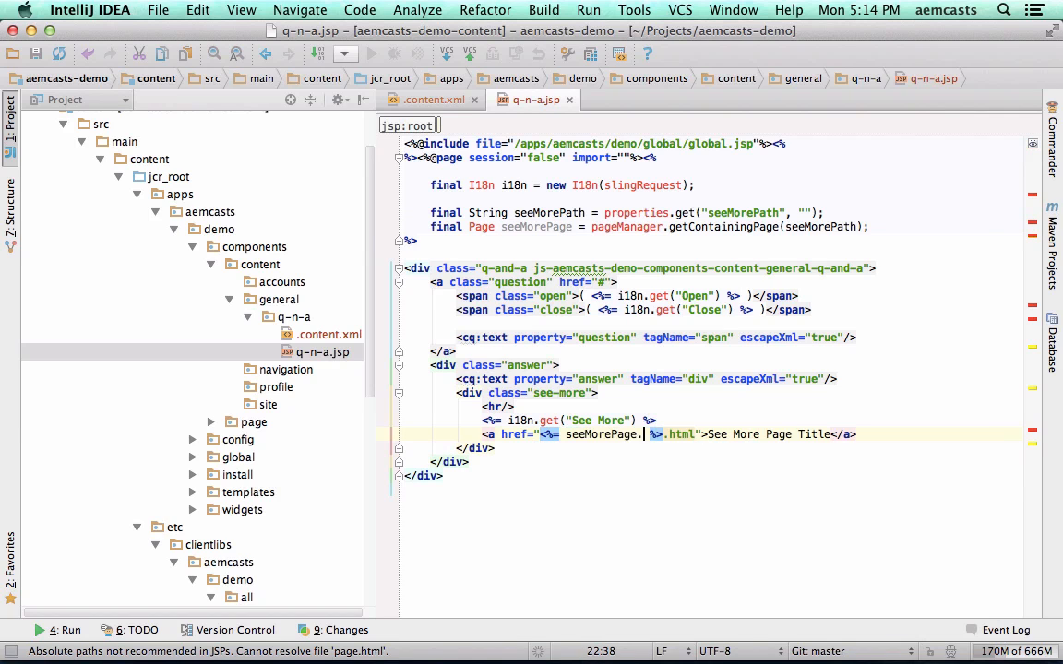
Point the See More href at seeMorePage.getPath() and show seeMorePage.getTitle() as link text.
text(getPath())
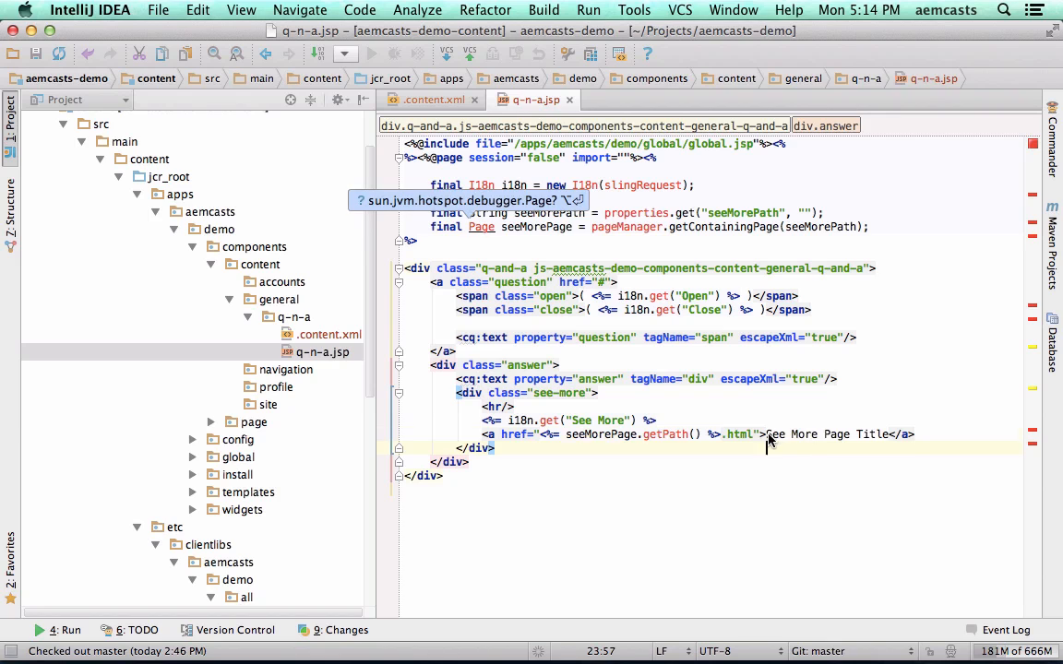
double_click(827, 436)
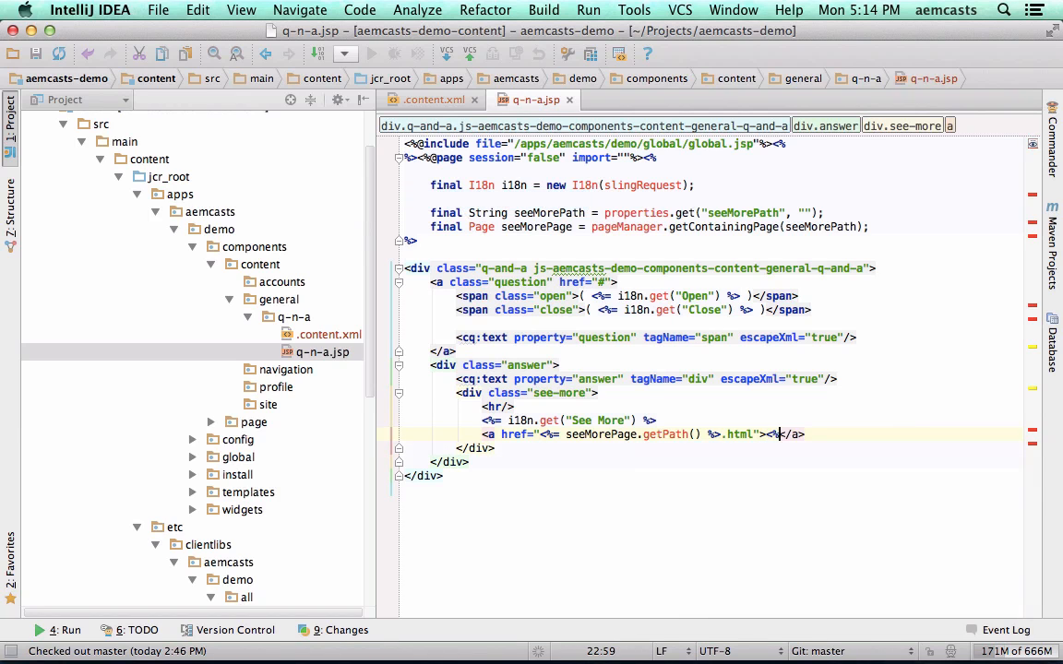
text(<%= seeMorePage.getTitle() %><)
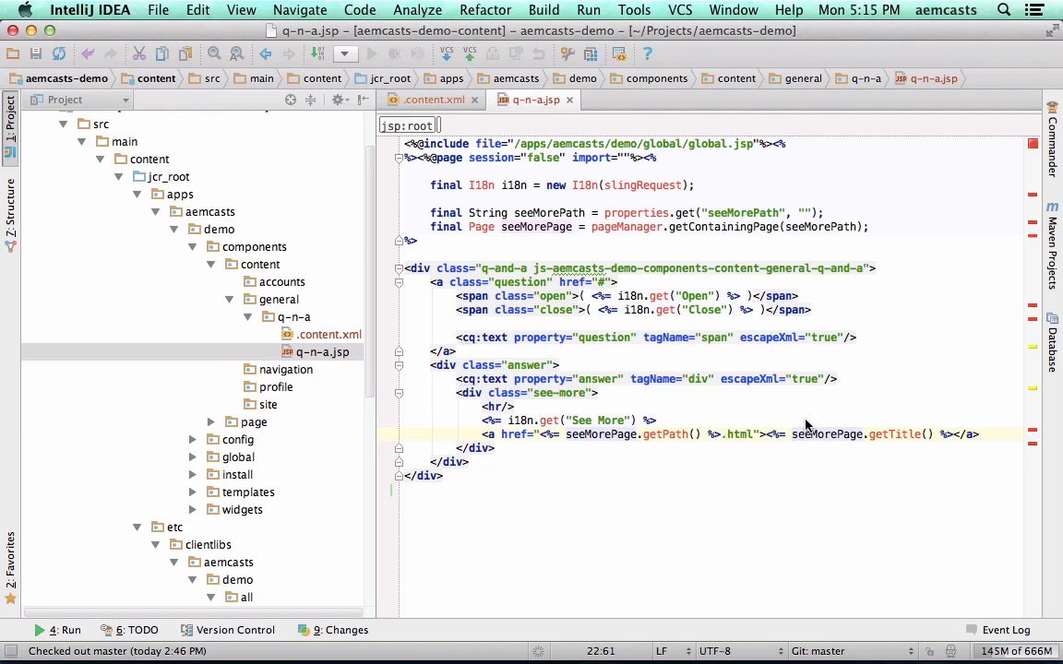
Declare final XSSAPI xss = sling.getService(XSSAPI.class); above the I18n line.
click(792, 434)
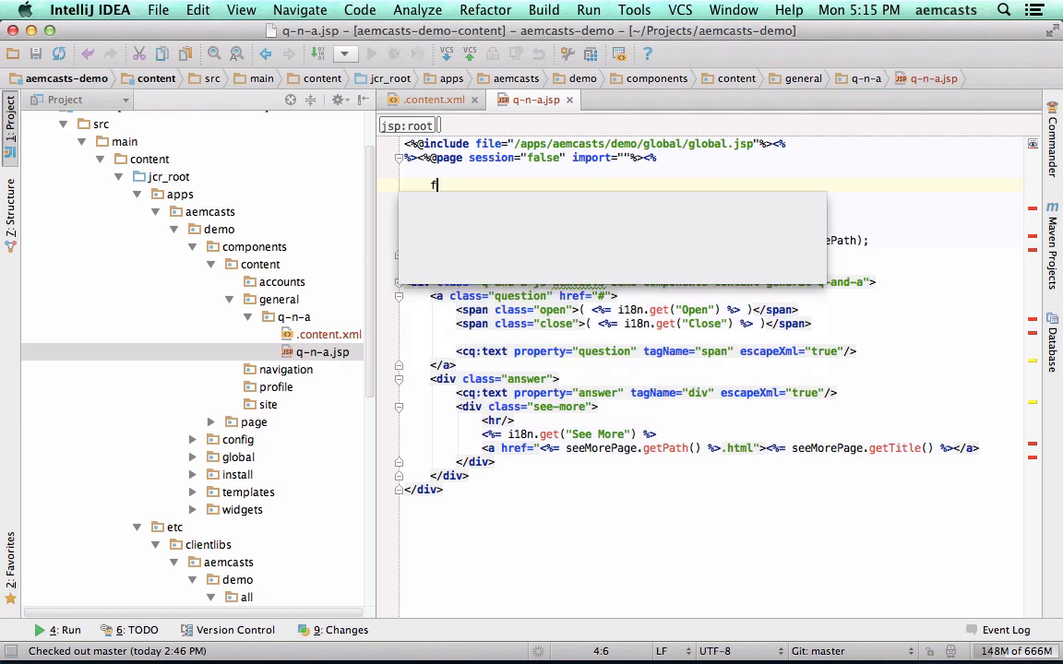
text(final XSSAPI)
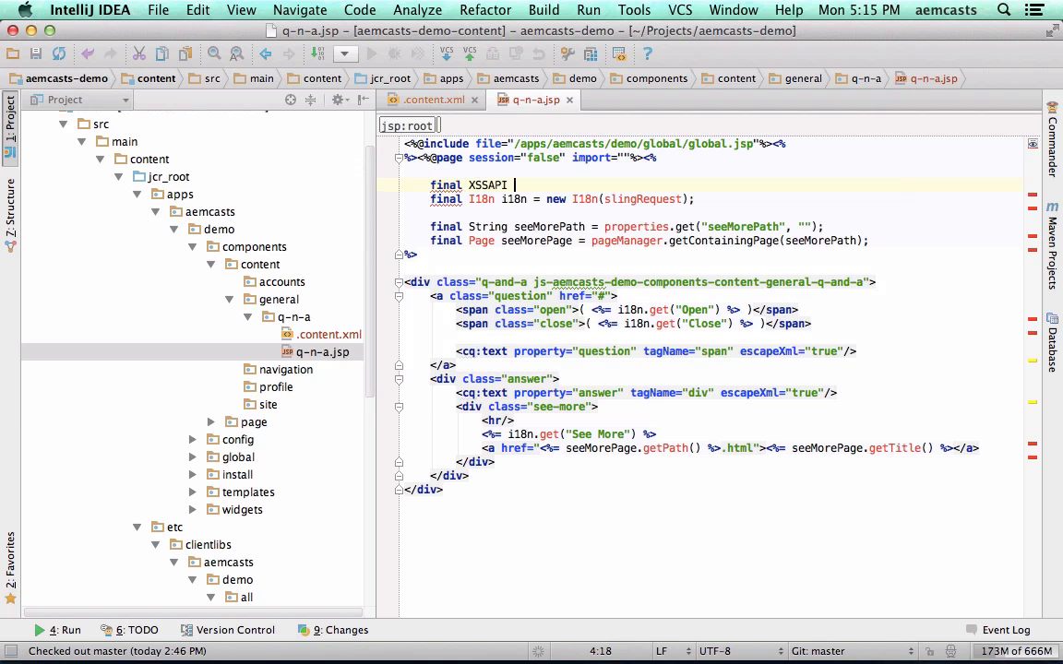
text(xss)
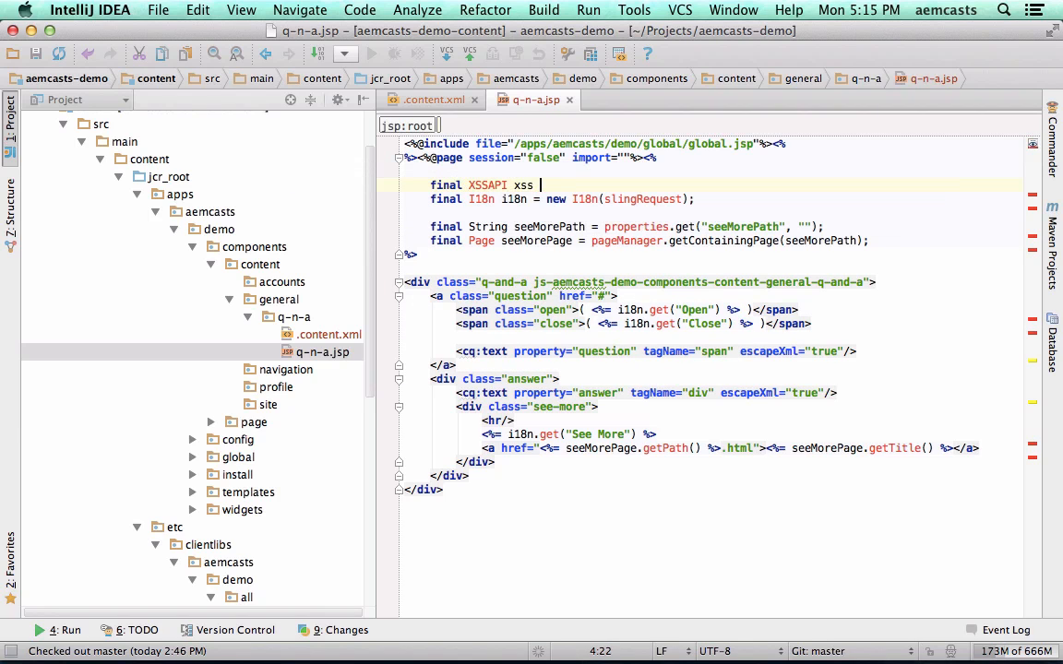
text(= sling)
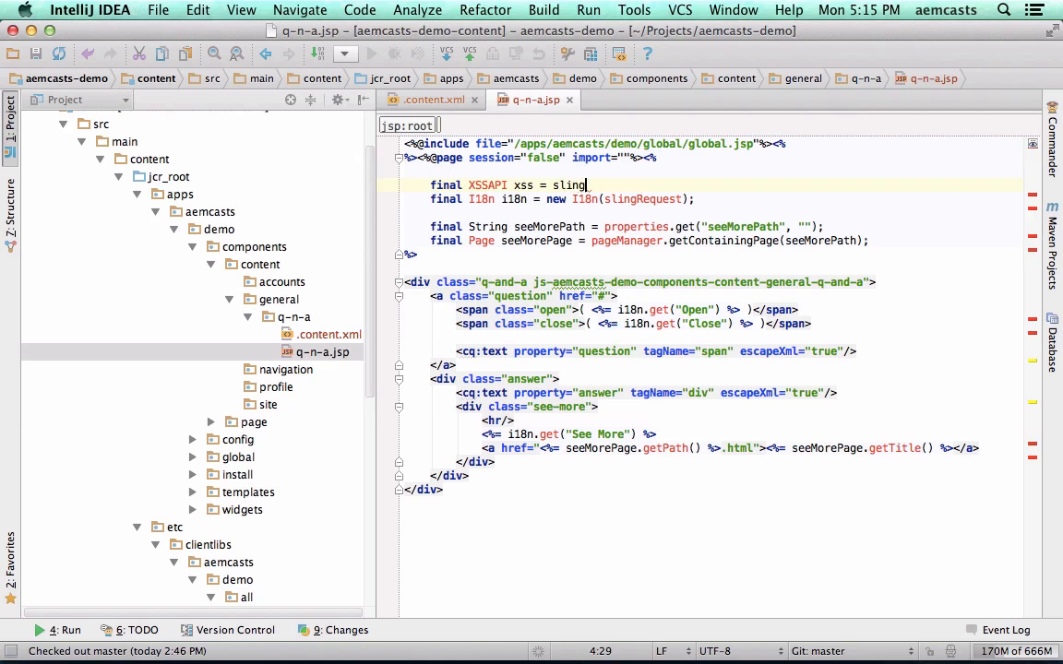
text(.getService())
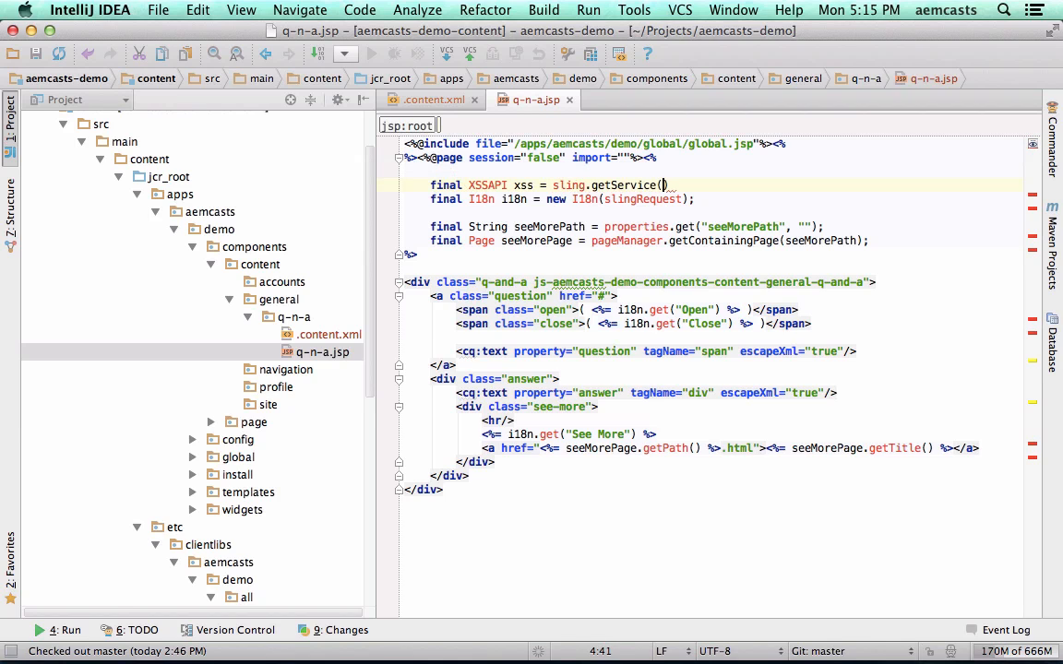
text(XSSAPI.class)
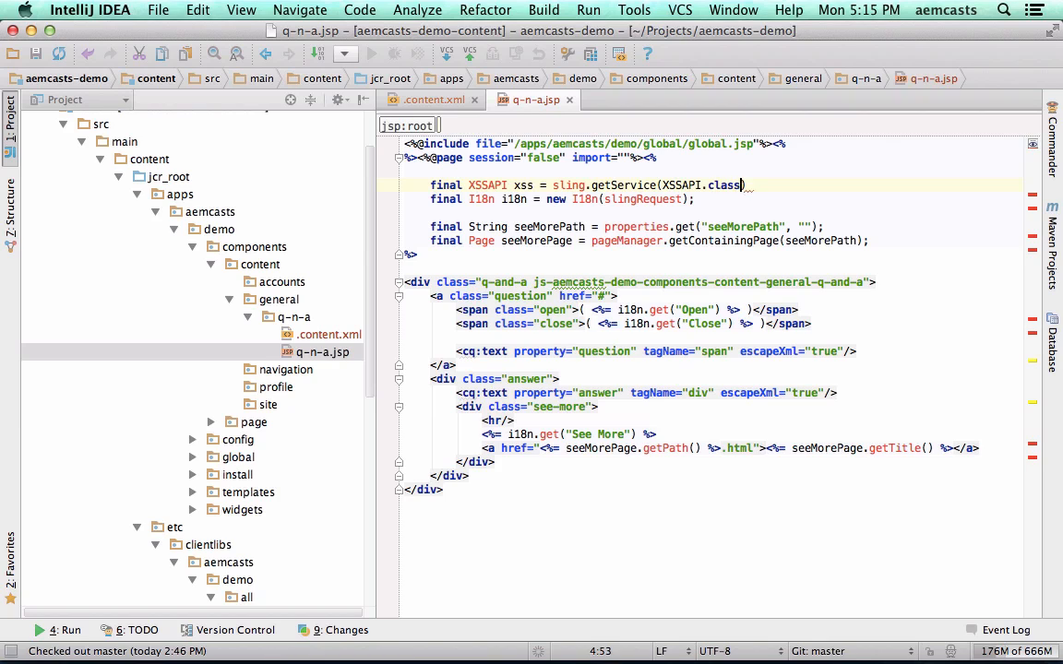
double_click(681, 184)
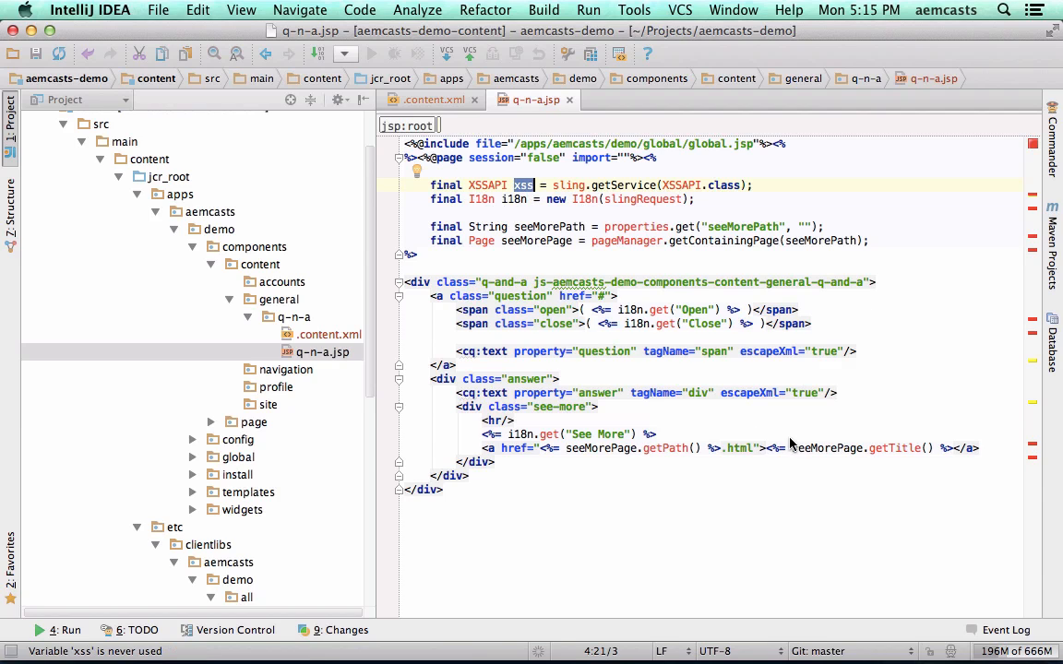
Wrap the link title in xss.encodeForHTML and the link path in resourceResolver.map().
text(xss.encodeForHTML()
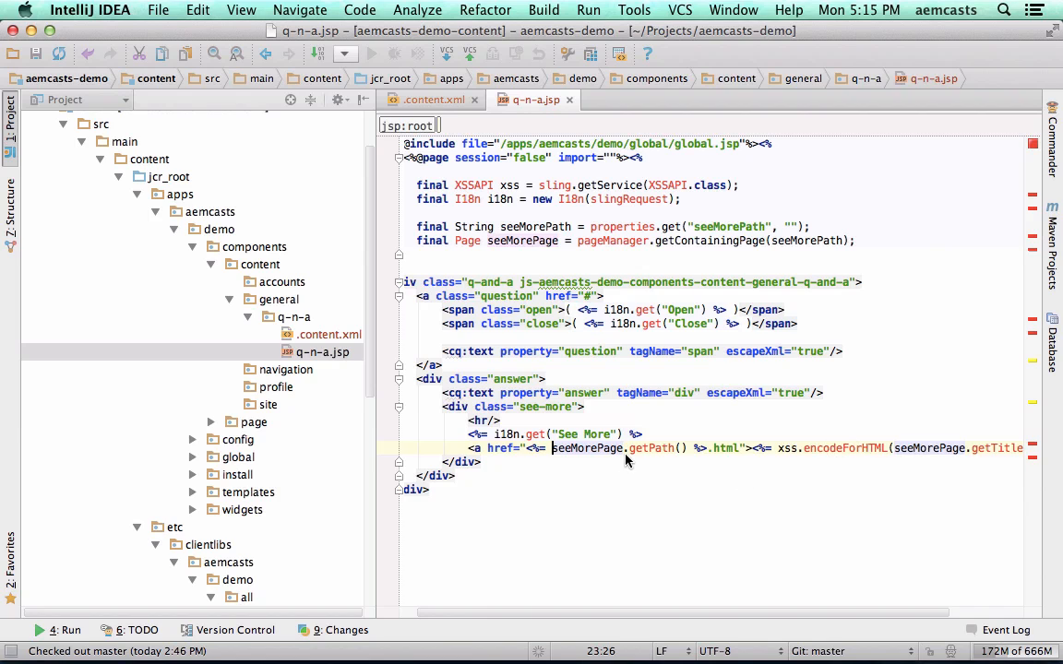
text(resourceResolver.map()
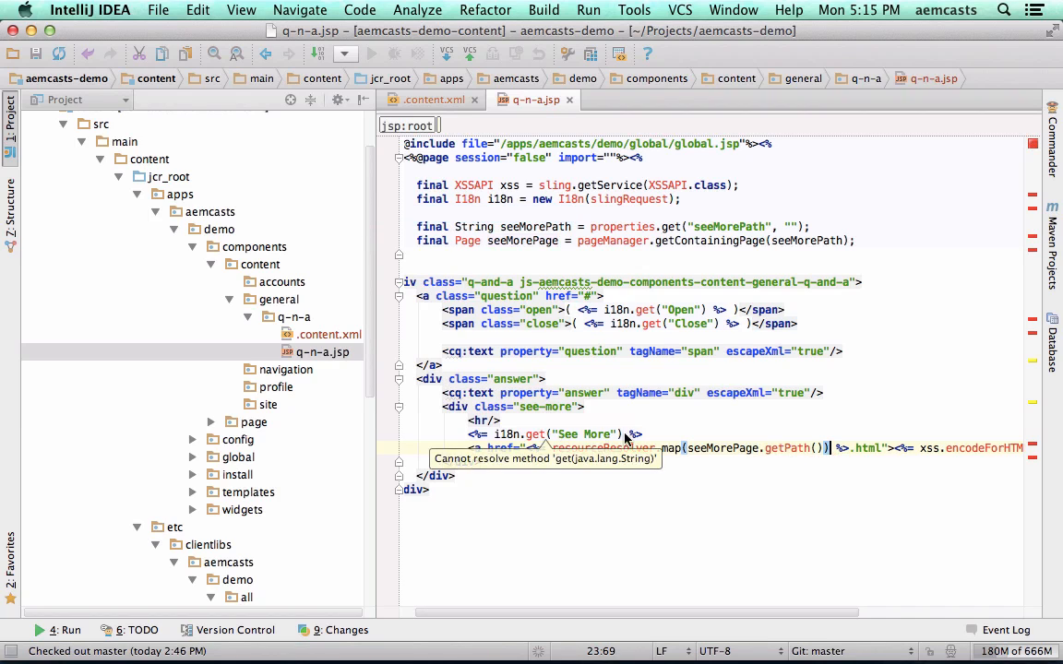
double_click(723, 448)
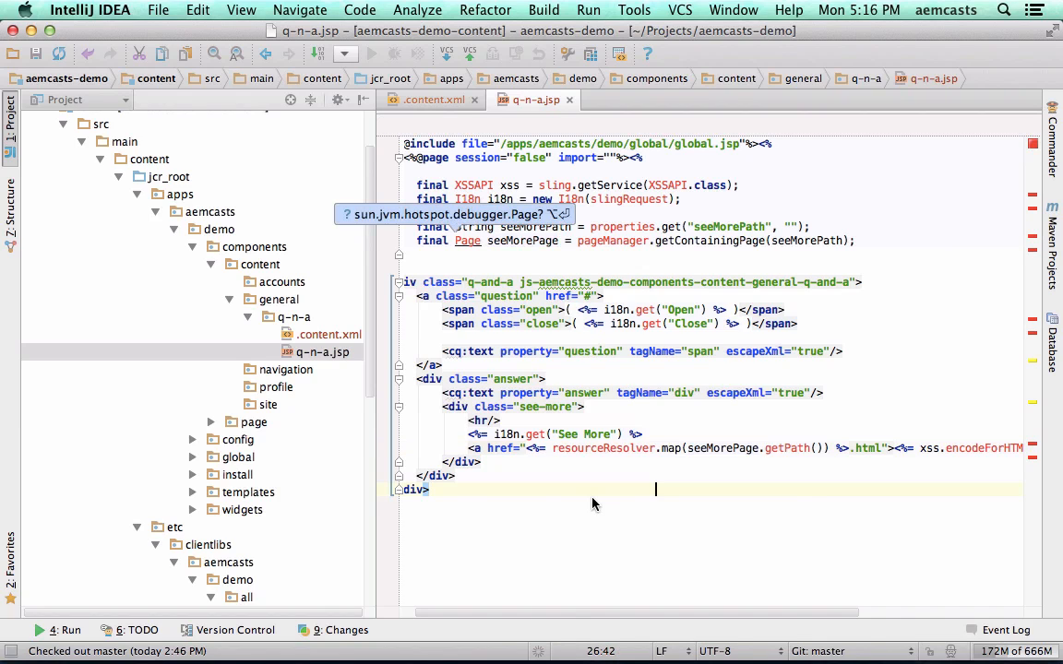
mouse_move(546, 343)
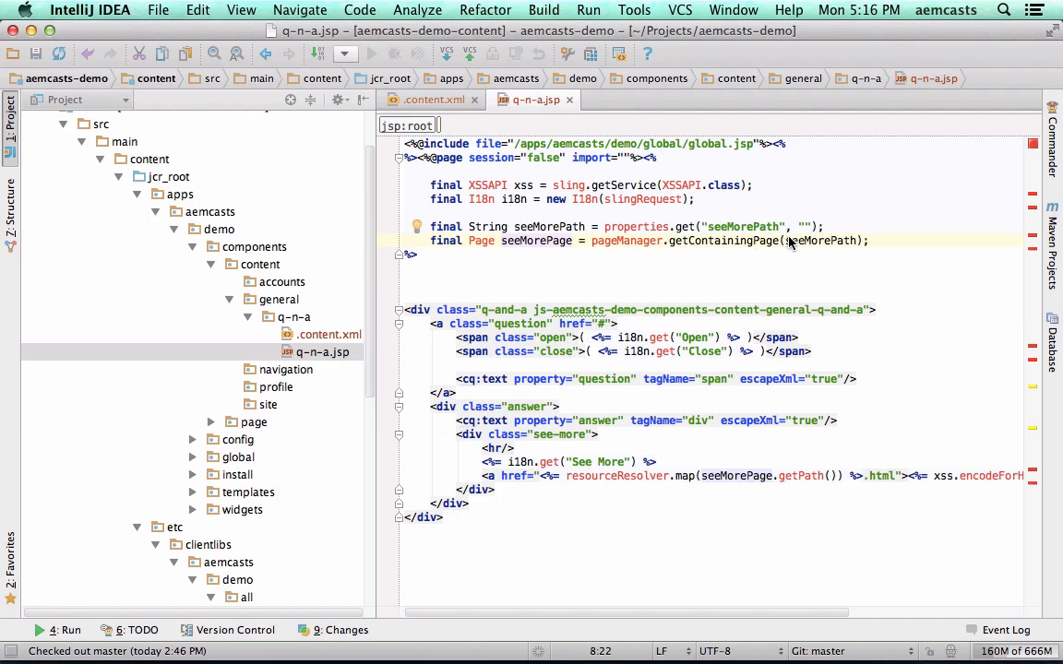
Review the seeMorePath argument and seeMorePage declaration in the scriptlet.
double_click(742, 225)
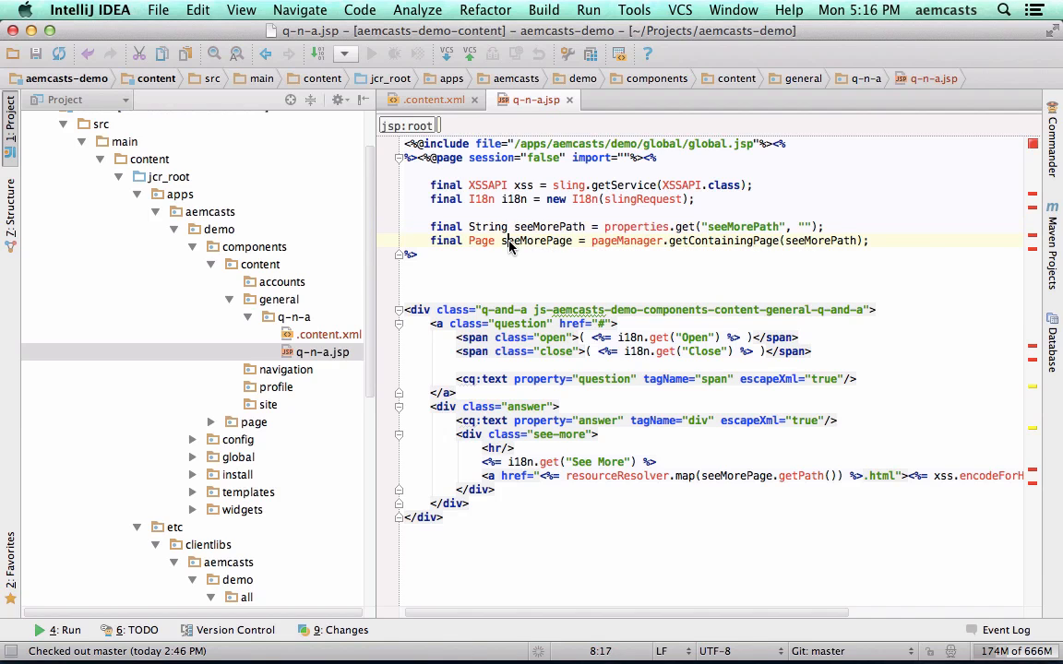
double_click(537, 240)
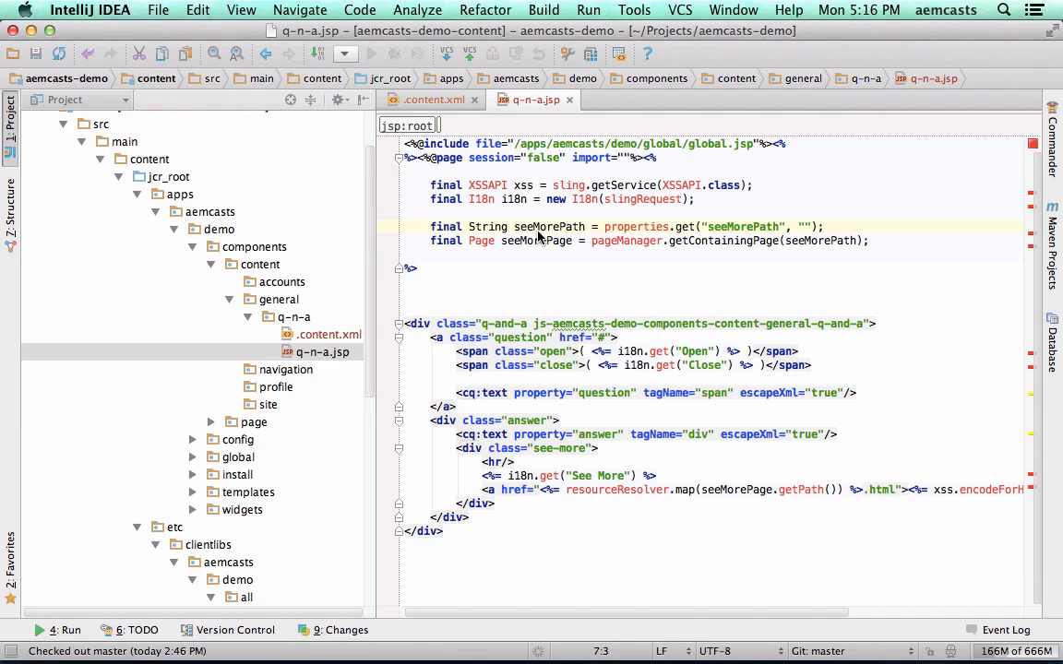
mouse_move(480, 239)
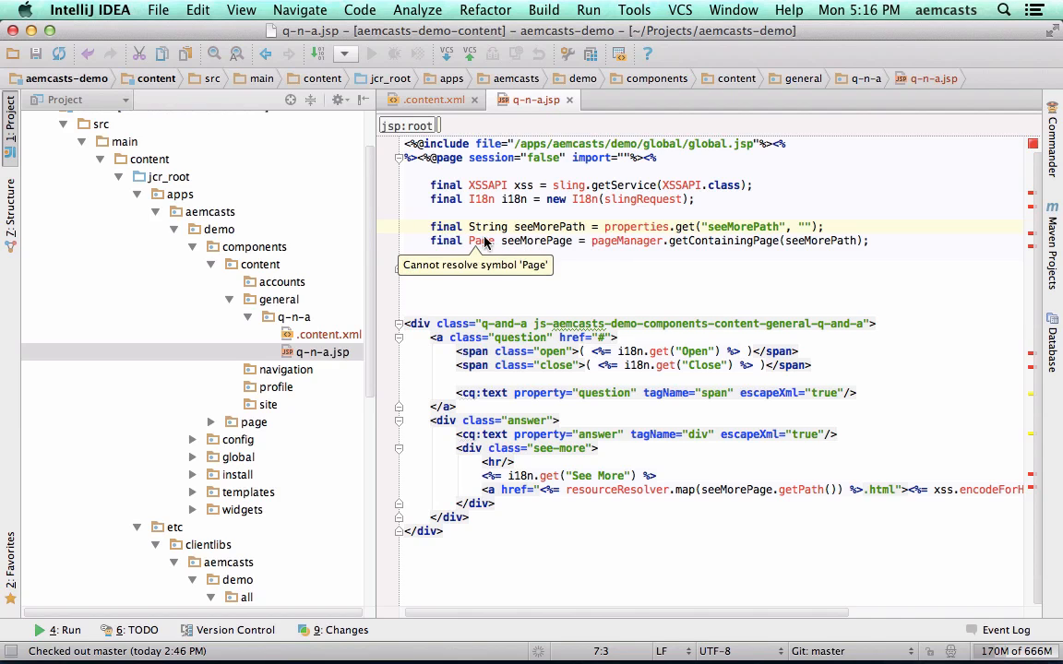
mouse_move(673, 387)
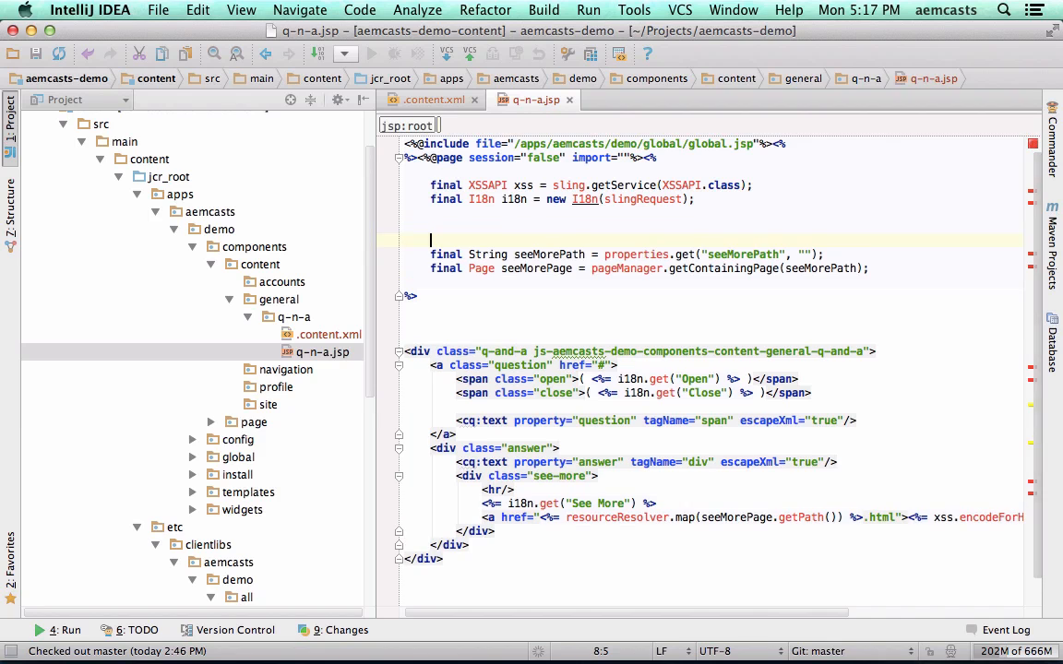
mouse_move(602, 369)
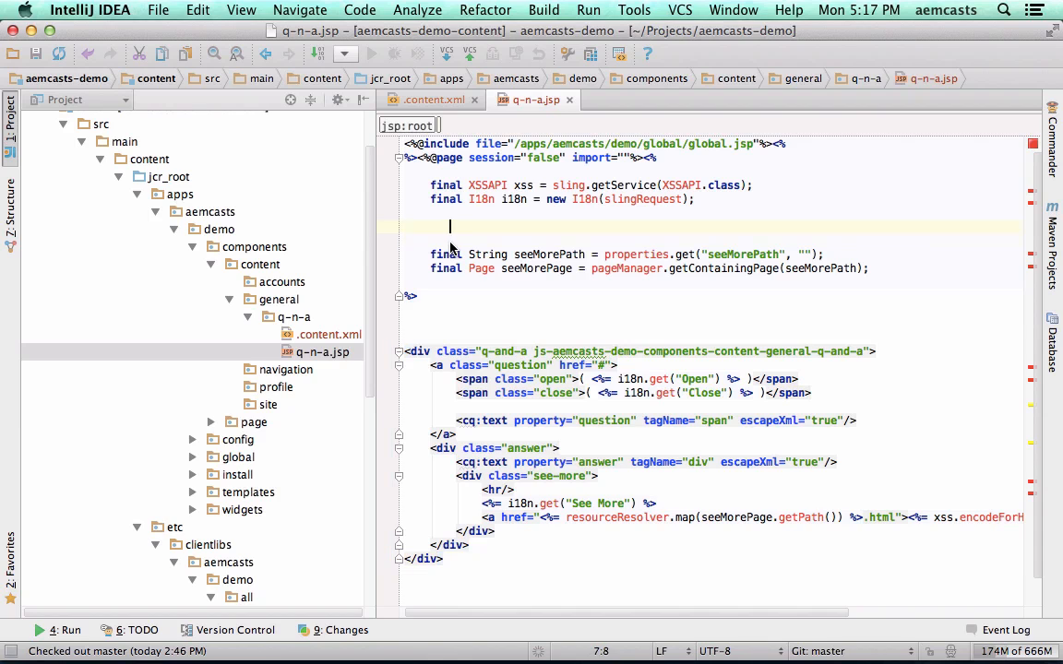
Declare final String question and answer read from properties.get("question") and ("answer").
text(final String question = properties.get("question",))
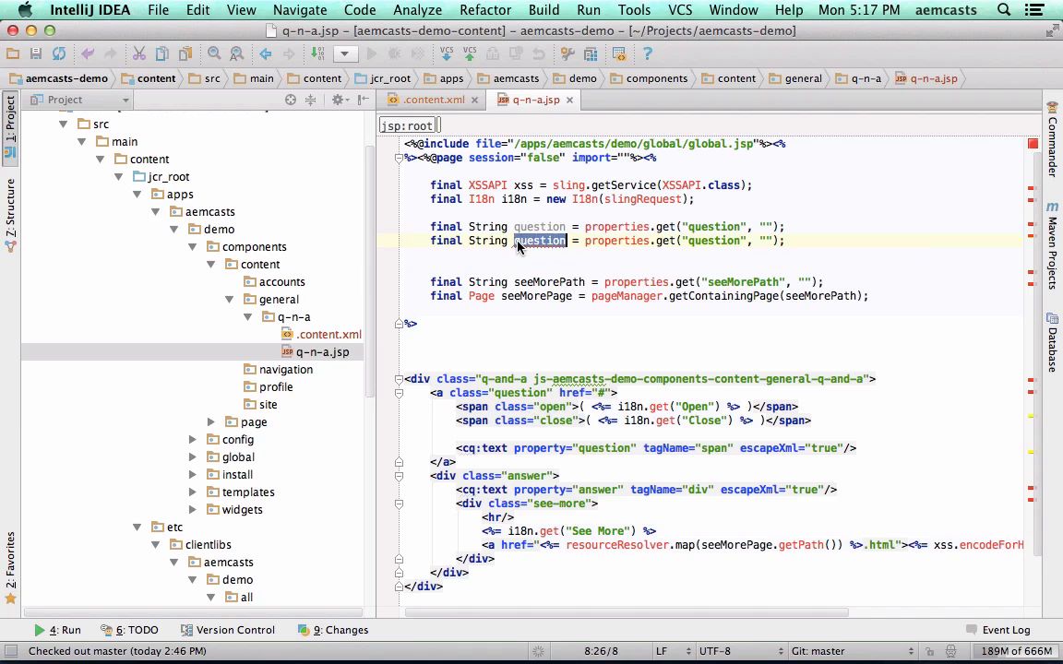
text(answer)
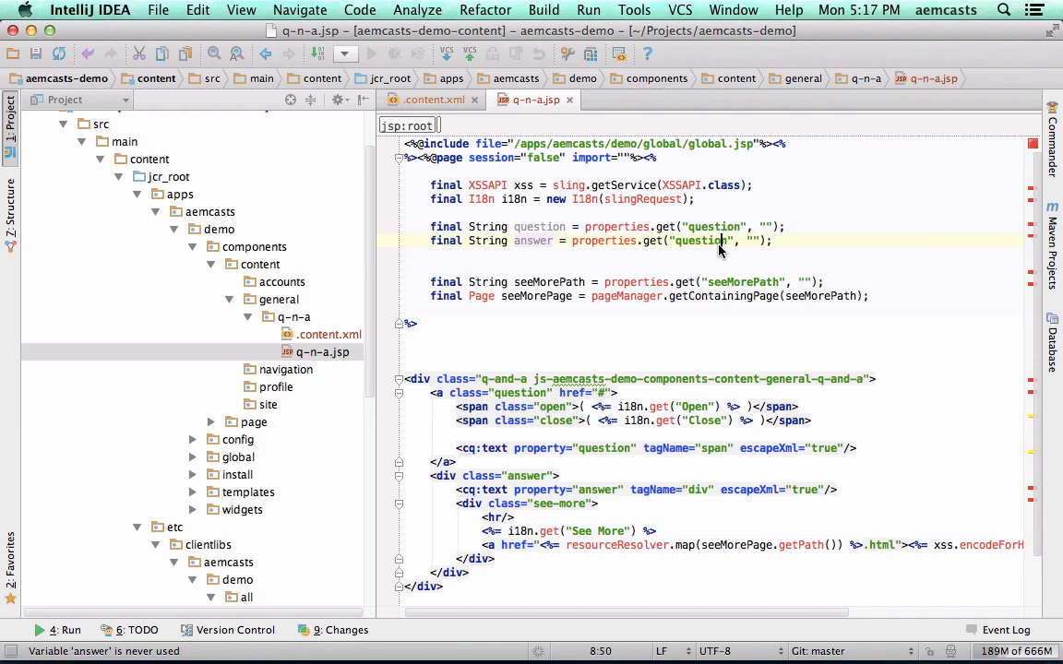
text(answer)
click(713, 323)
text(<% if)
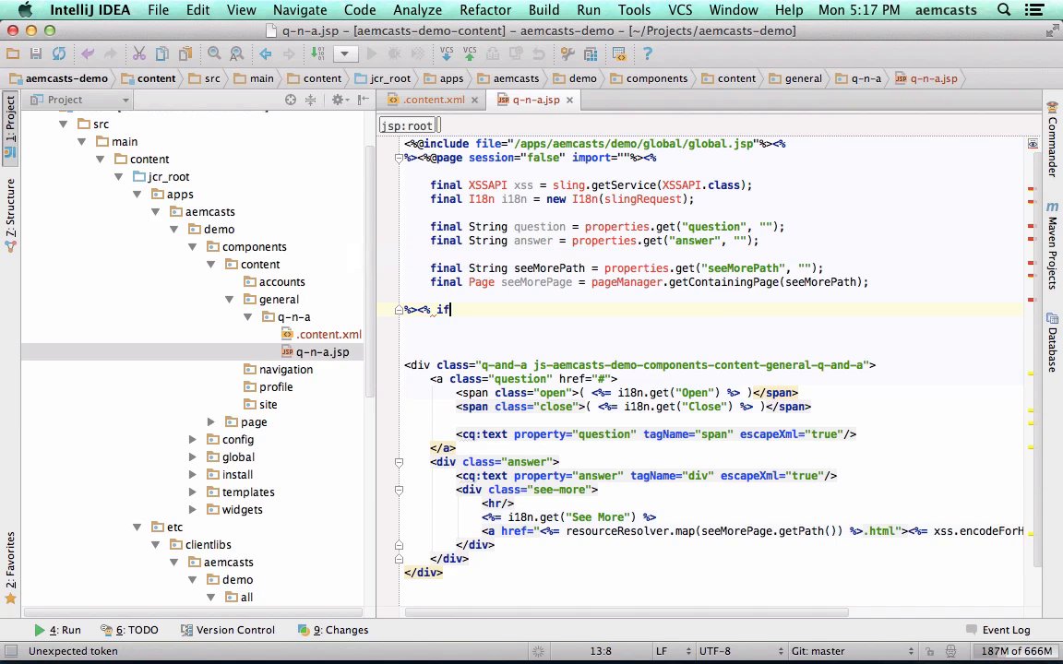
Add an empty-check on seeMorePage, question and answer that returns unless in edit mode.
text(()
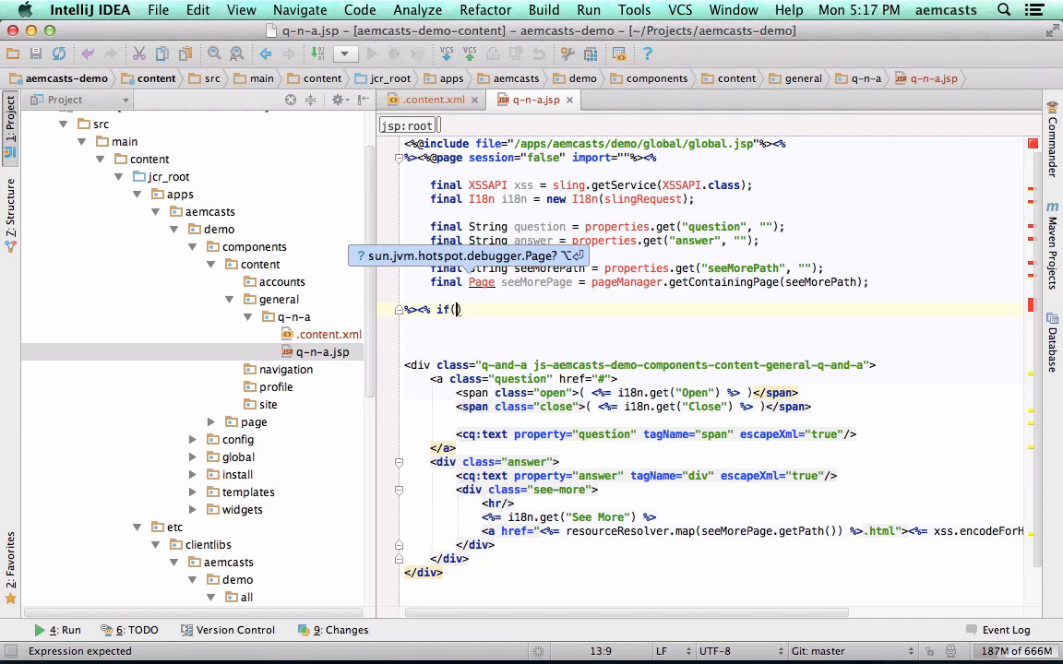
text(seeMorePage == null || "".equals(question)
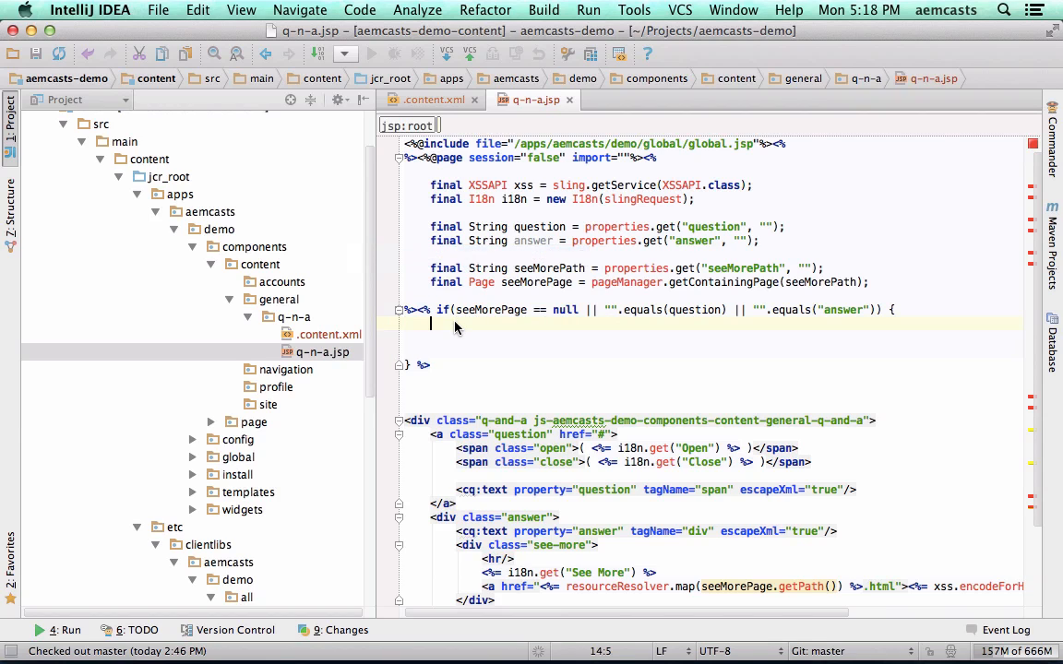
text(if(/* if)
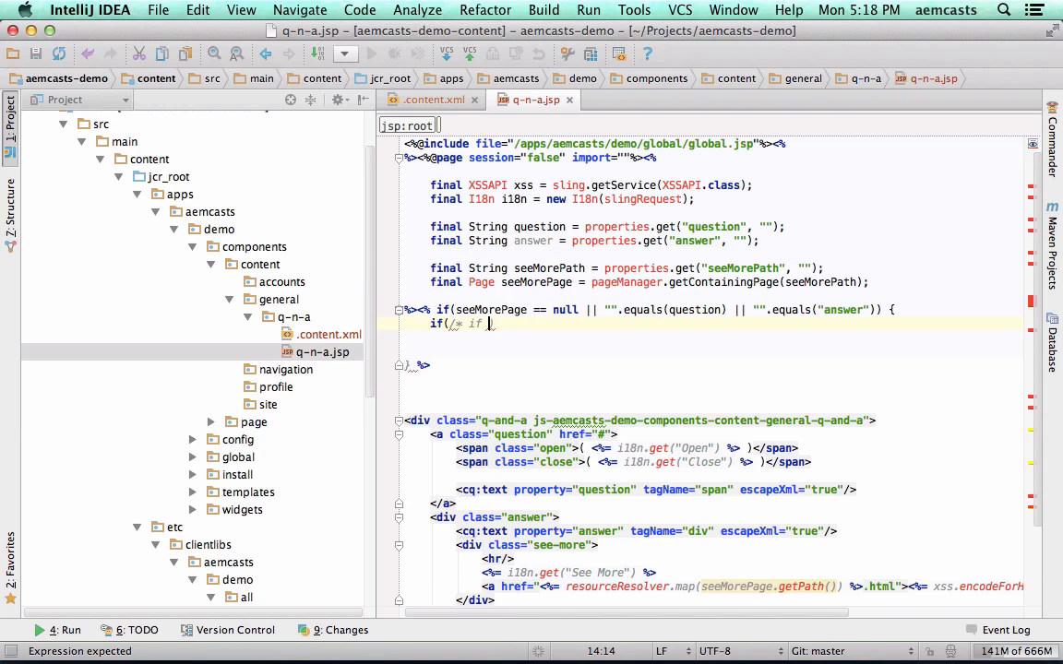
text(in edit mode */) {)
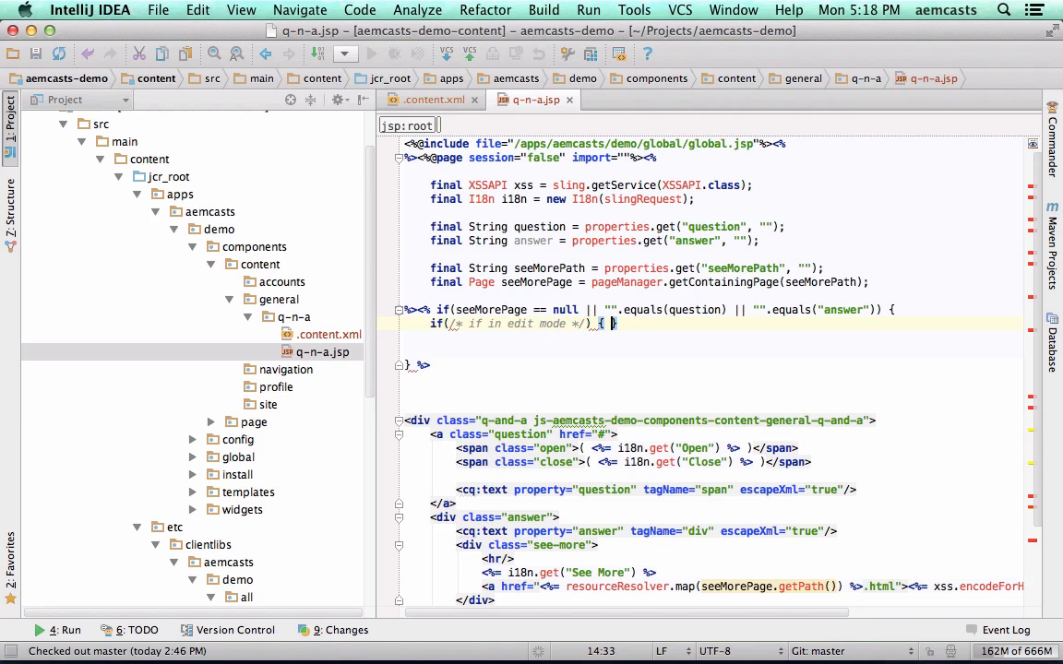
text(return;)
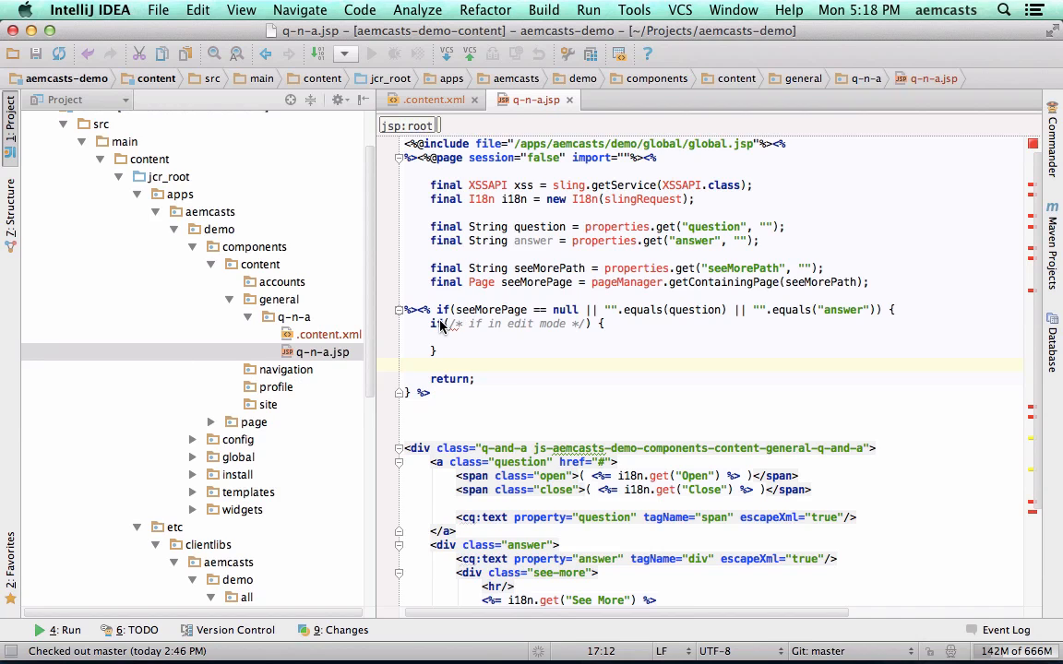
mouse_move(452, 324)
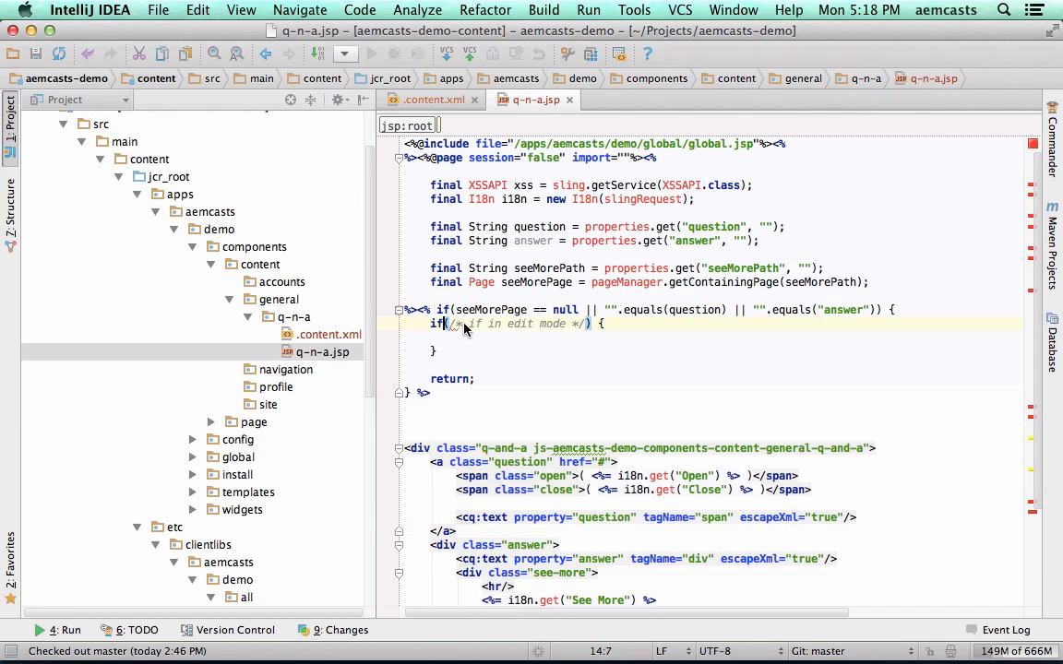
Declare WCMMode and wrap the cq-text-placeholder 0.gif div in if(WCMMode.EDIT.equals(mode)).
text(fin)
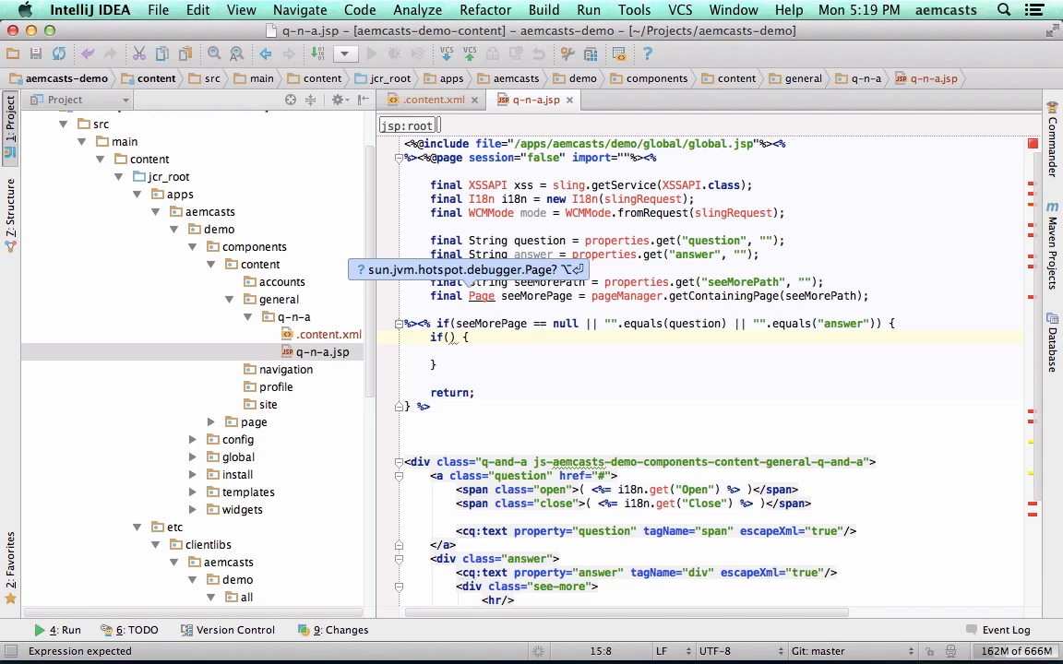
text(WCMMode.EDIT.rq)
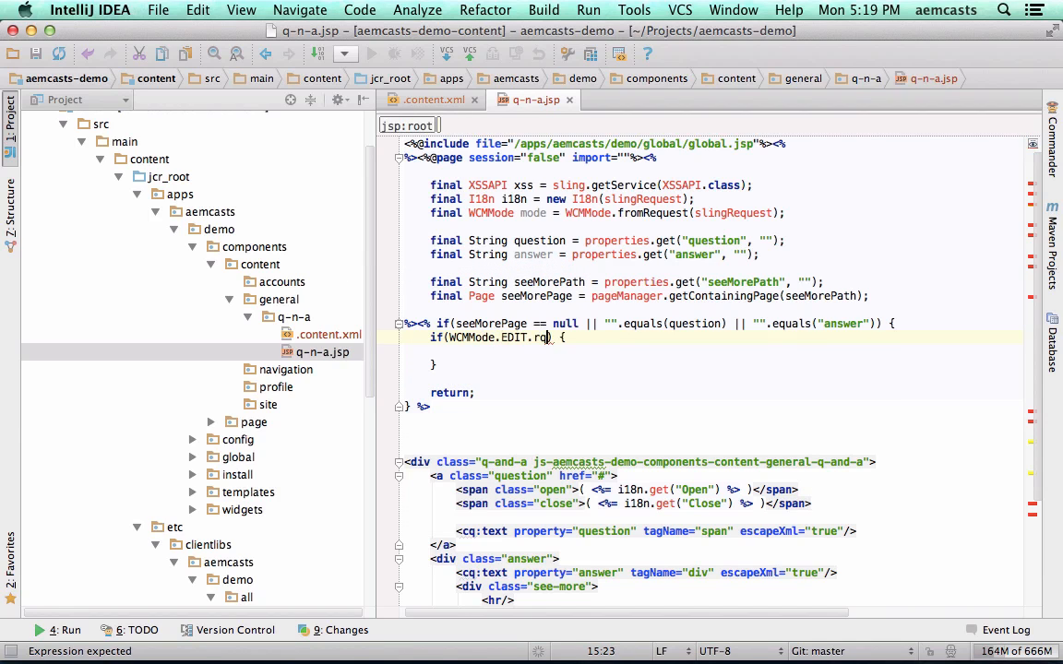
text(equals(mode))
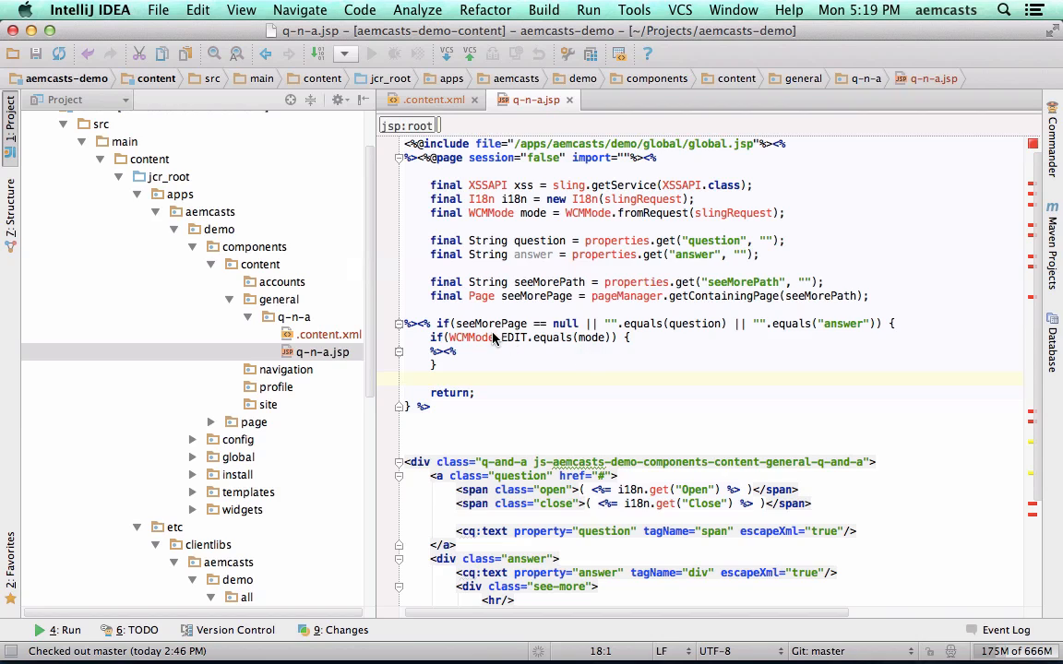
mouse_move(489, 424)
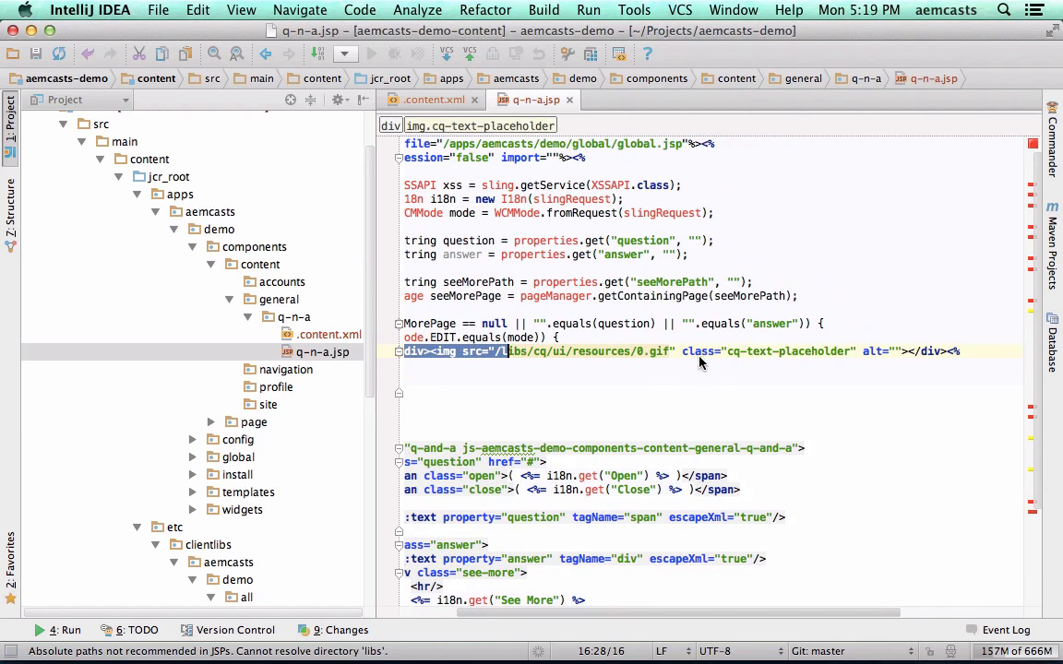
double_click(760, 350)
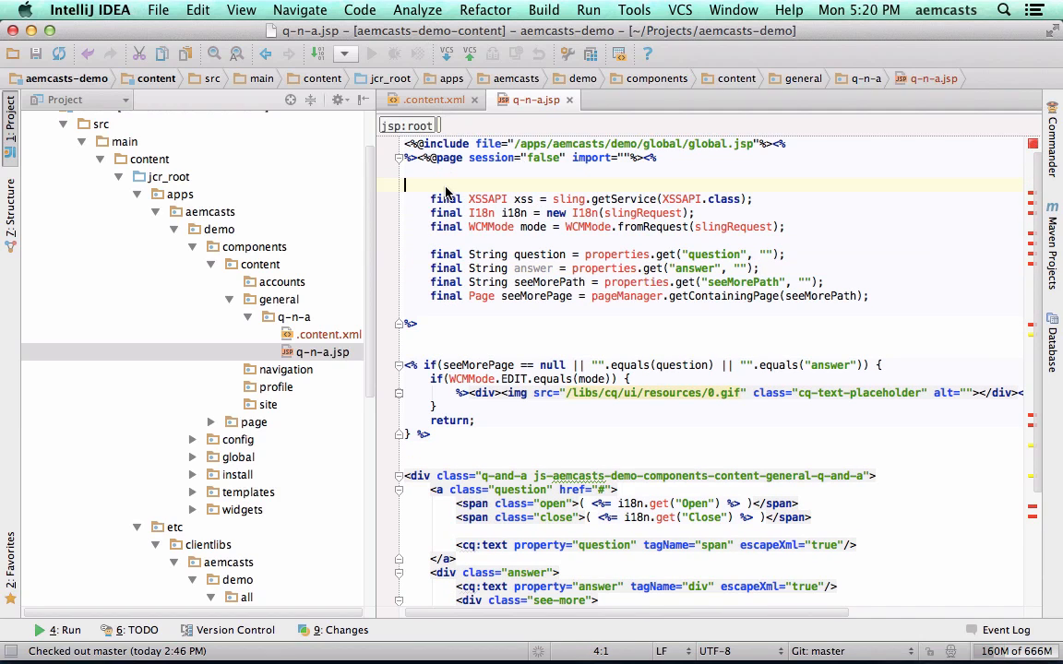
text(/* Services)
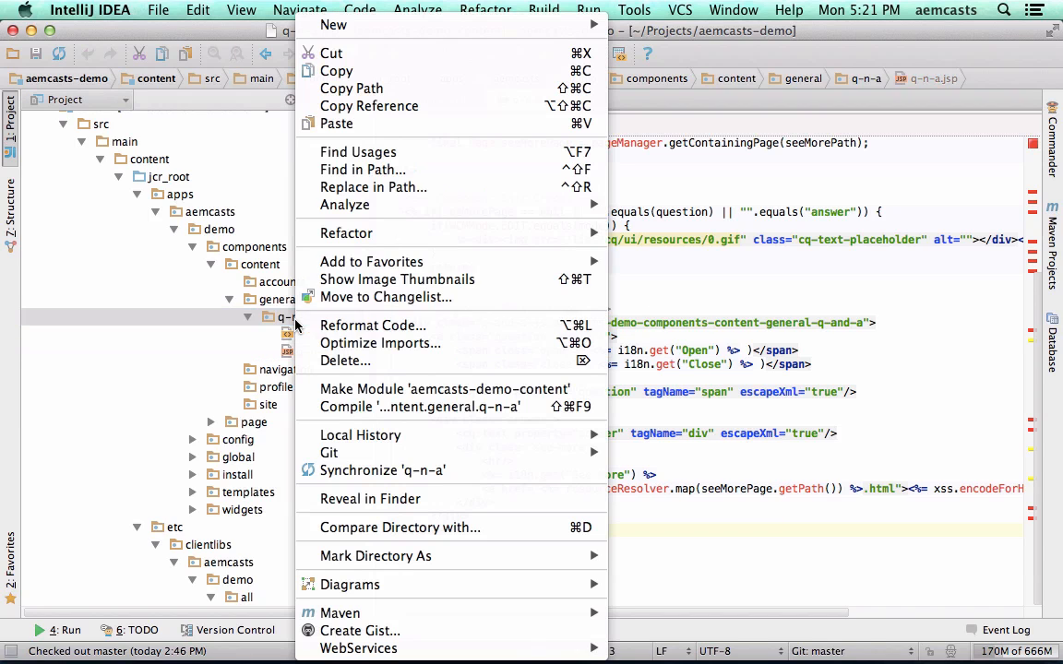
mouse_move(332, 26)
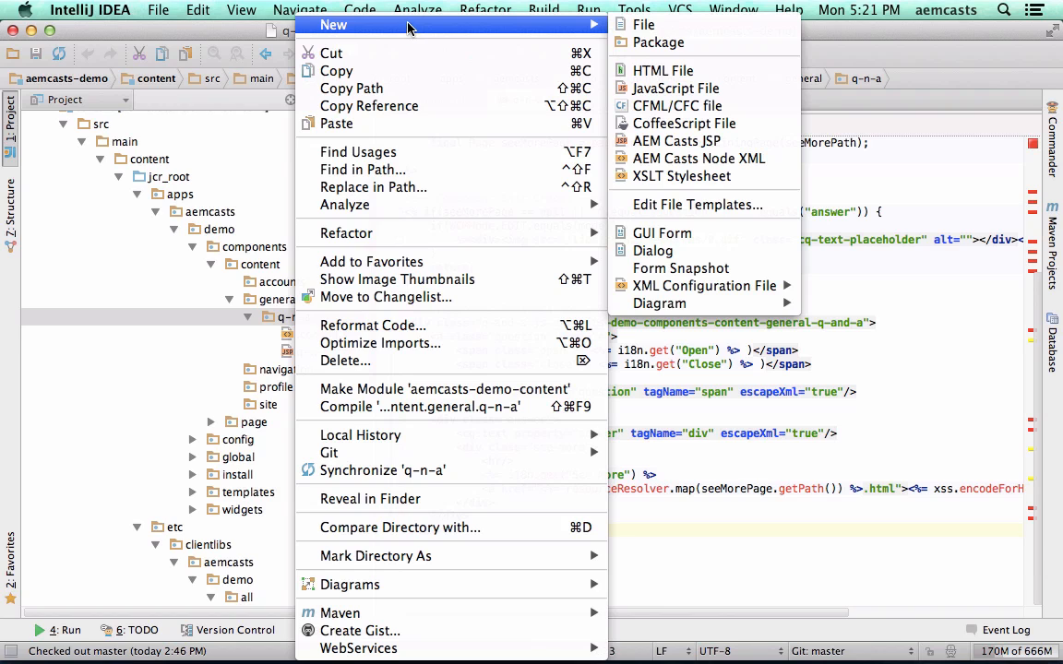
mouse_move(698, 159)
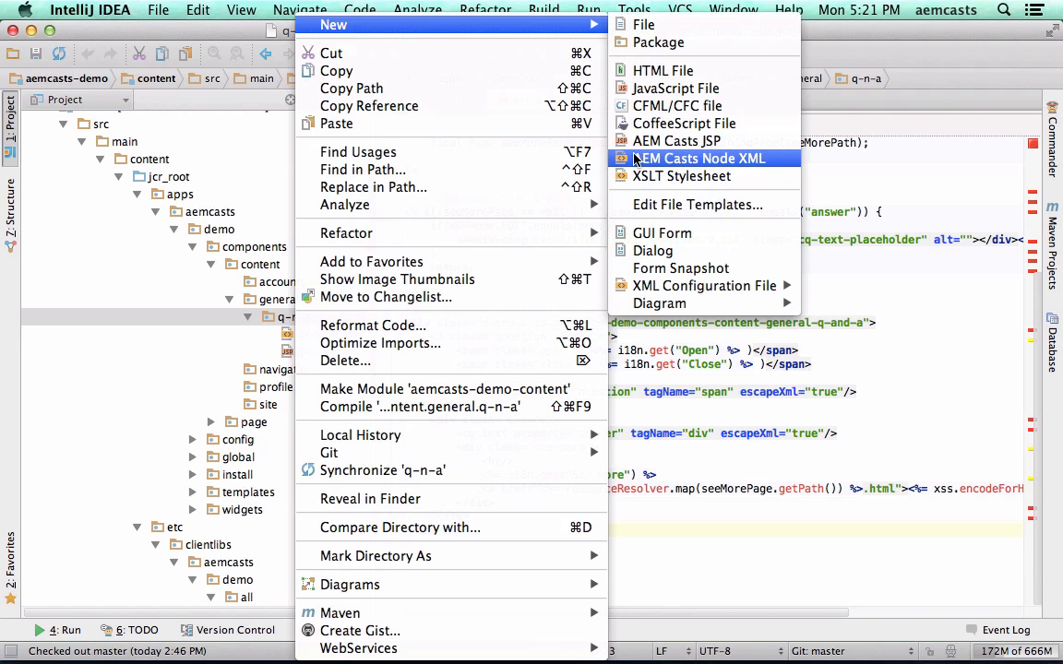
Create a new AEM Casts Node XML file named dialog.xml in the q-n-a folder.
click(701, 159)
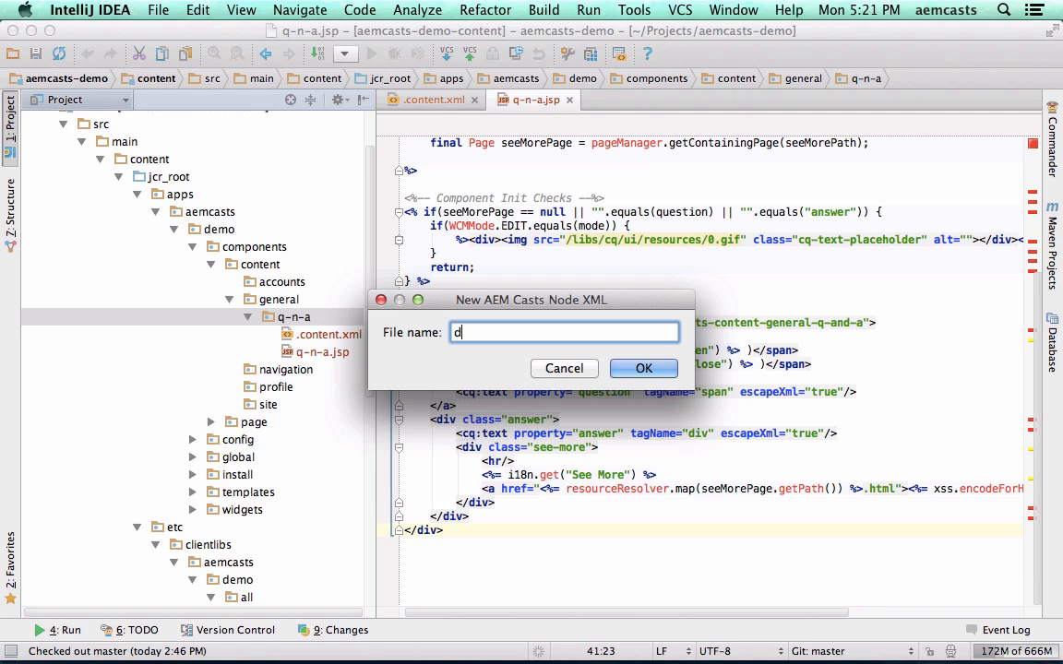
text(ialog.xml)
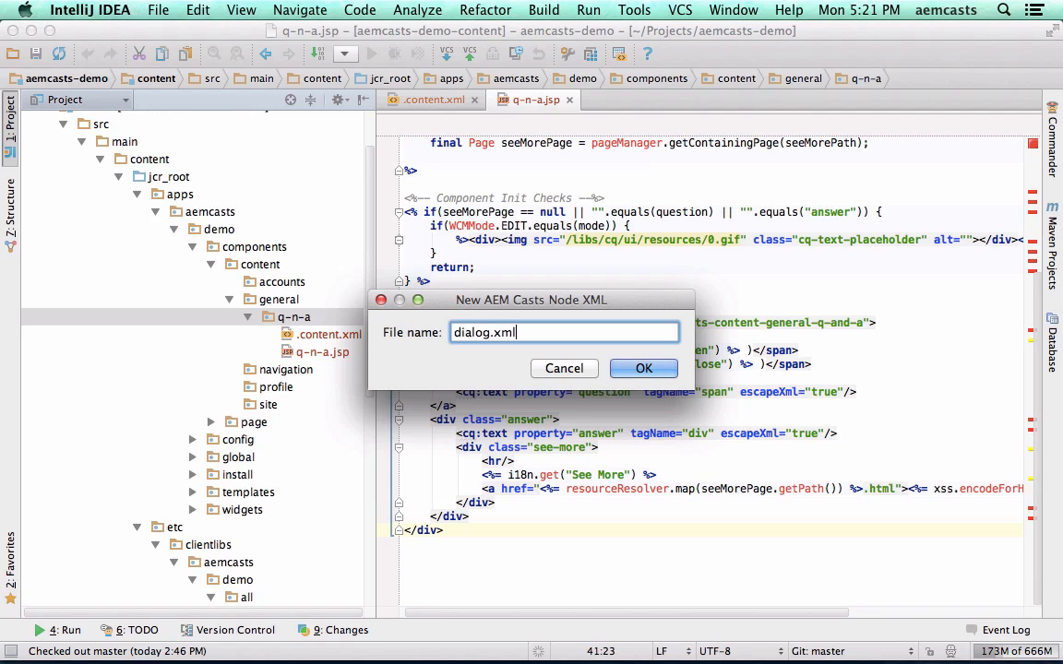
click(642, 369)
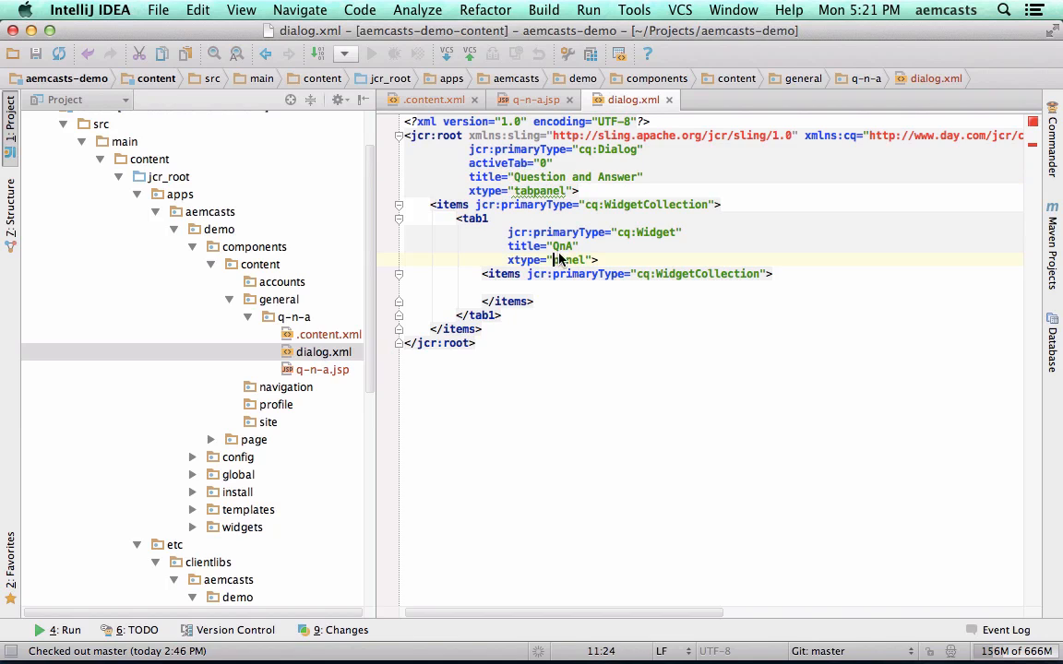
Add a <question jcr:primaryType="cq:Widget"> node with fieldLabel="Question" inside the tab's items.
double_click(561, 246)
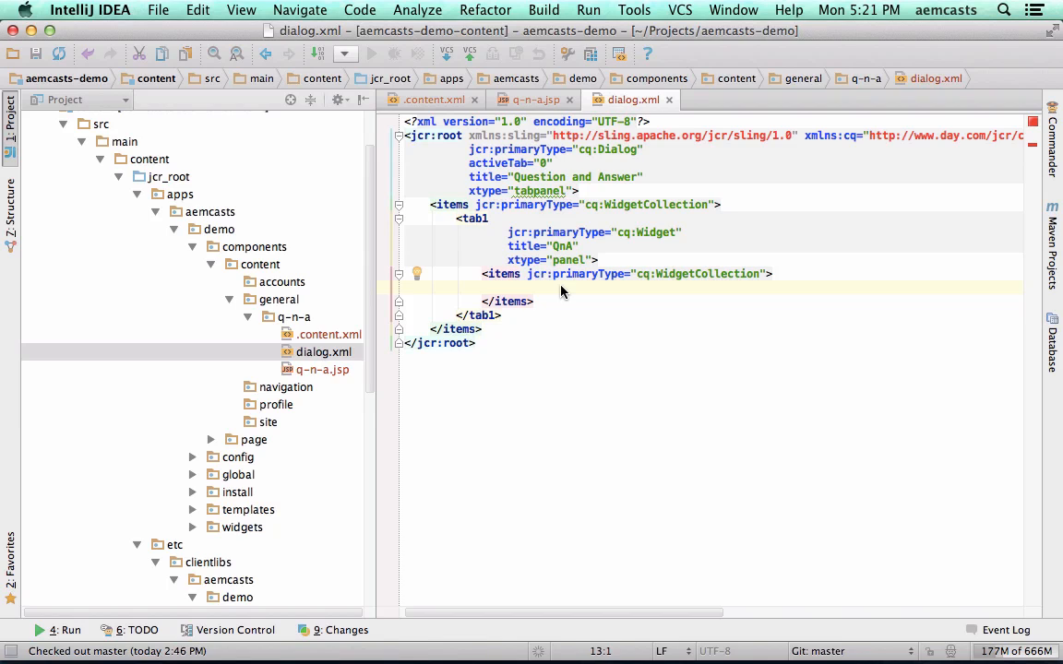
text(<)
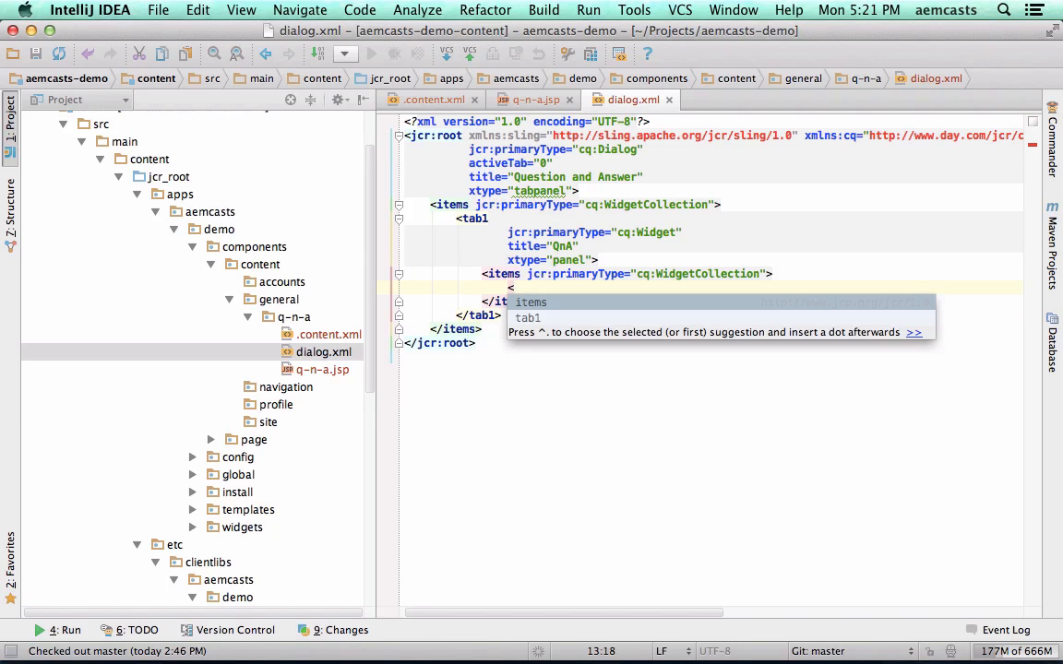
text(quest)
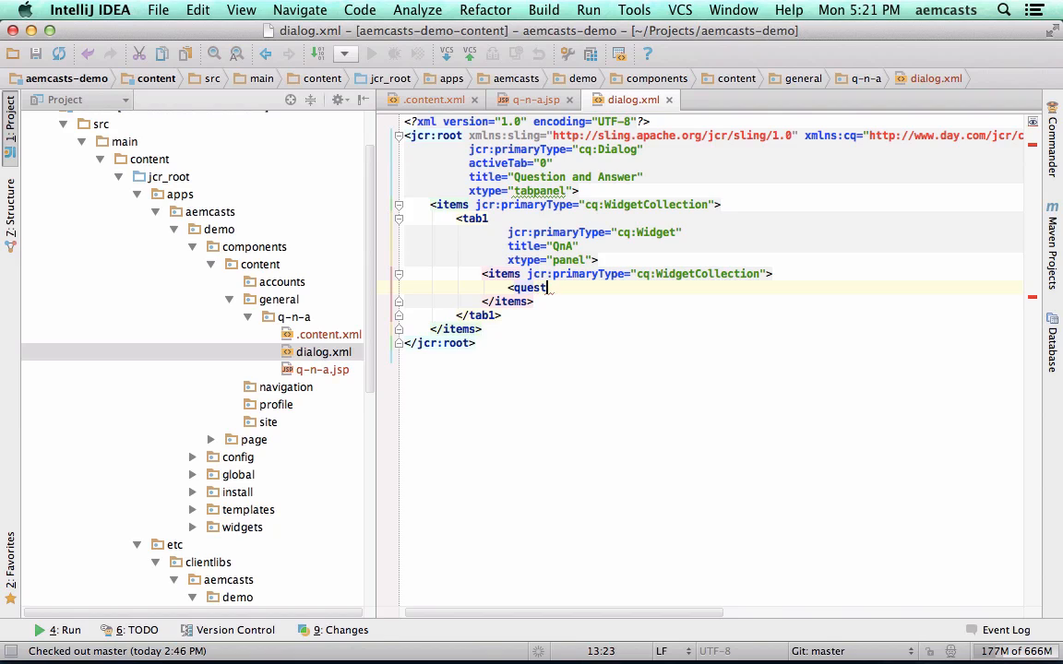
text(ion jcr:primaryType="cq:Widget)
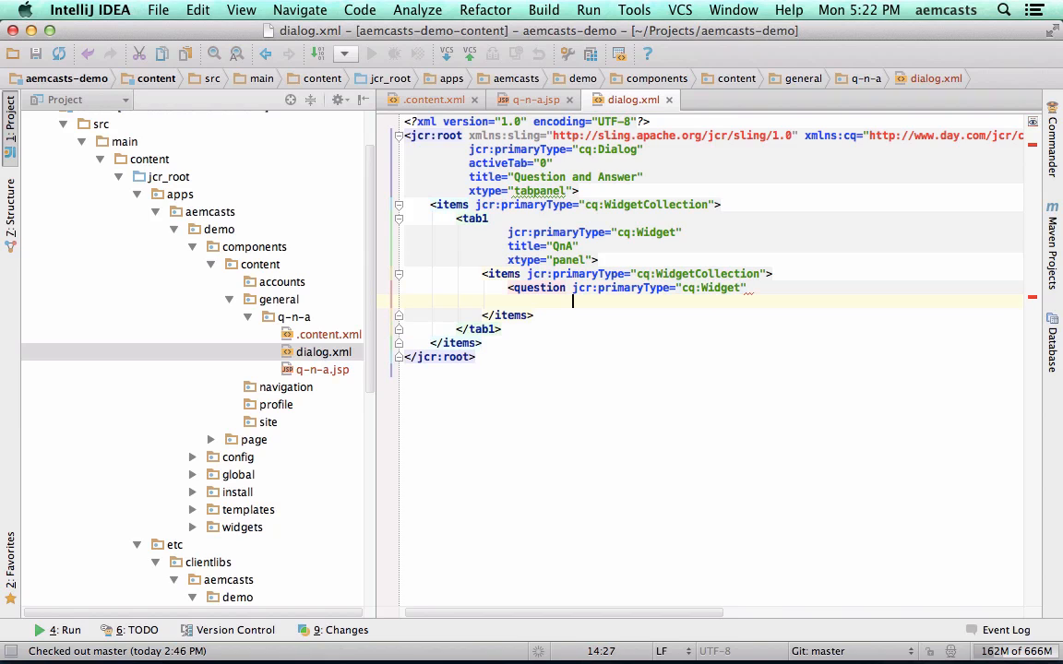
text(fieldLabel)
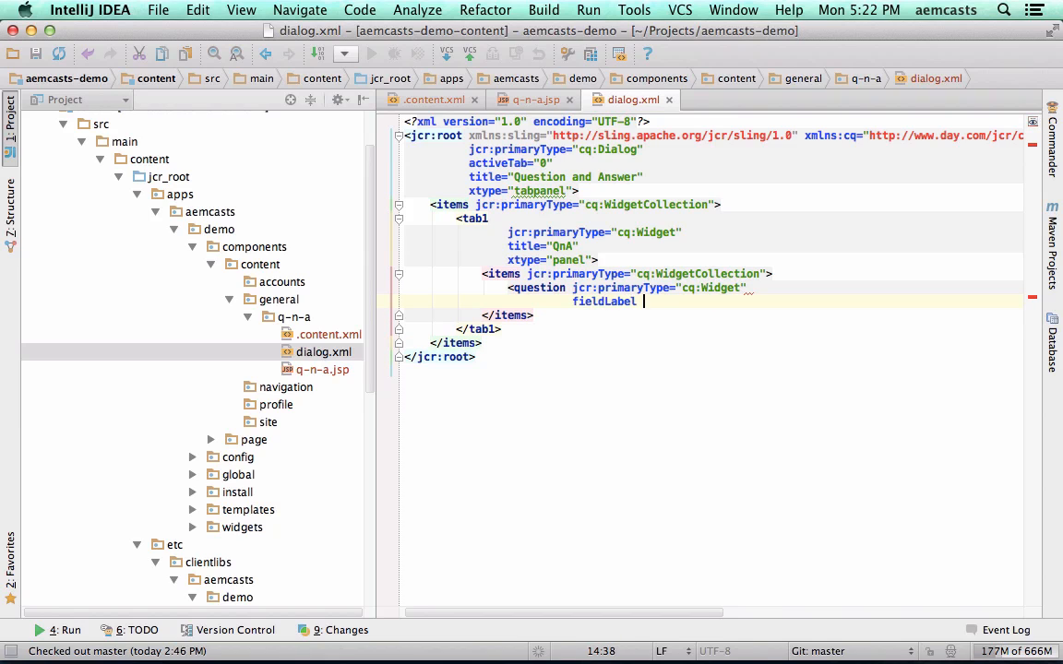
text(= ")
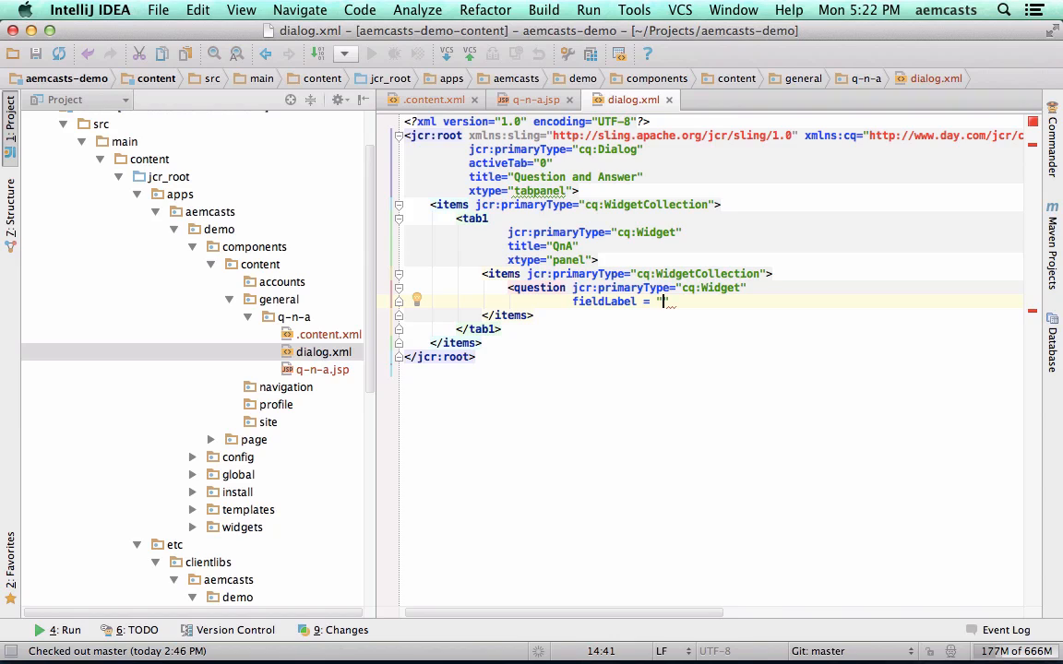
text(Question)
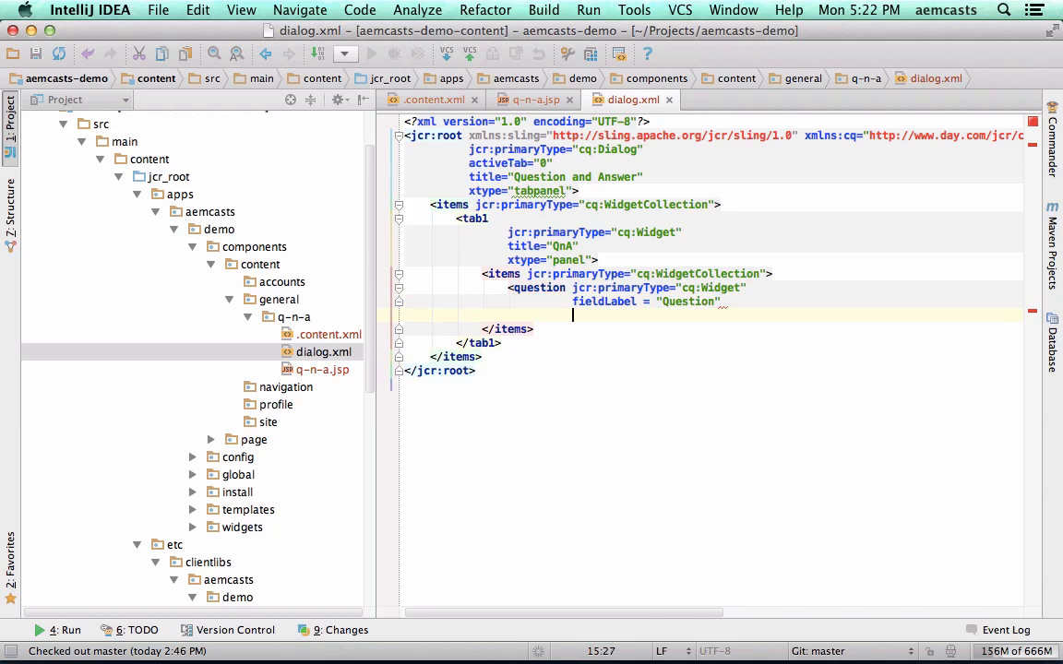
Set name="./question" on the widget after checking q-n-a.jsp, and start its xtype.
text(name=)
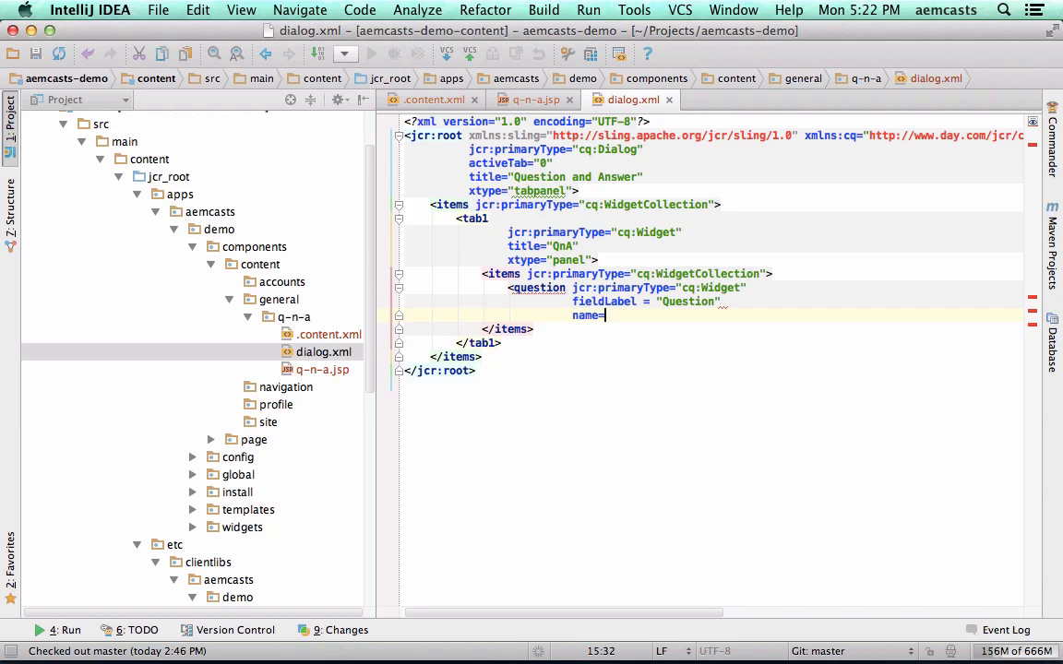
text(./)
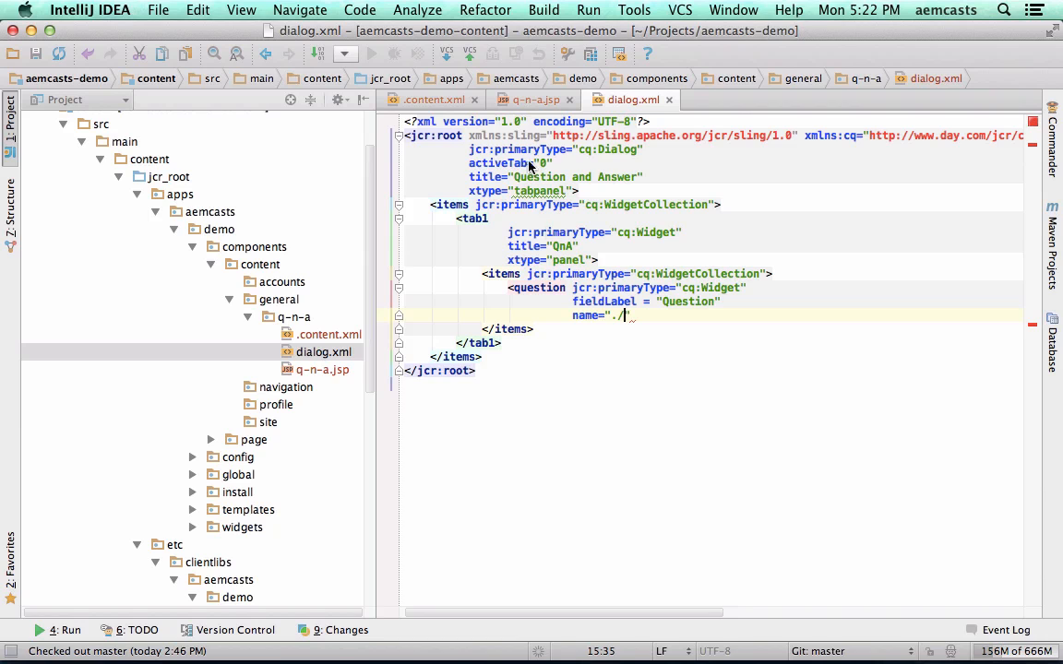
click(531, 100)
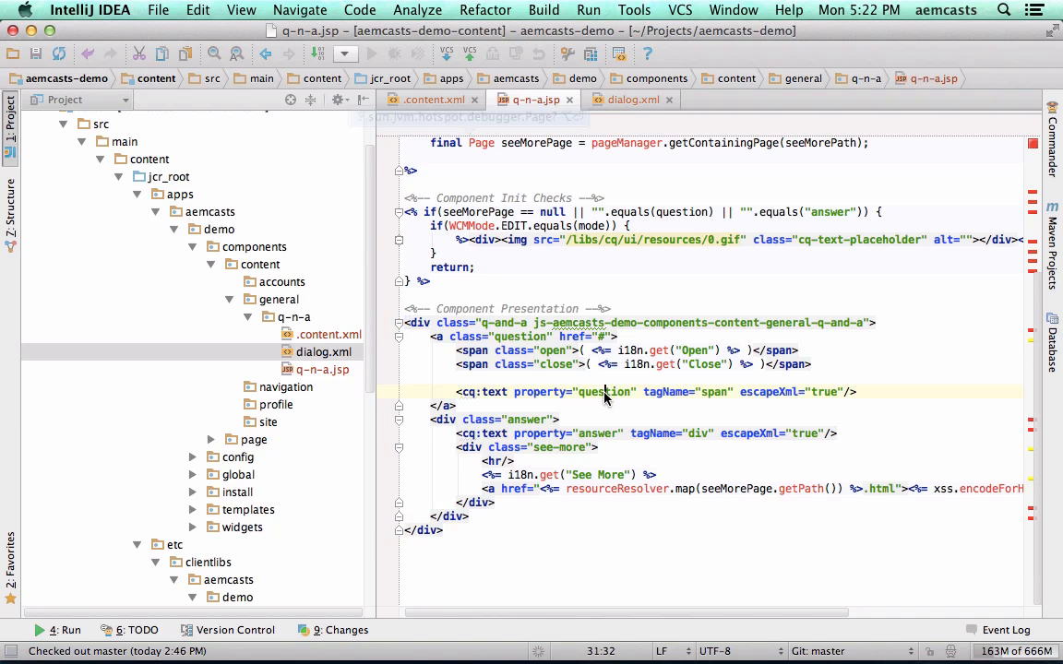
click(633, 99)
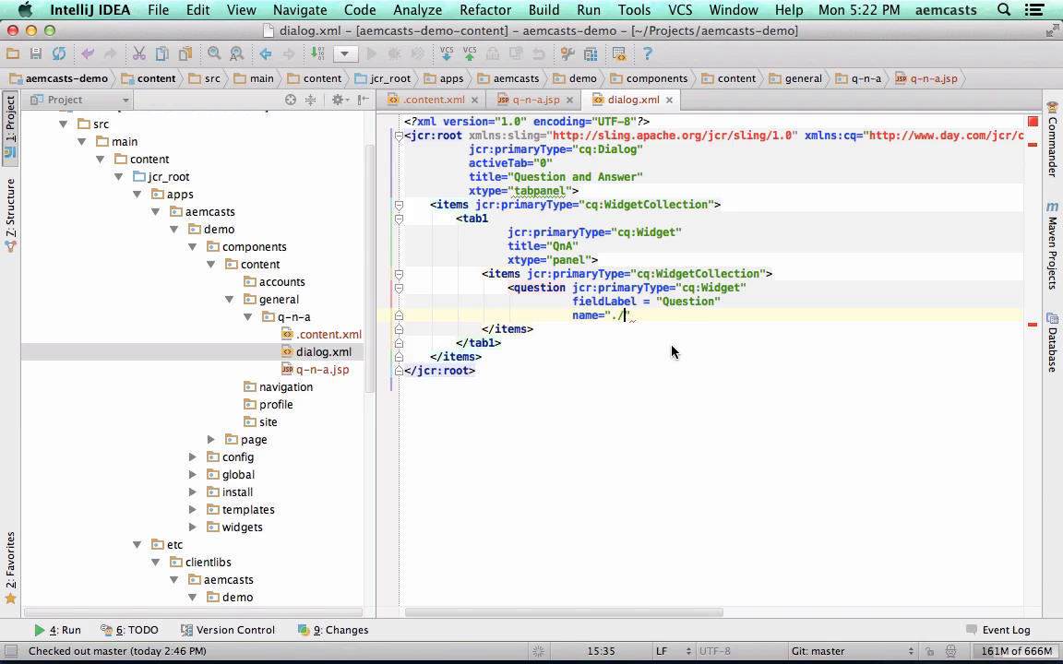
text(question)
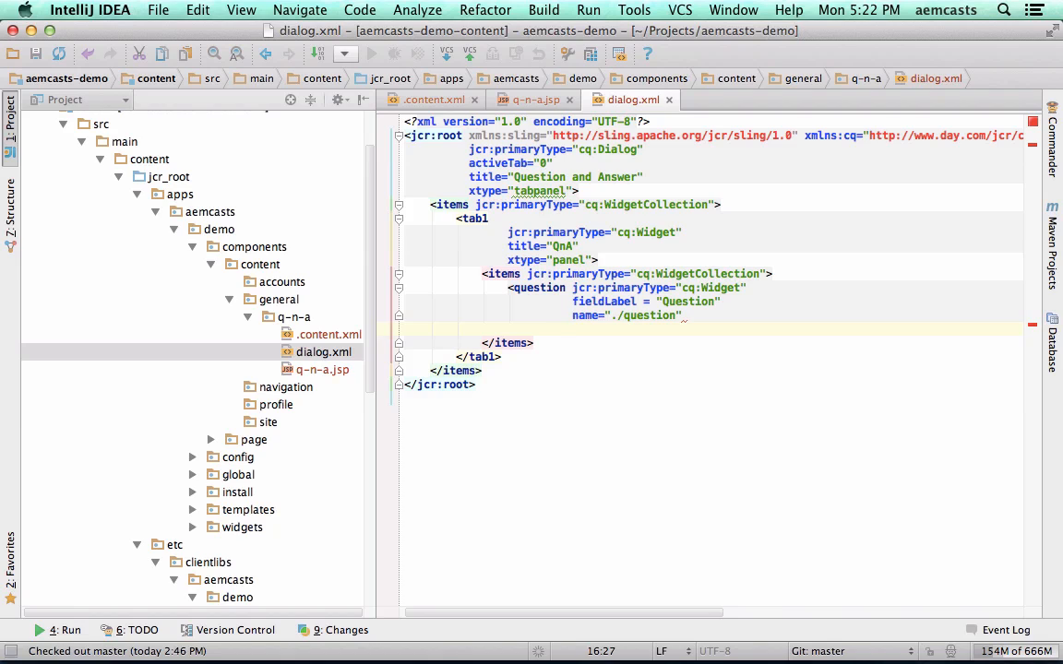
text(xtype="textfield"/>)
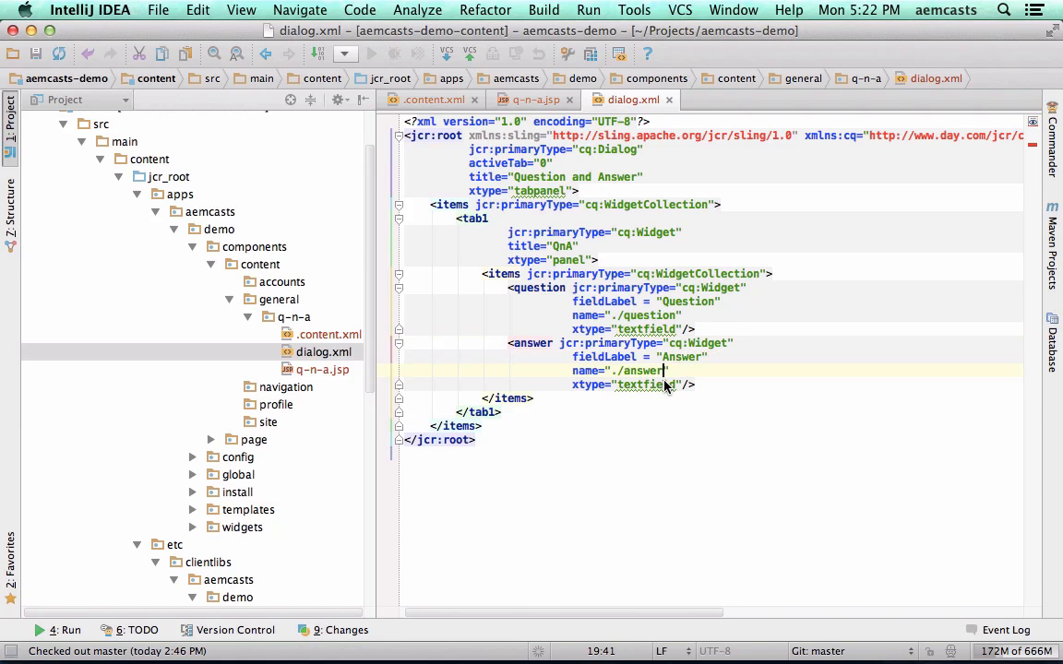
Make the answer widget a textarea and the See More widget a pathfield named ./seeMorePath.
text(textarea)
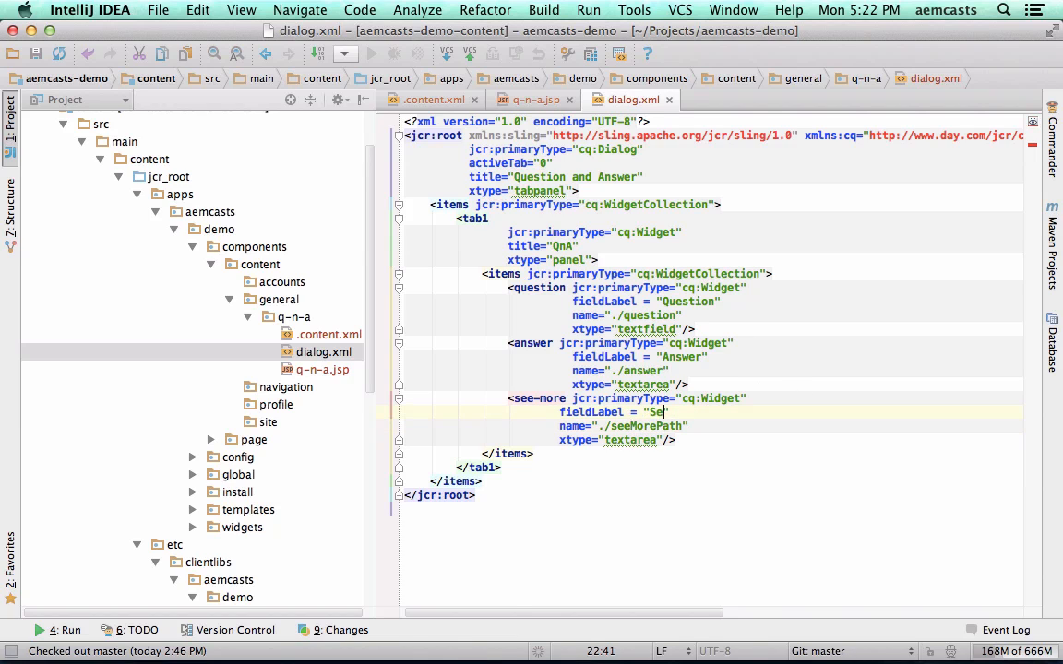
text(pathfield)
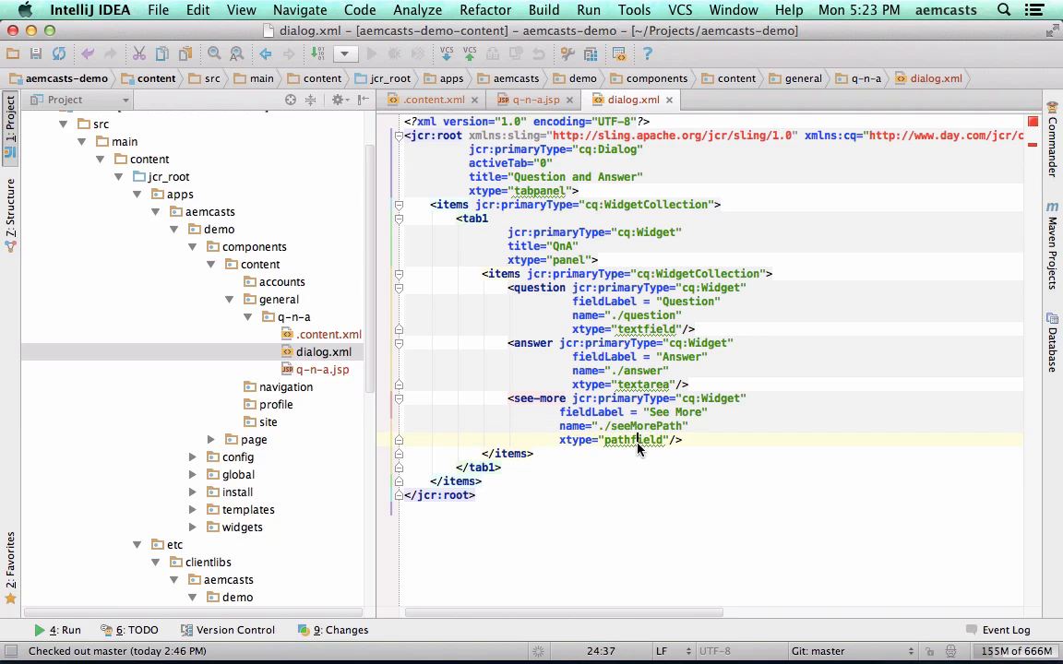
double_click(633, 439)
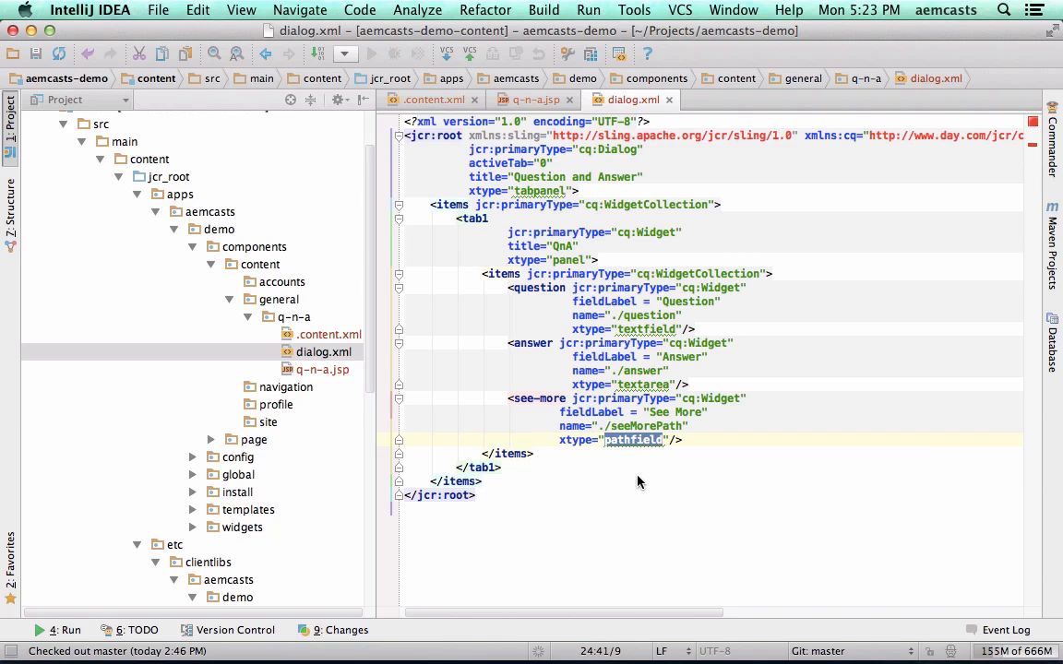
mouse_move(586, 382)
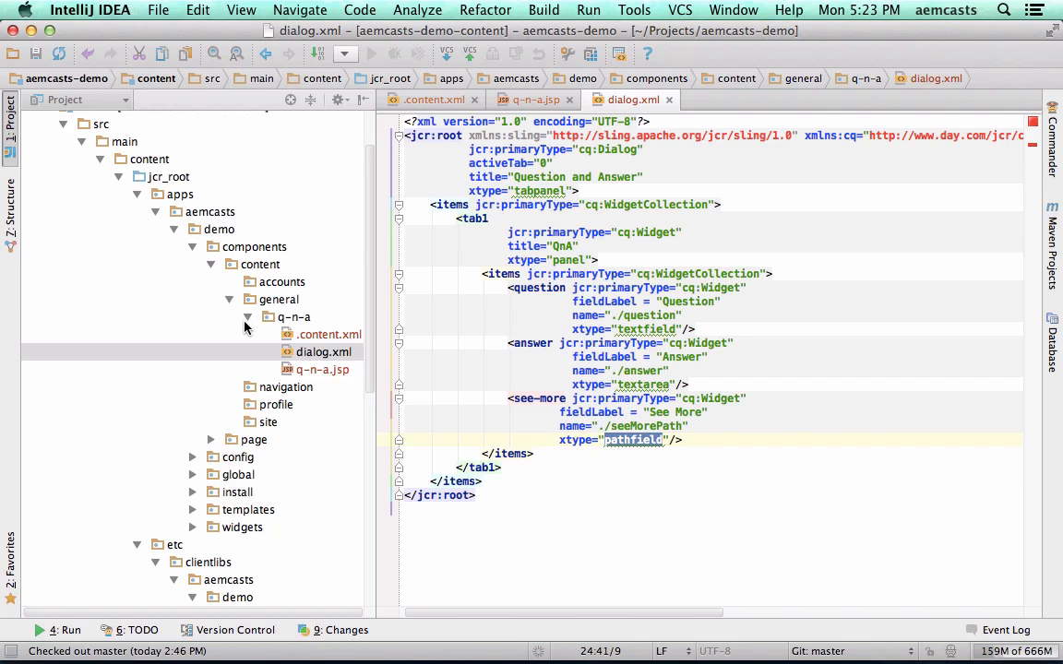
Create a clientlibs package under q-n-a and start adding its css, js folders and txt files.
click(294, 317)
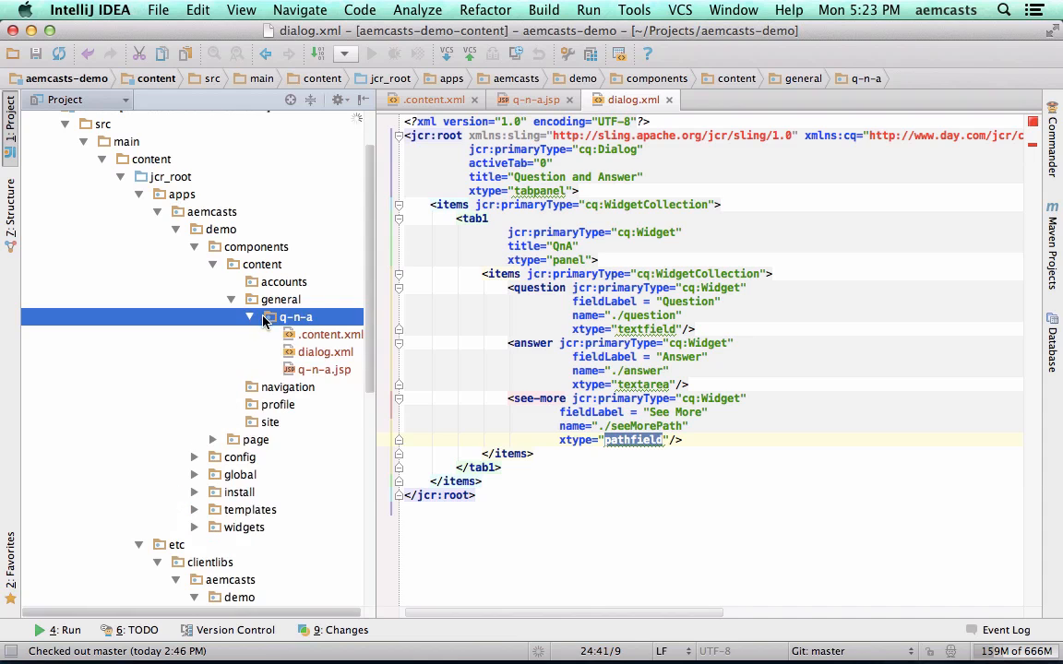
mouse_move(310, 318)
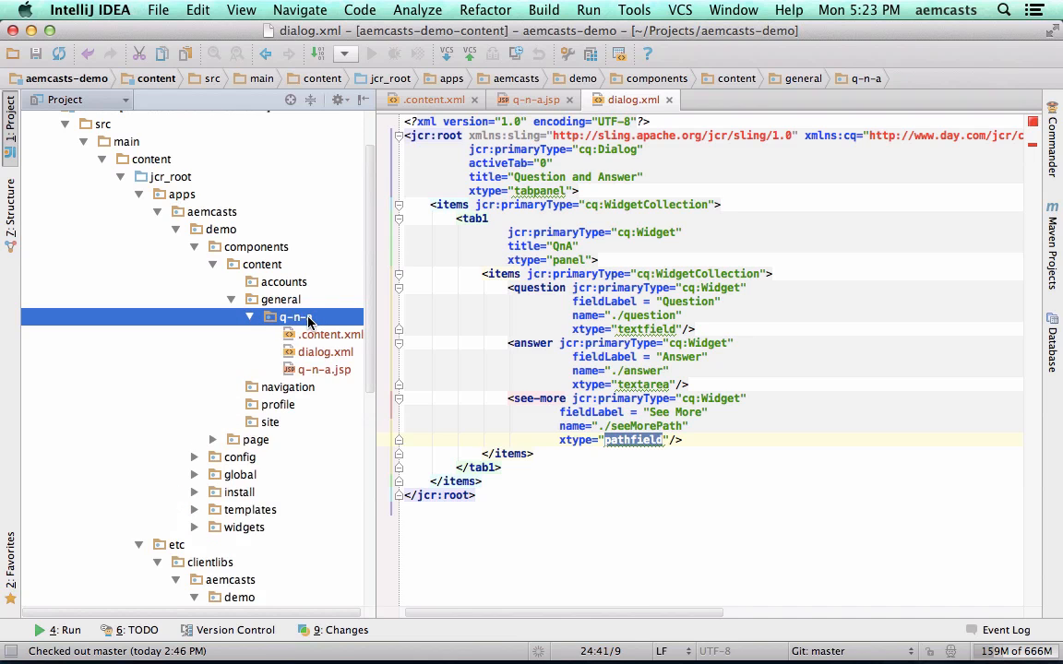
right_click(294, 317)
text(clientl)
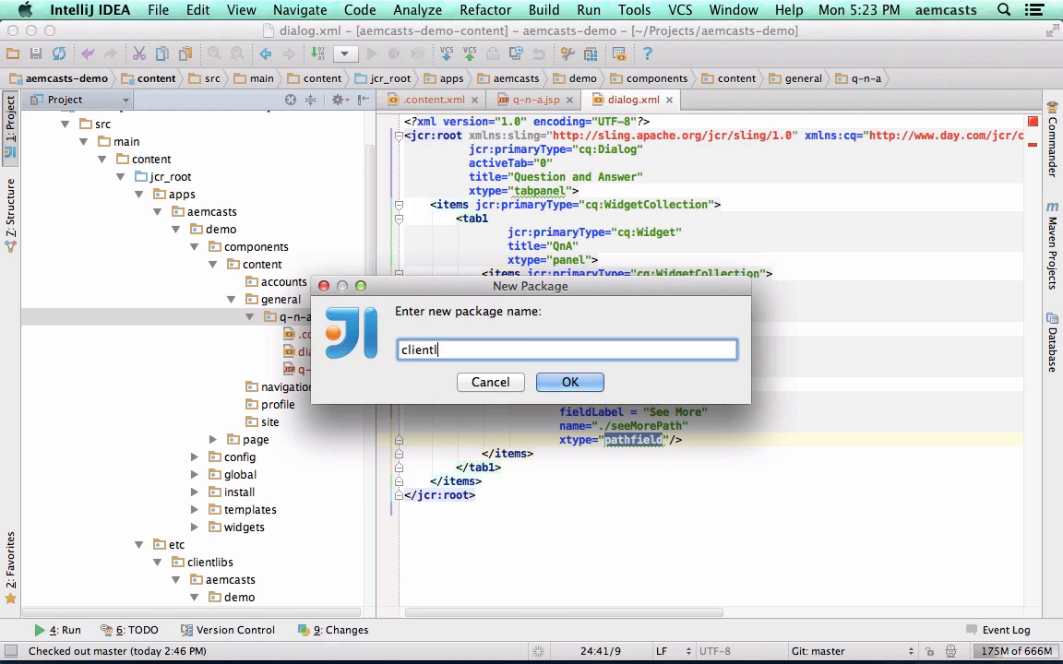
click(568, 382)
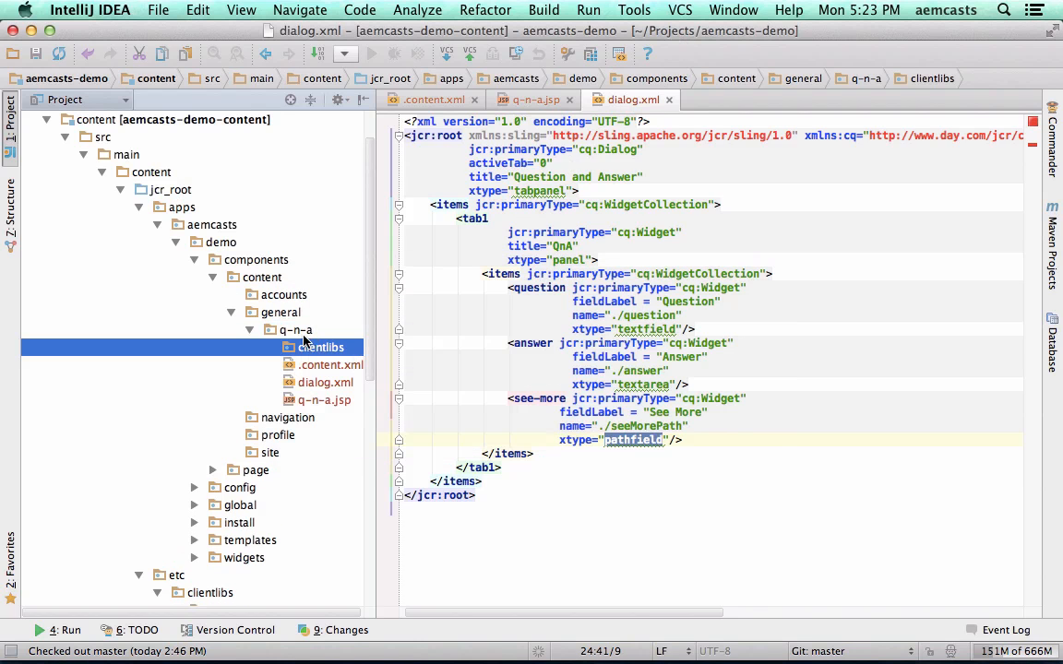
click(294, 329)
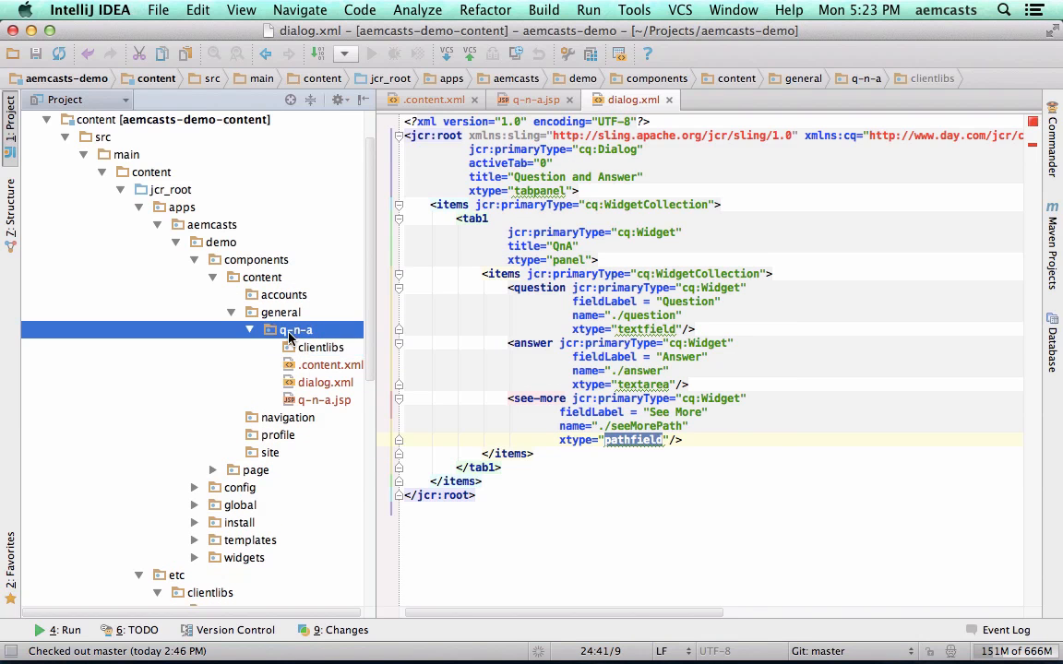
right_click(295, 328)
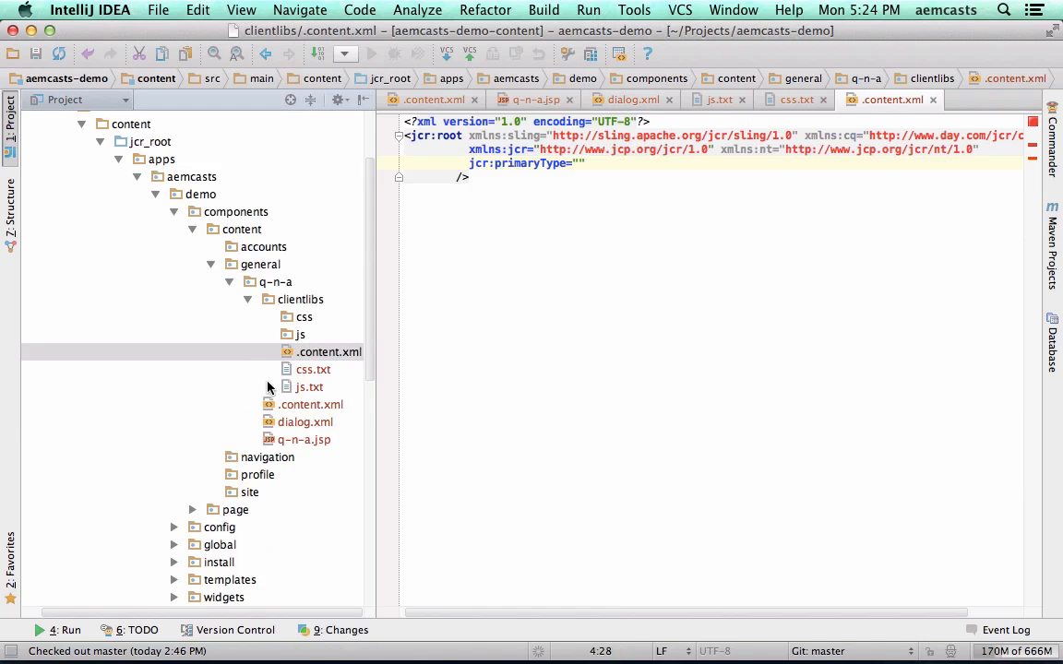
Set jcr:primaryType="cq:ClientLibraryFolder" in clientlibs/.content.xml.
text(cq:)
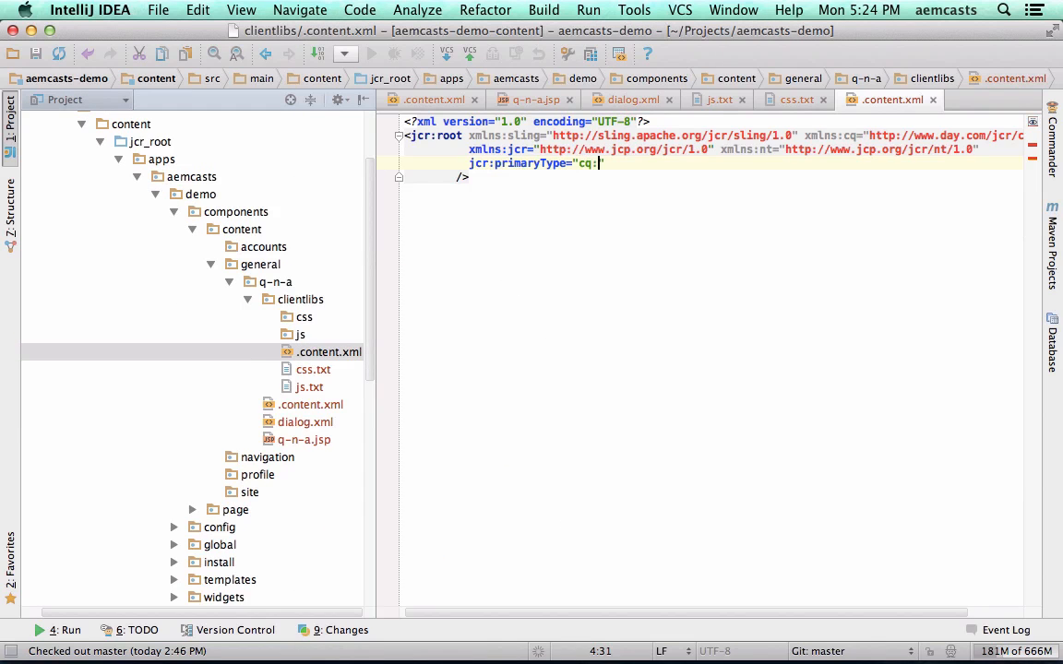
click(329, 351)
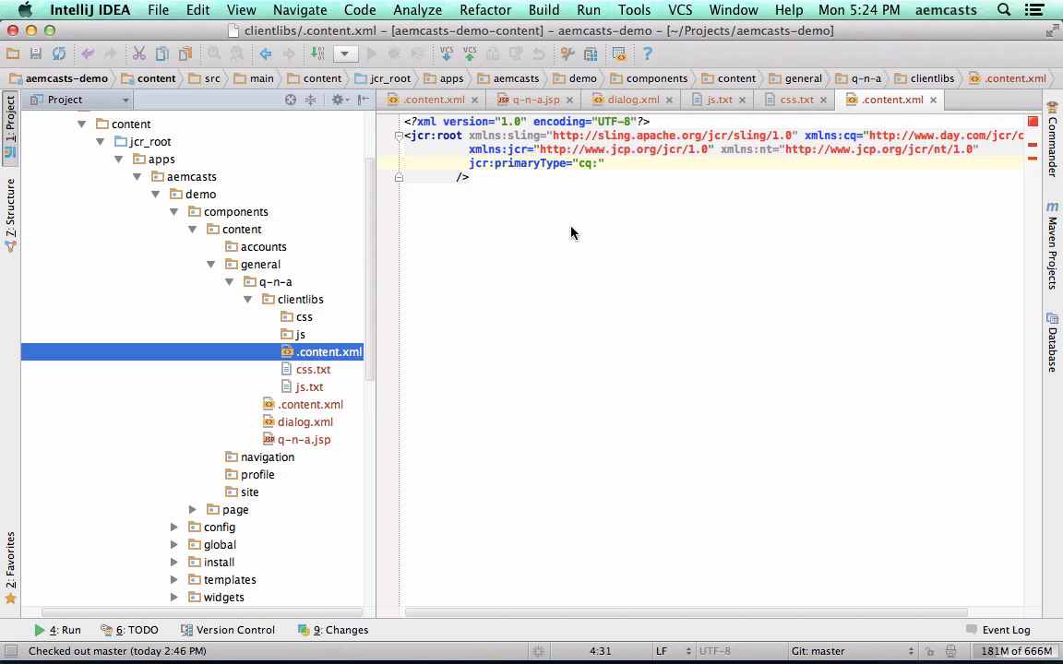
mouse_move(604, 176)
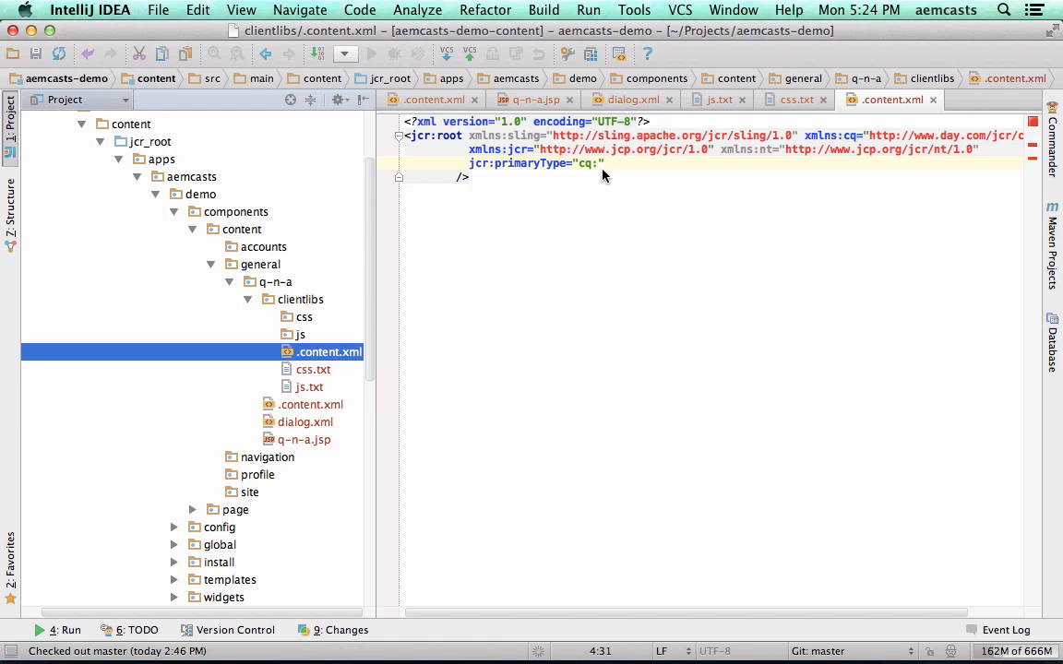
text(Client)
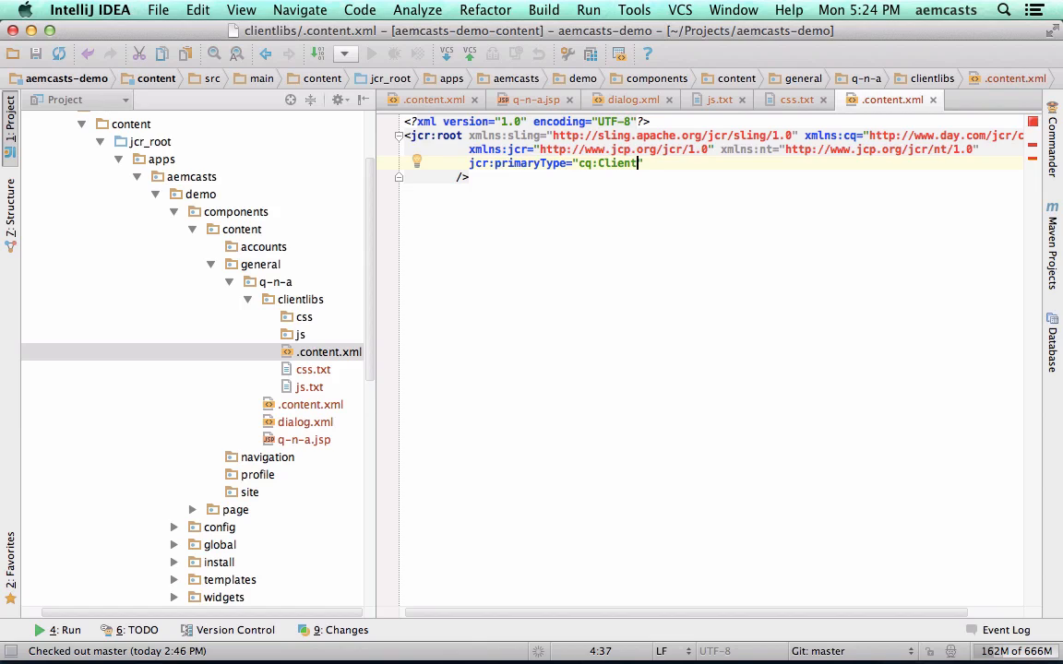
text(Library)
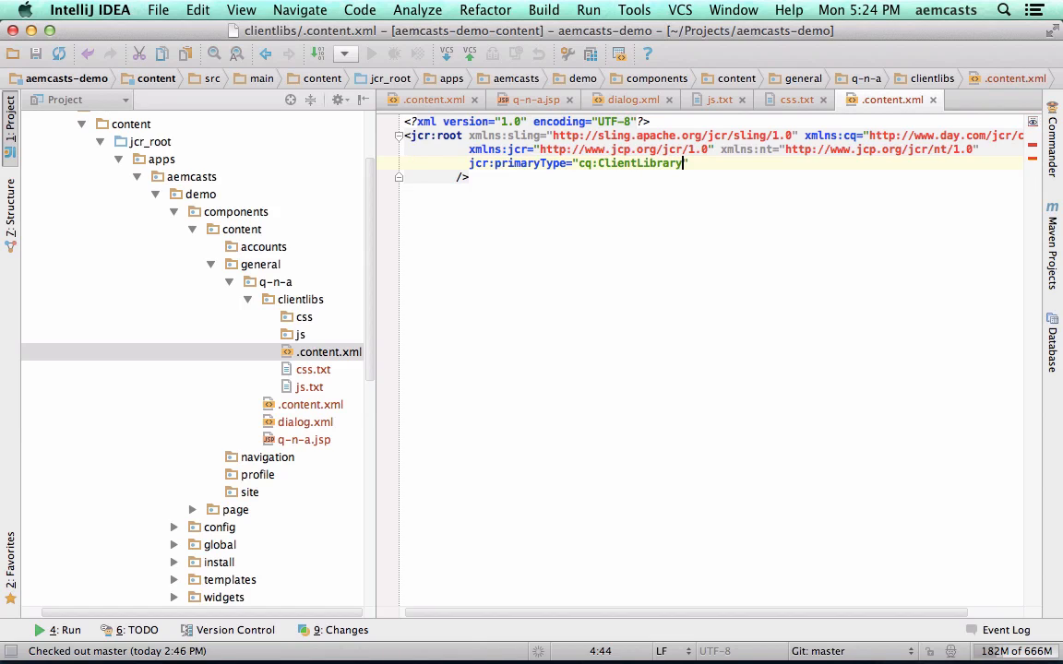
text(Folder)
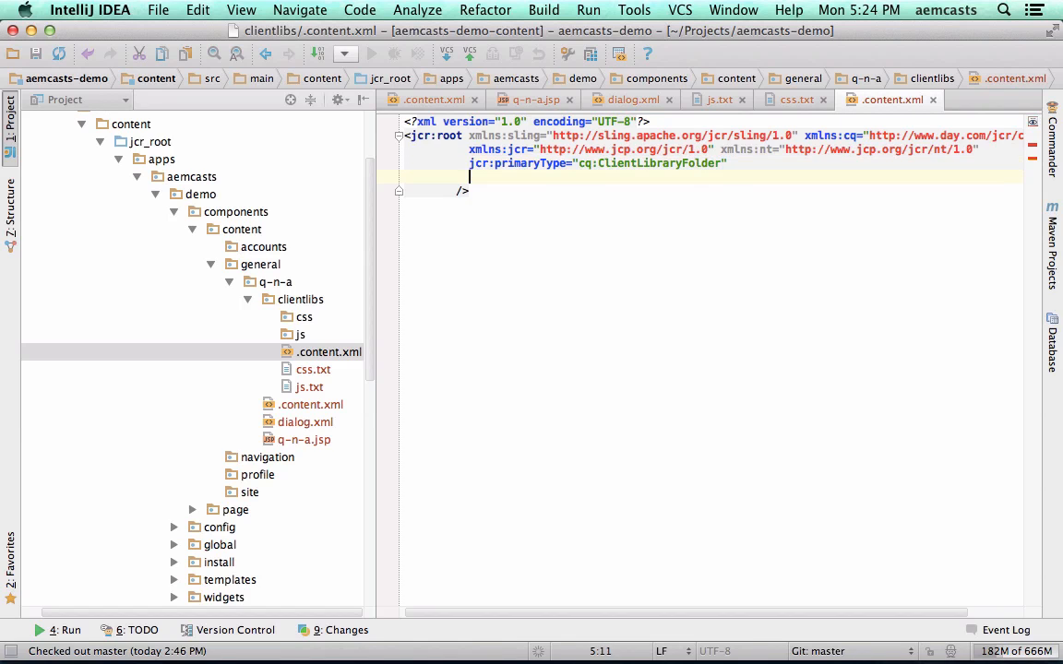
Add categories="aemcasts.demo.components", referencing the existing demo clientlib definition.
text(categories="")
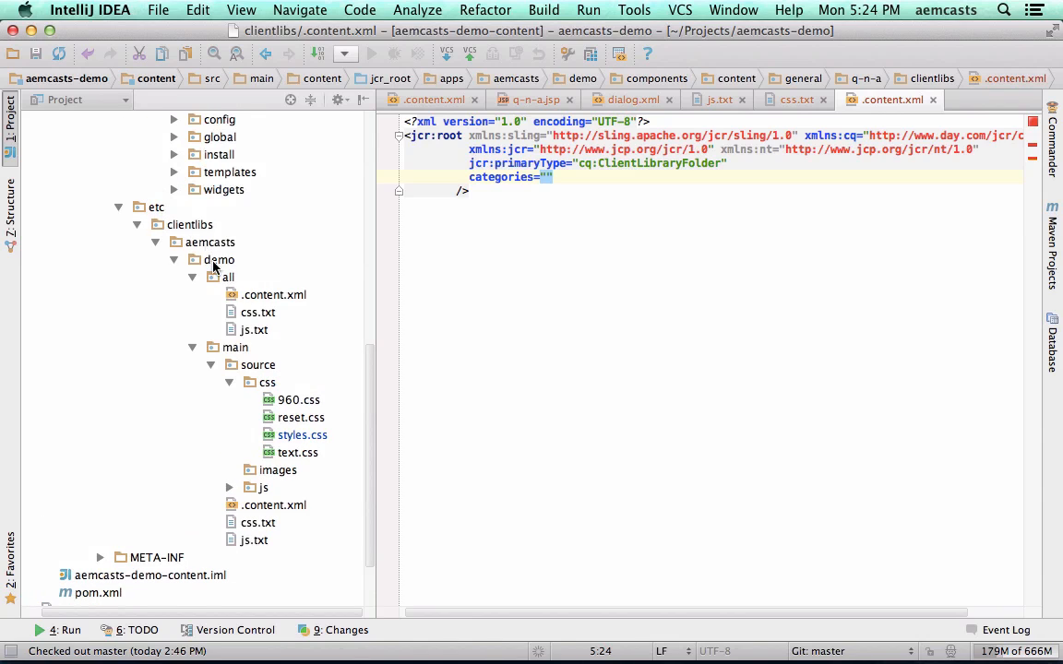
double_click(274, 295)
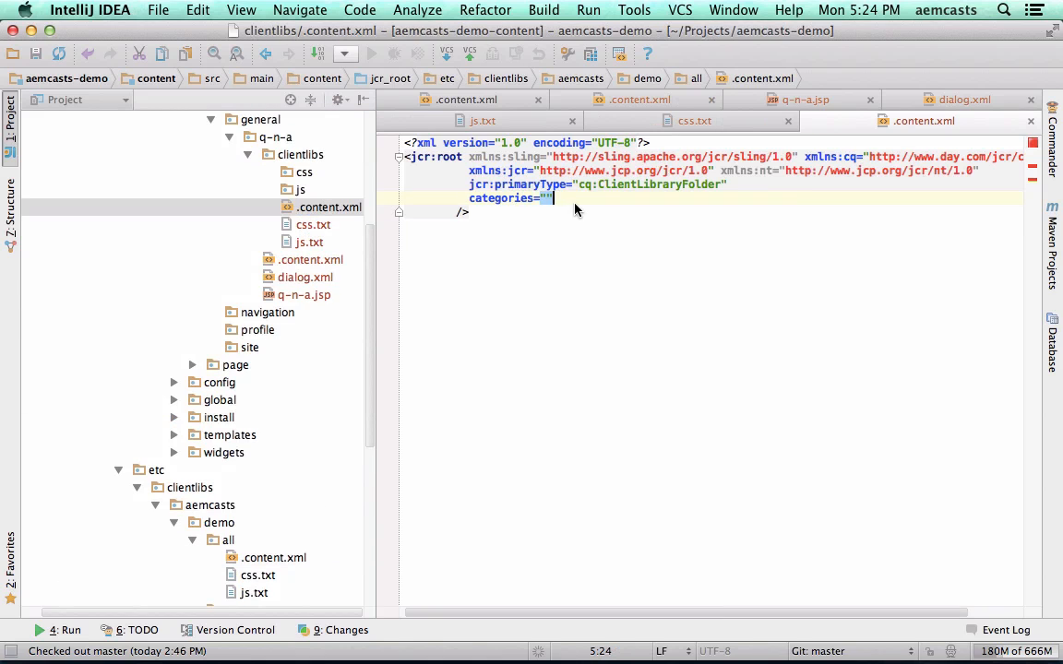
text(aemcasts.demo.components)
text(#b)
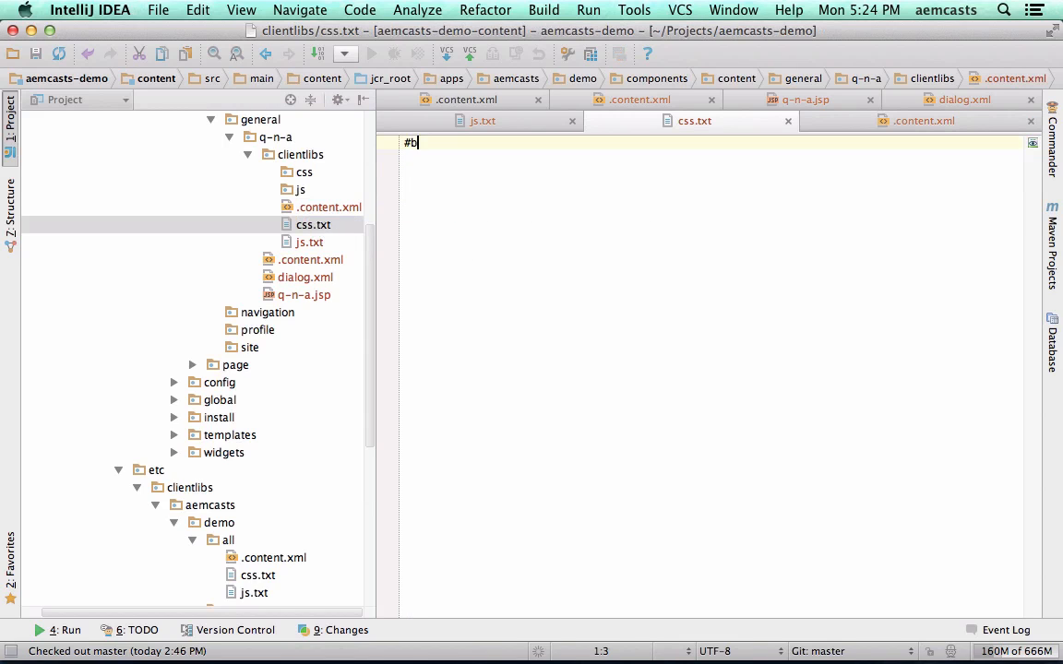
List #base=css and q-n-a.css in css.txt.
text(ase=css)
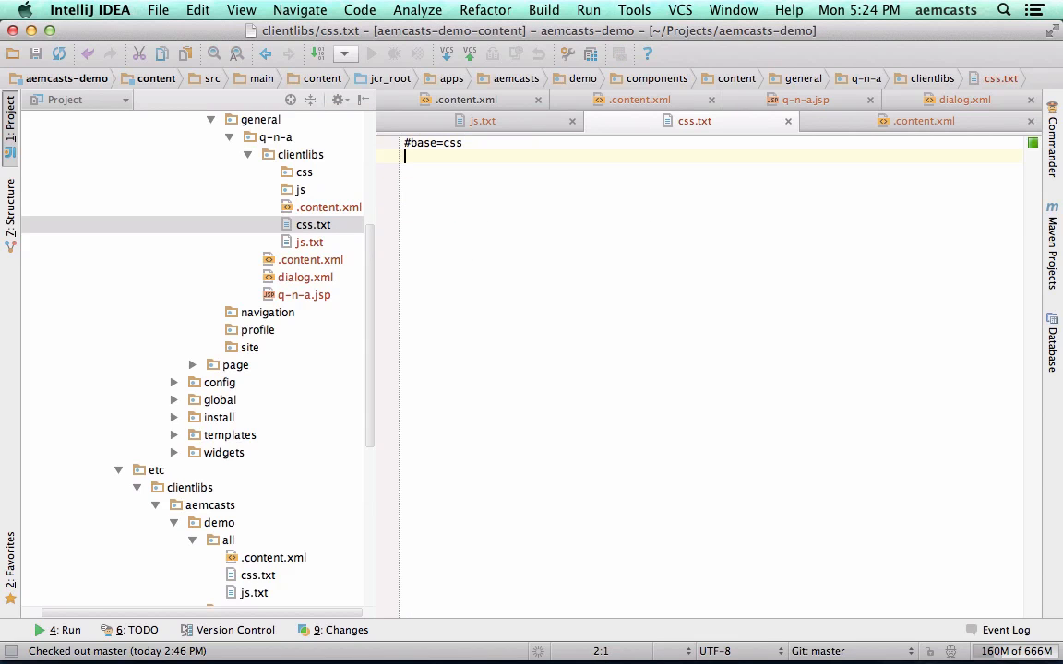
text(q-n-a.c)
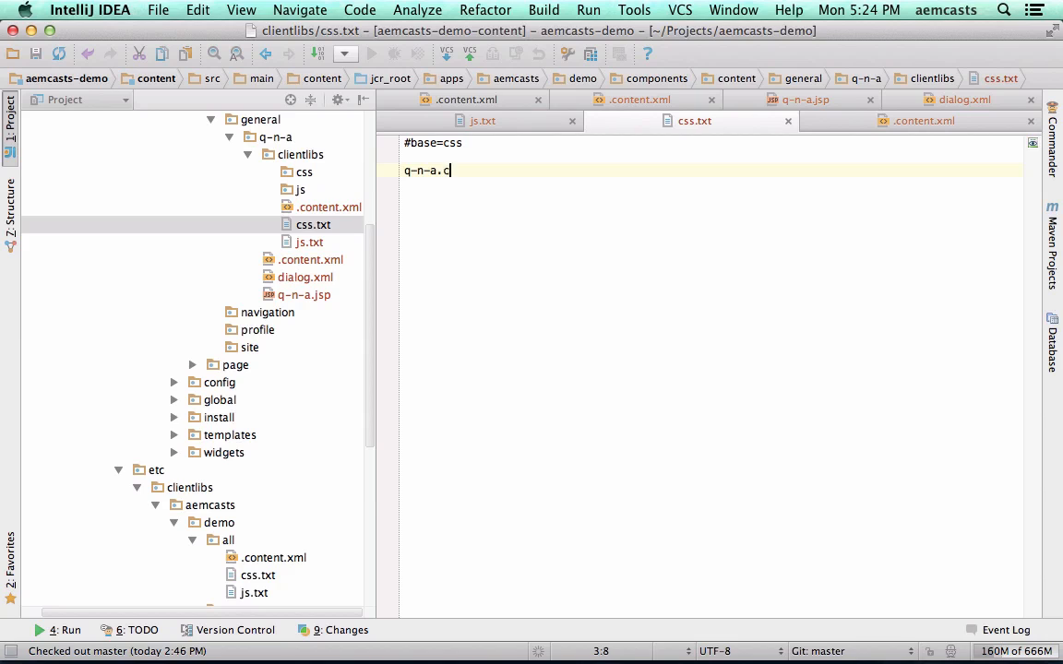
text(ss)
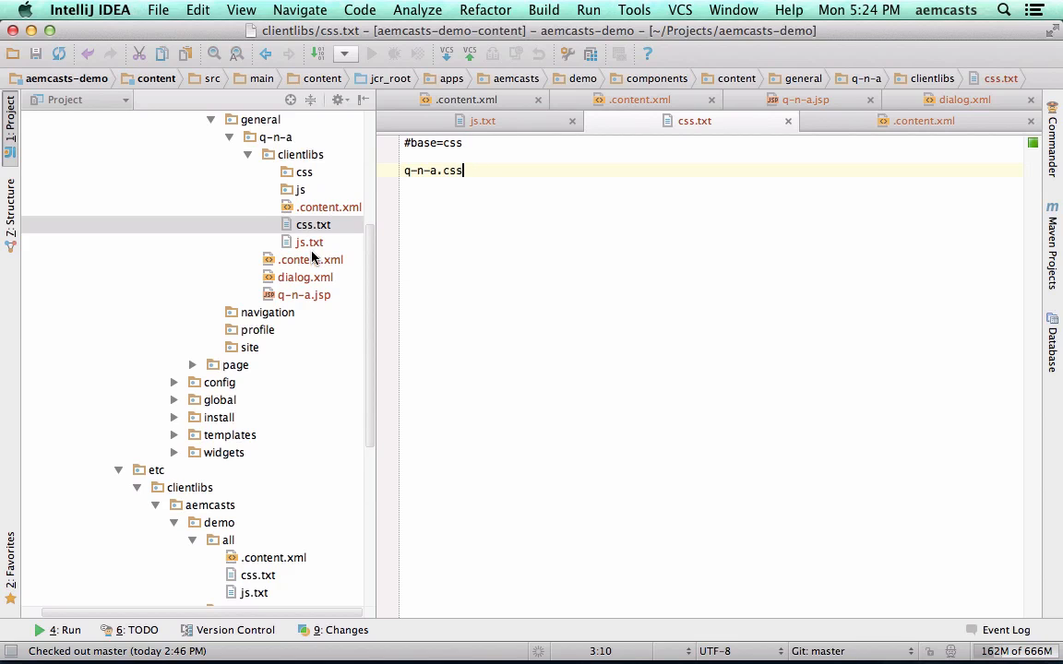
List #base=js and q-n-a.js in js.txt.
click(310, 242)
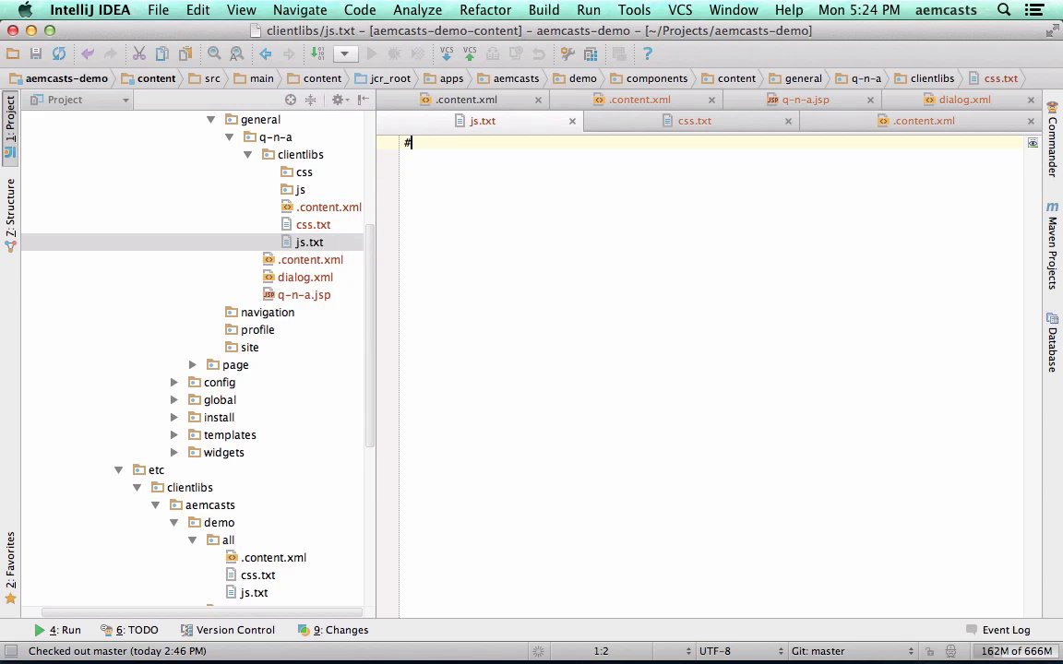
text(base=js)
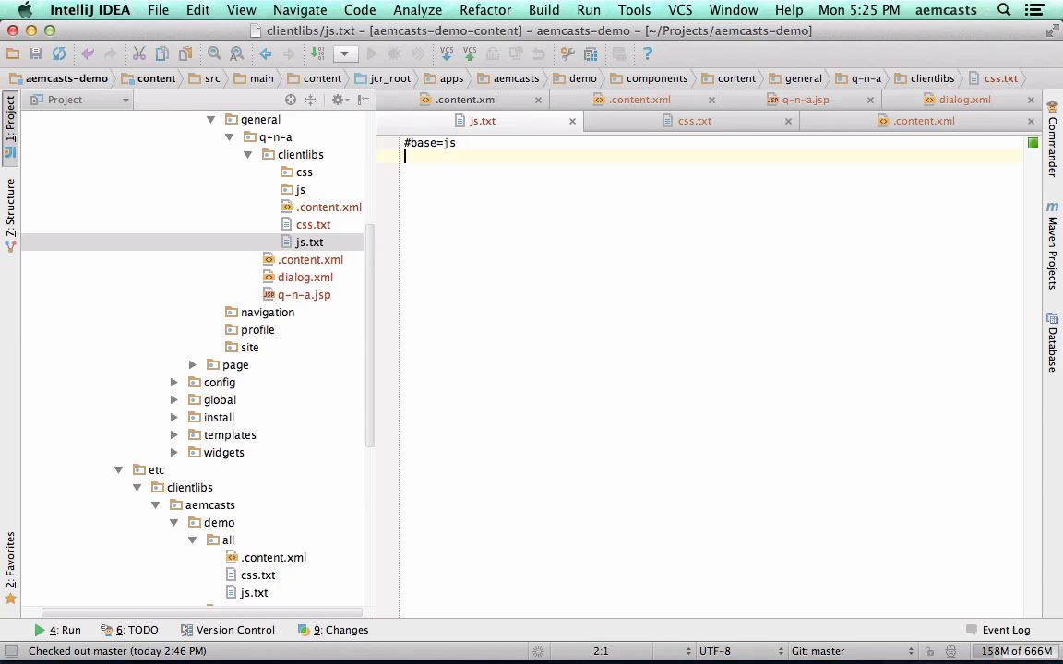
text(q-n-a.js)
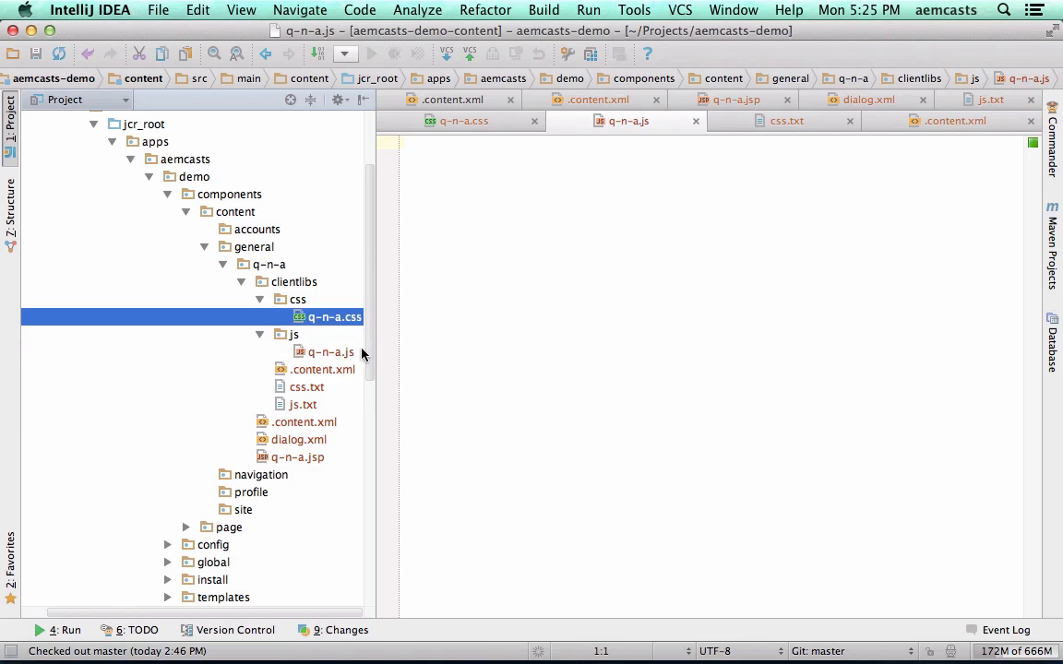
Copy the Question and Answer toggle script from components.js into q-n-a.js and review its .question selector.
click(329, 351)
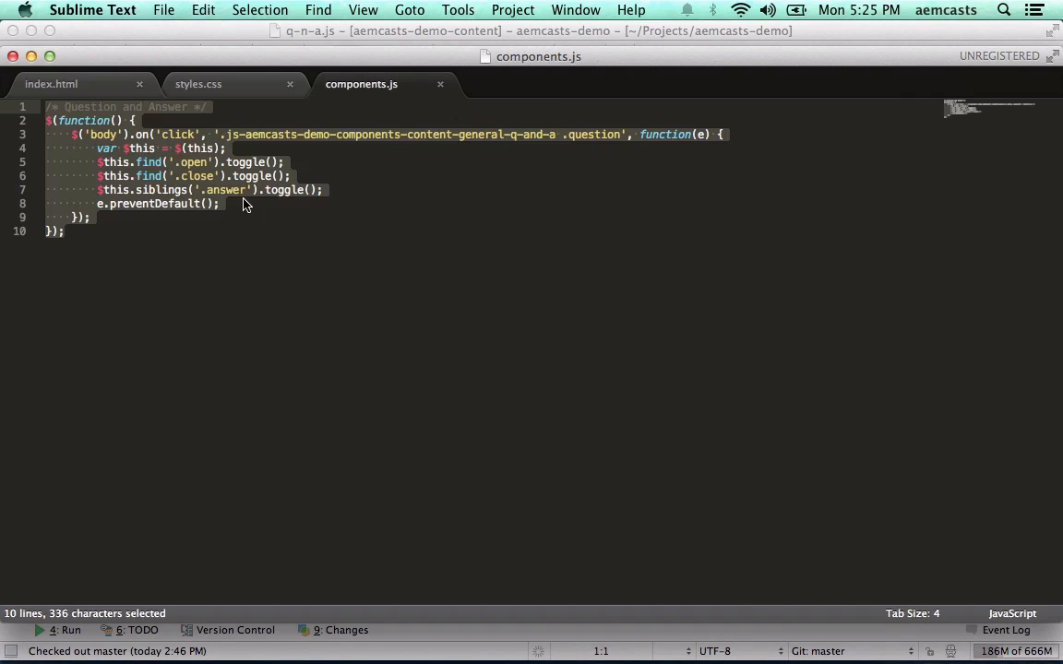
key(cmd+c)
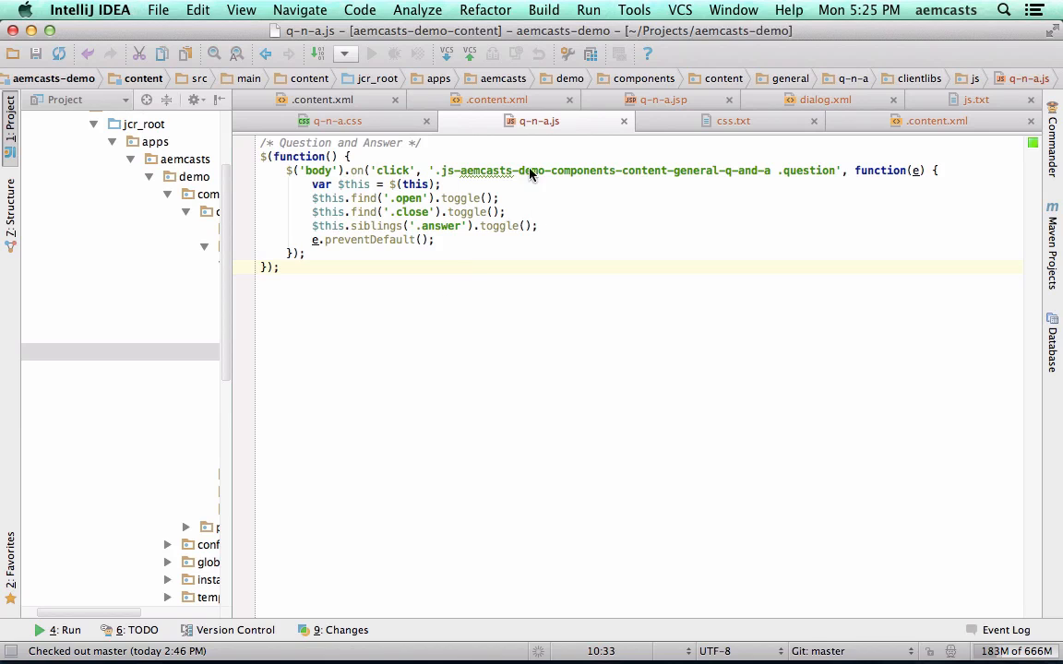
mouse_move(452, 152)
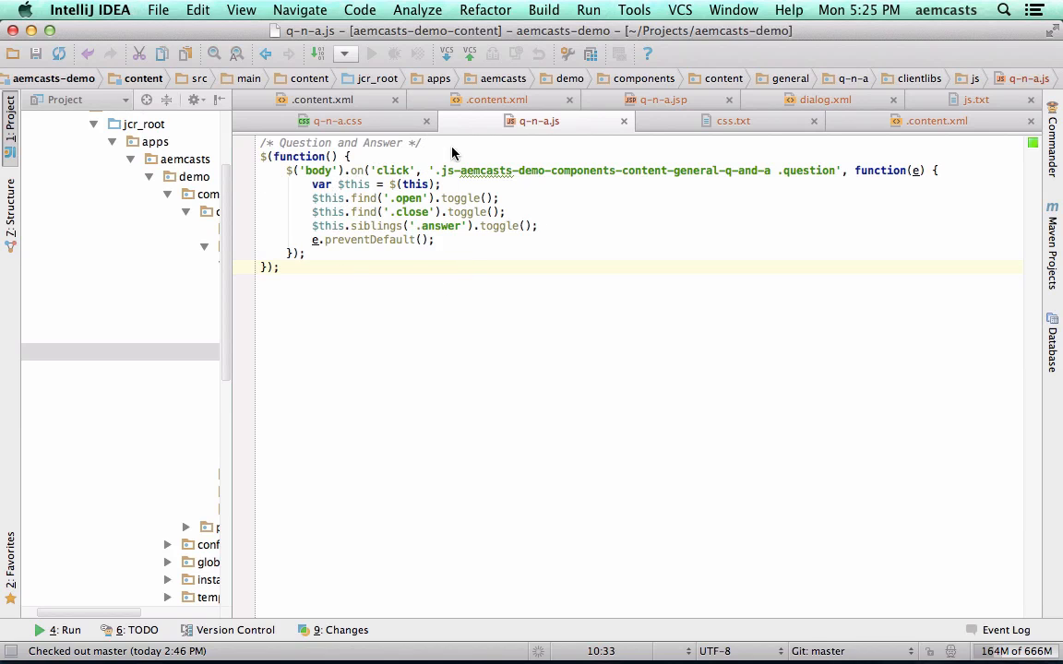
mouse_move(321, 177)
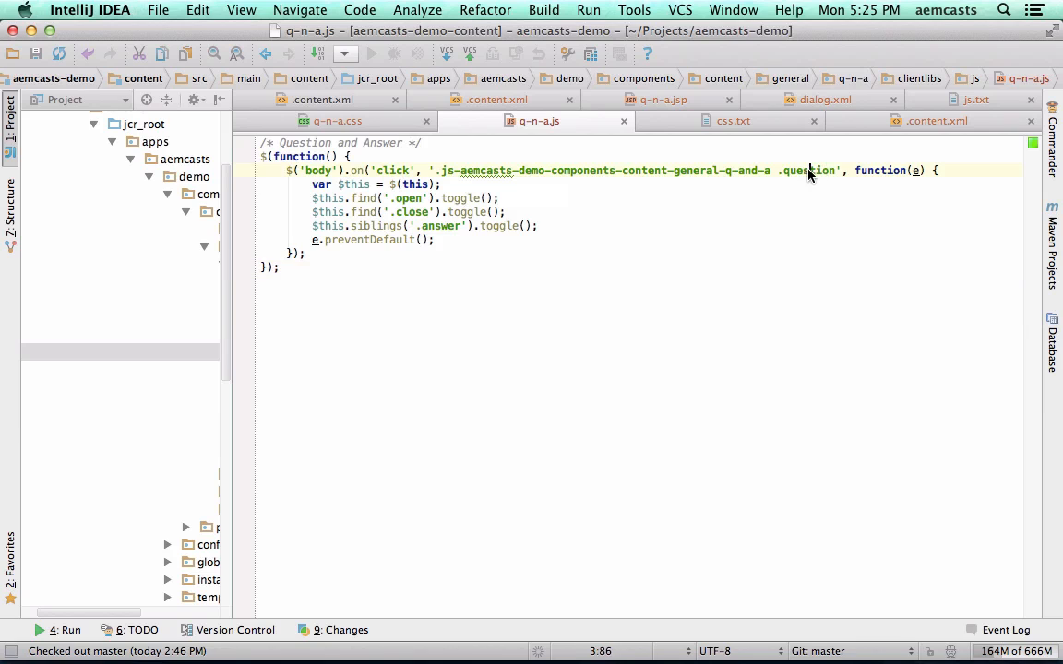
double_click(808, 170)
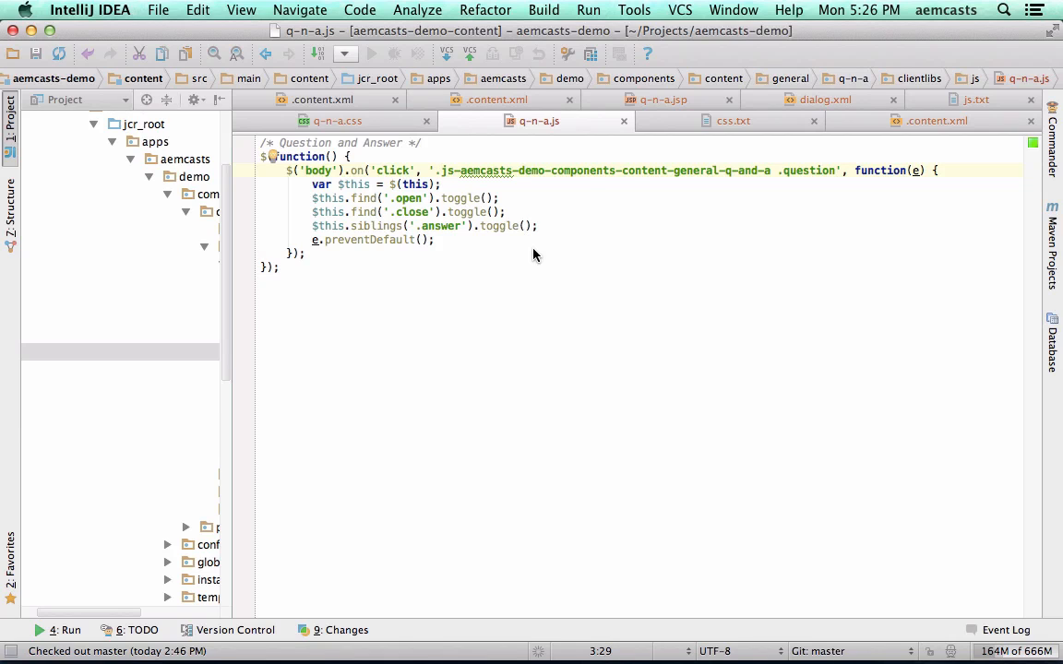
mouse_move(410, 296)
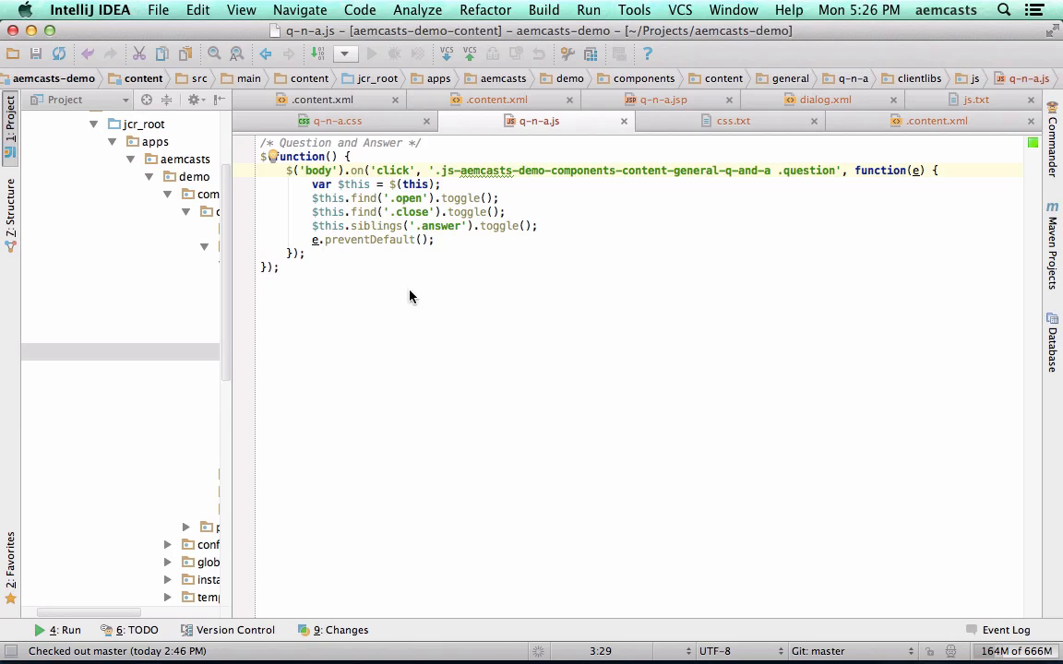
mouse_move(697, 196)
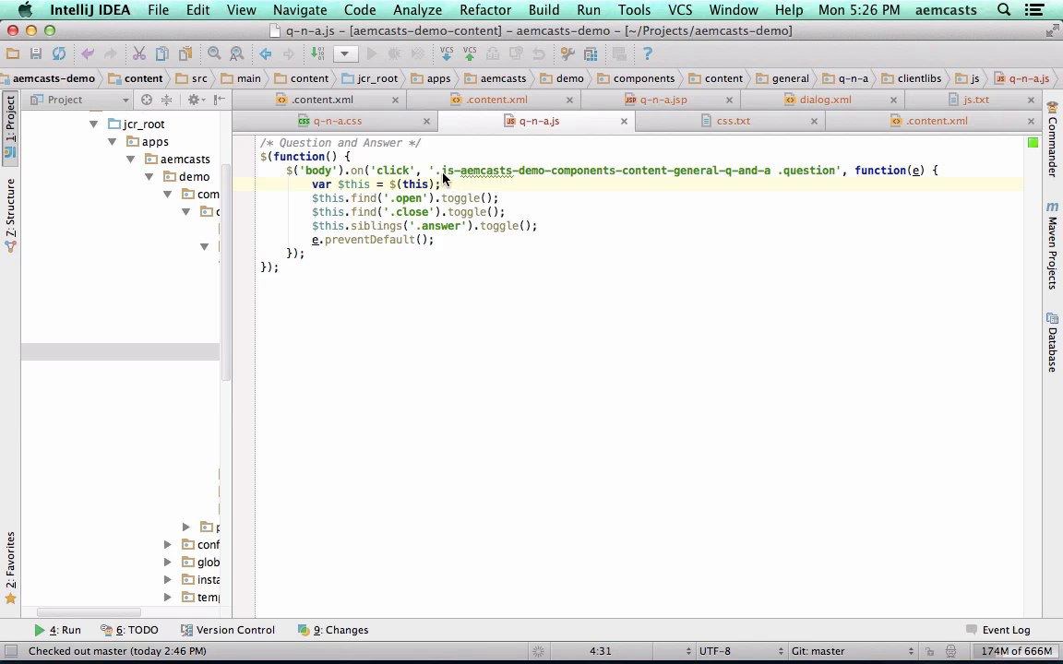
click(693, 170)
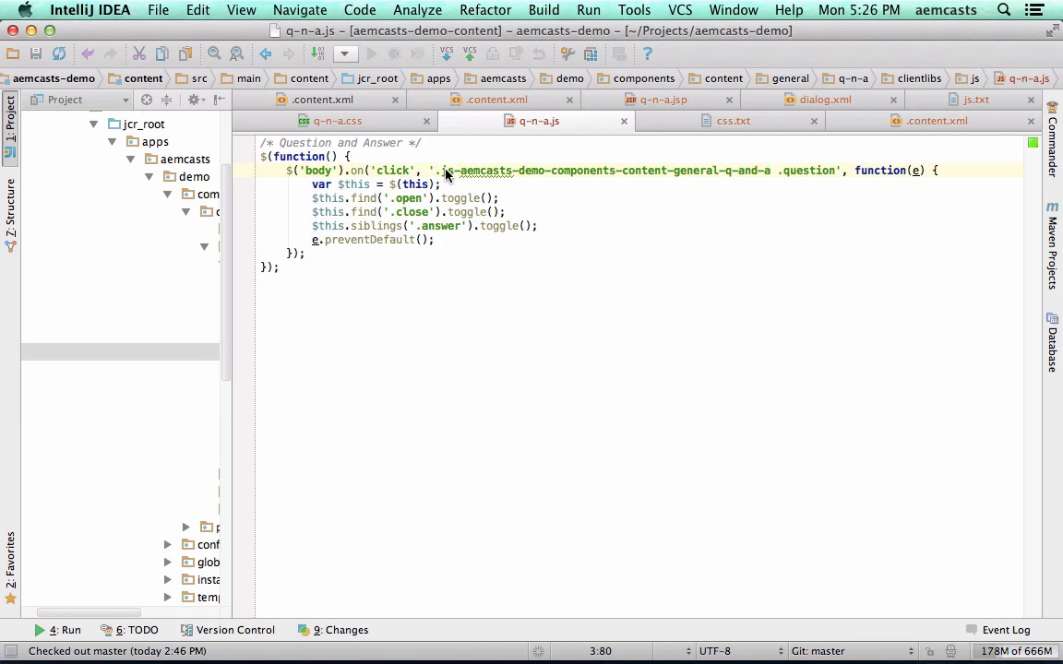
mouse_move(441, 177)
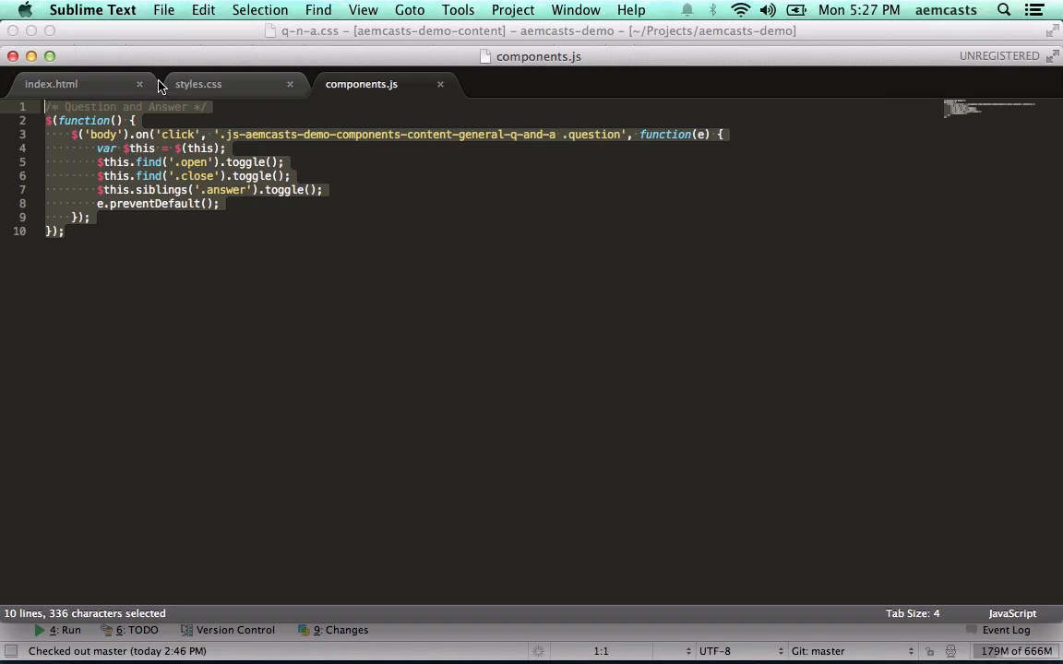
Review the Q/A rules in styles.css and select the behavioural rules hiding the close label and answer.
click(198, 85)
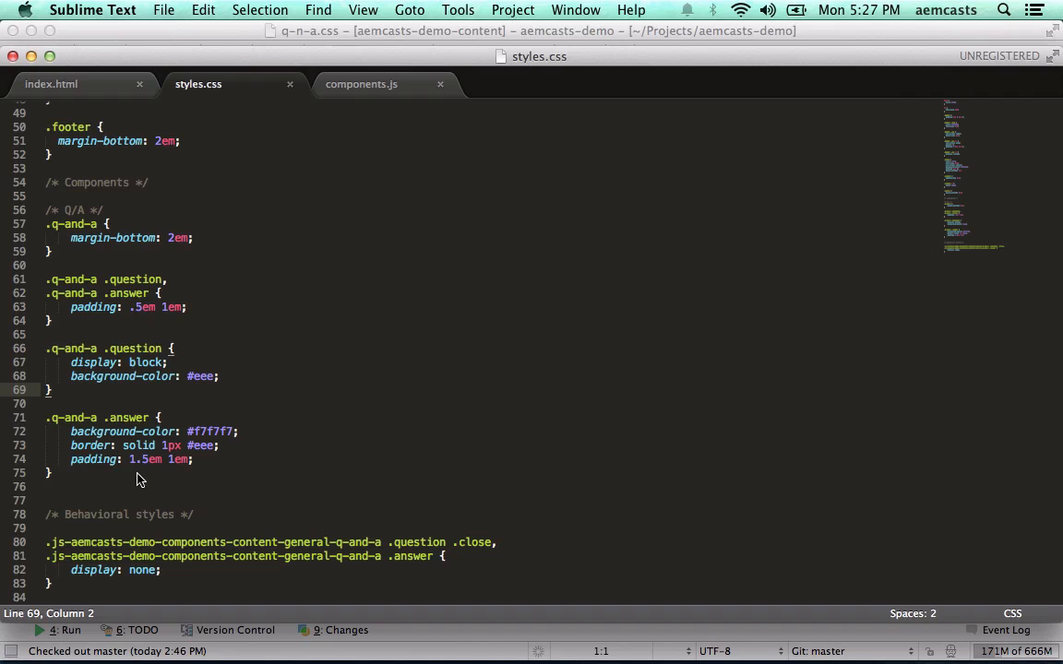
mouse_move(64, 583)
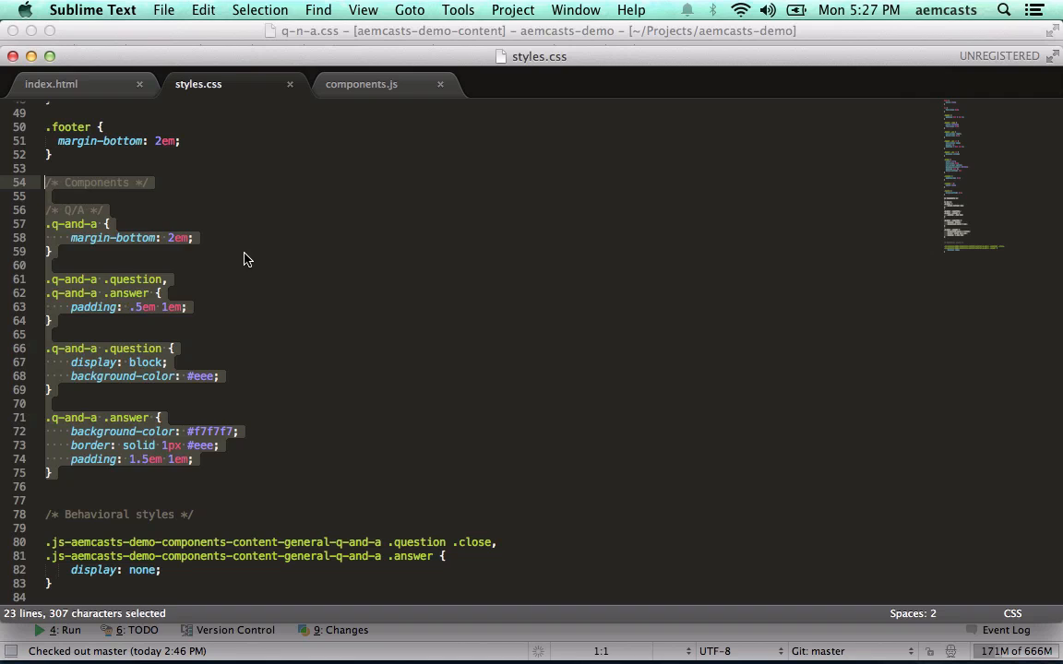
click(119, 238)
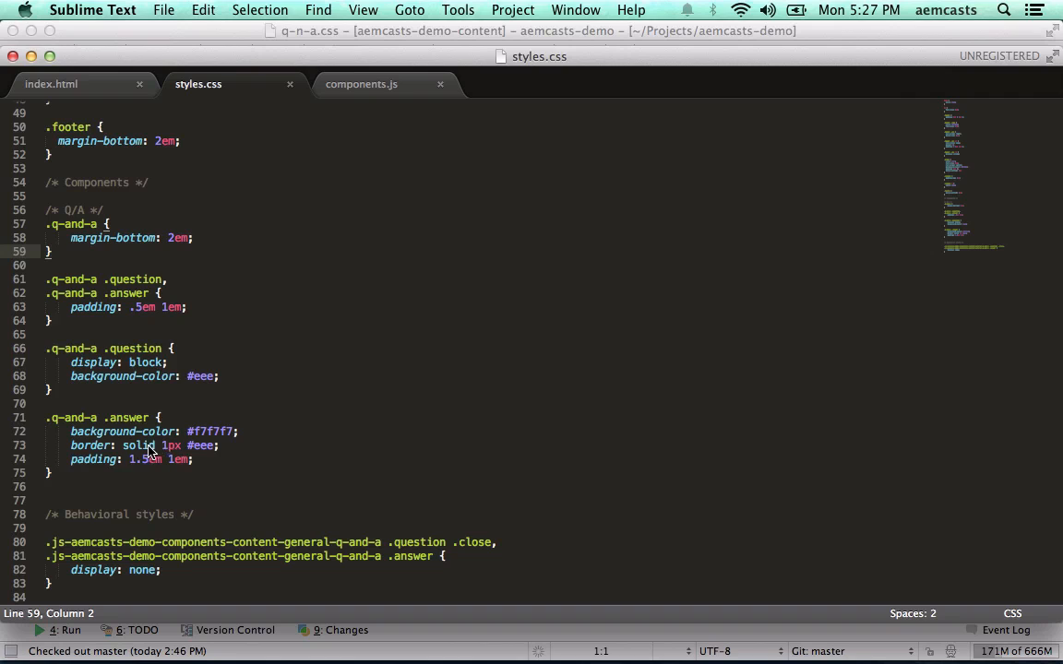
mouse_move(88, 434)
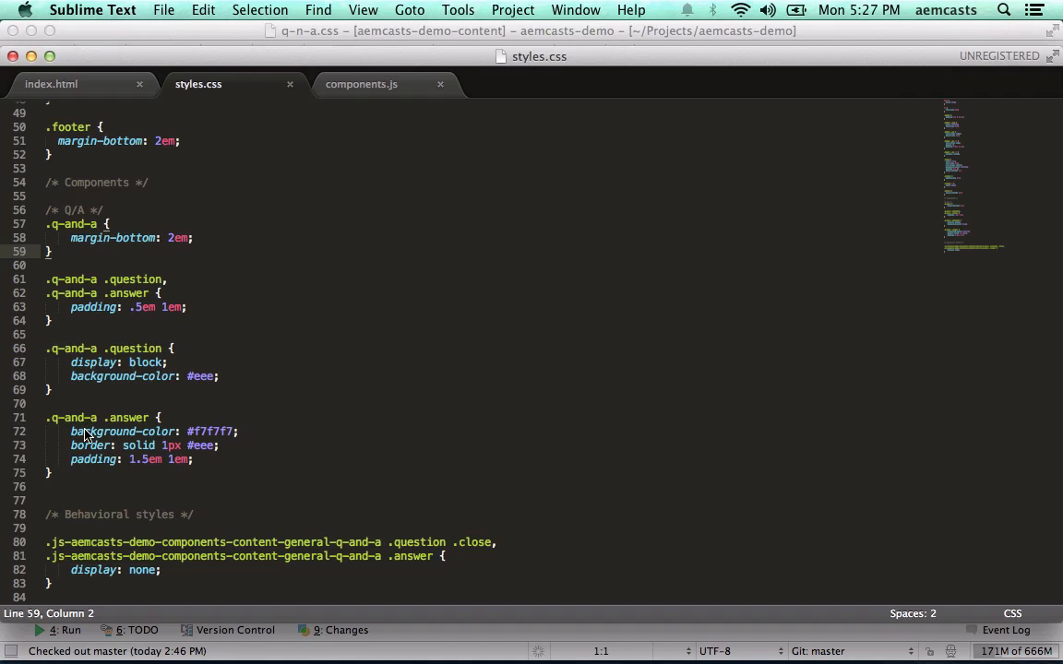
drag(37, 513, 52, 583)
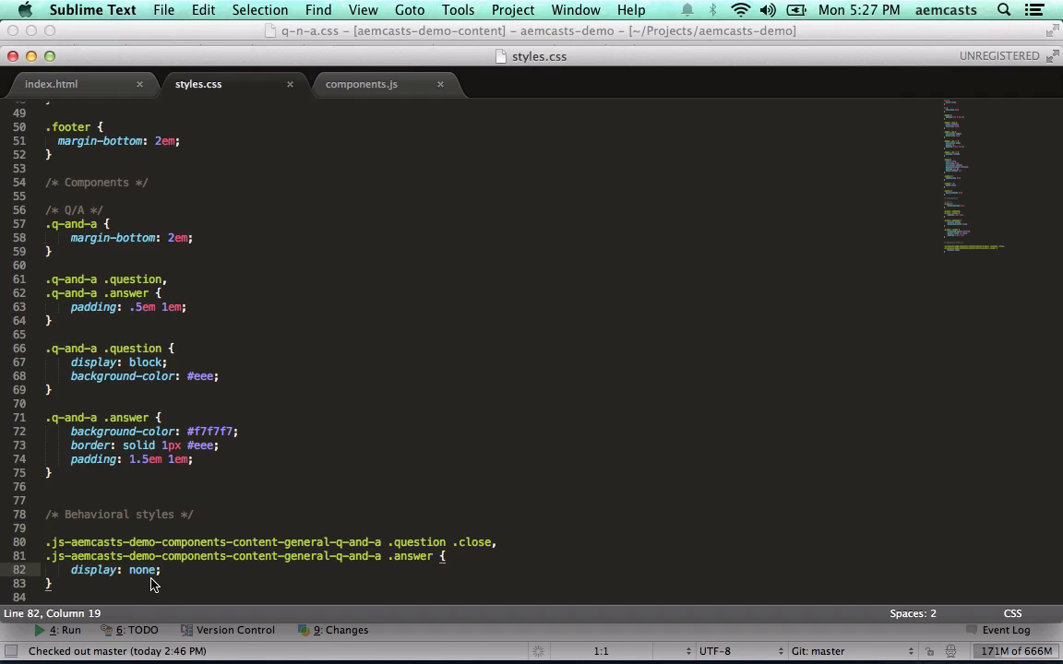
drag(48, 513, 163, 583)
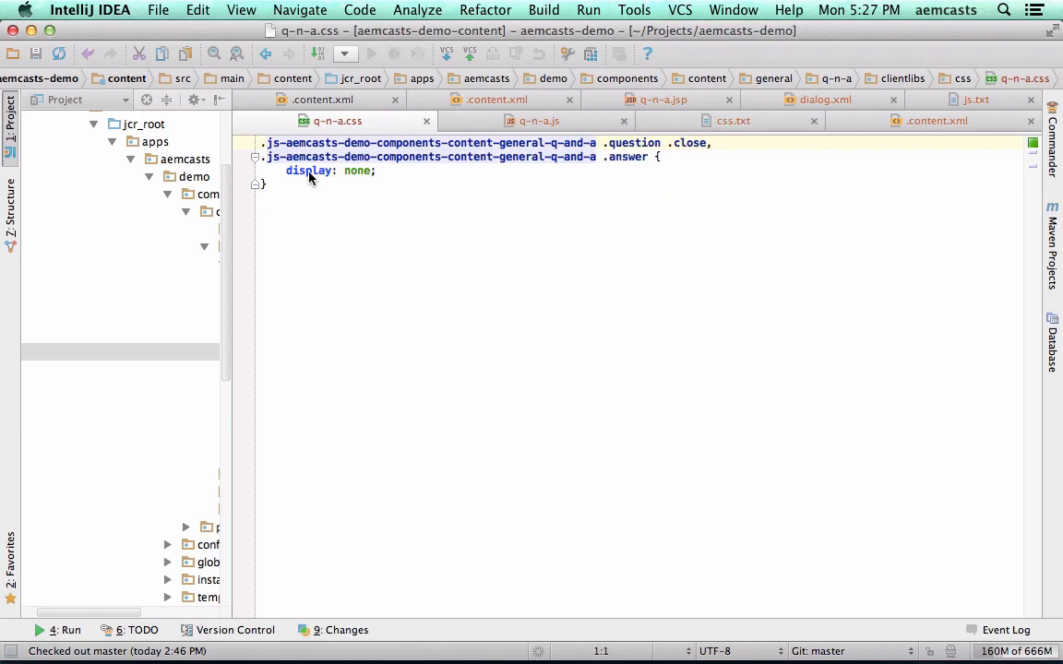
Locate styles.css under etc/clientlibs/aemcasts/demo/main/source/css and view its Q/A component rules.
click(550, 155)
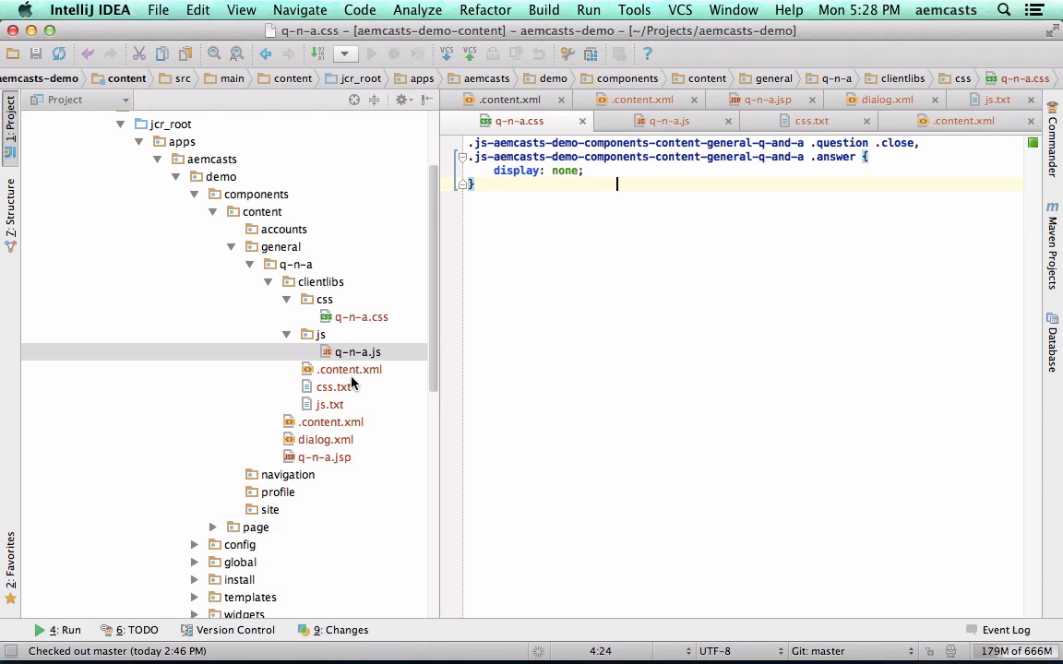
scroll(down, 3)
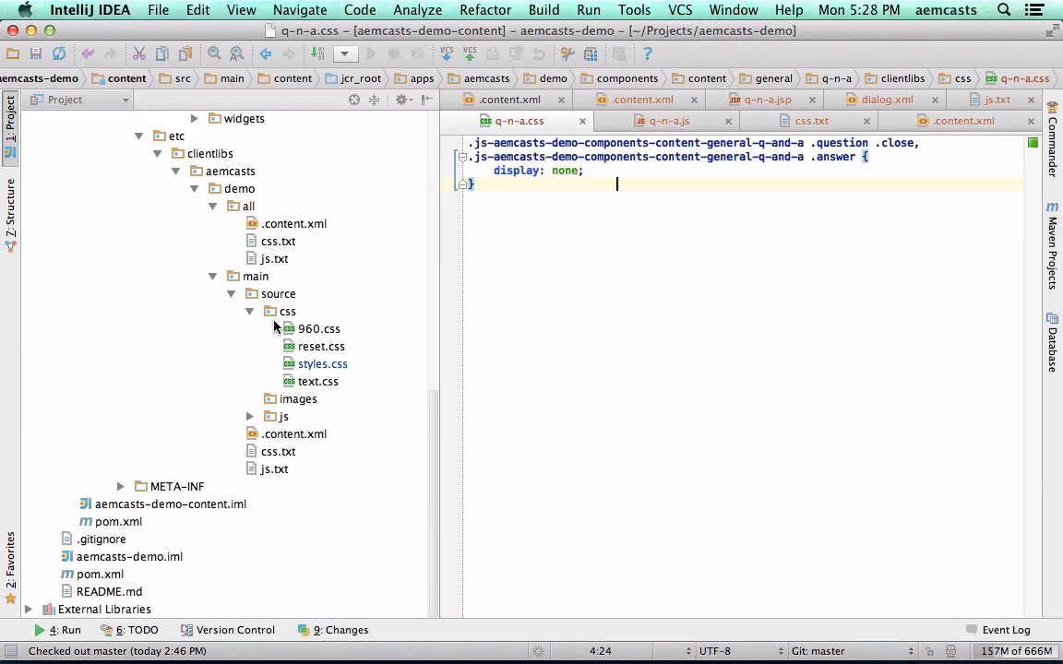
mouse_move(620, 166)
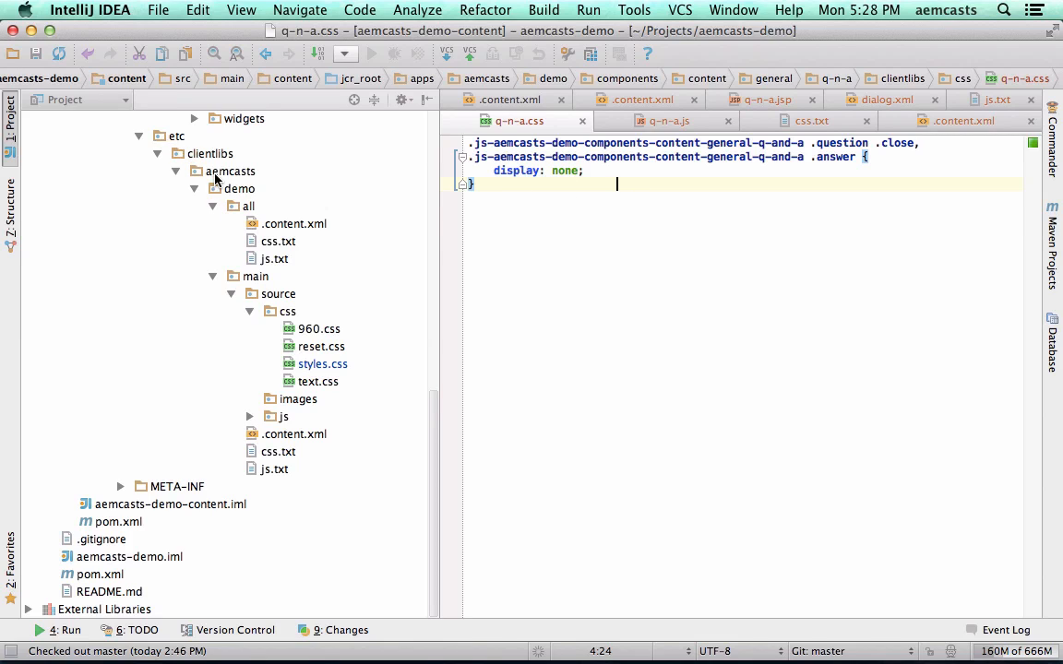
click(323, 364)
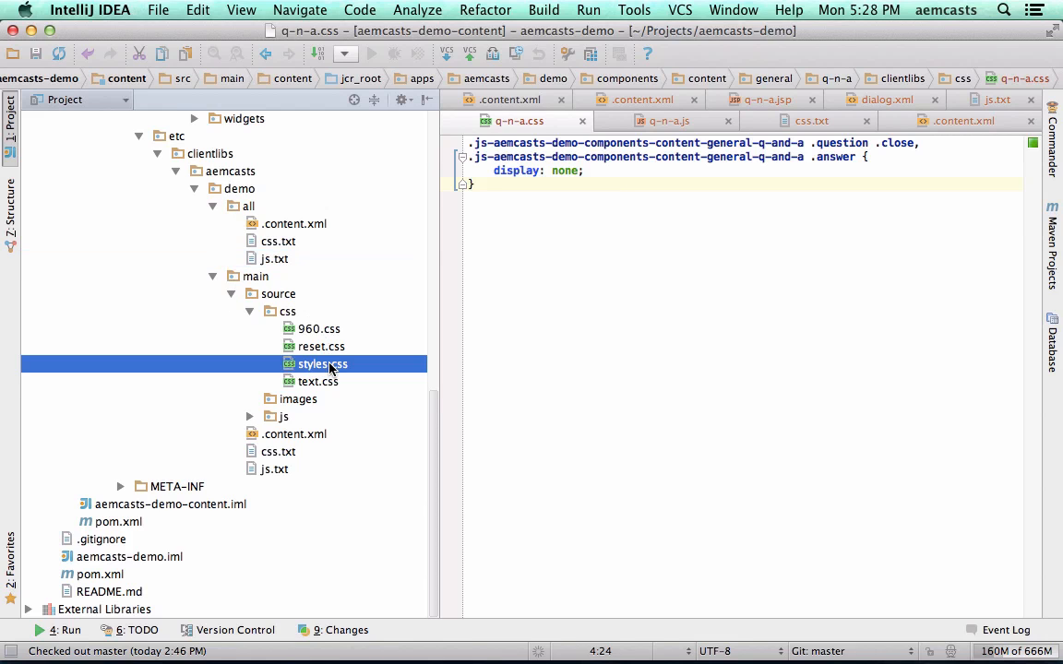
double_click(323, 363)
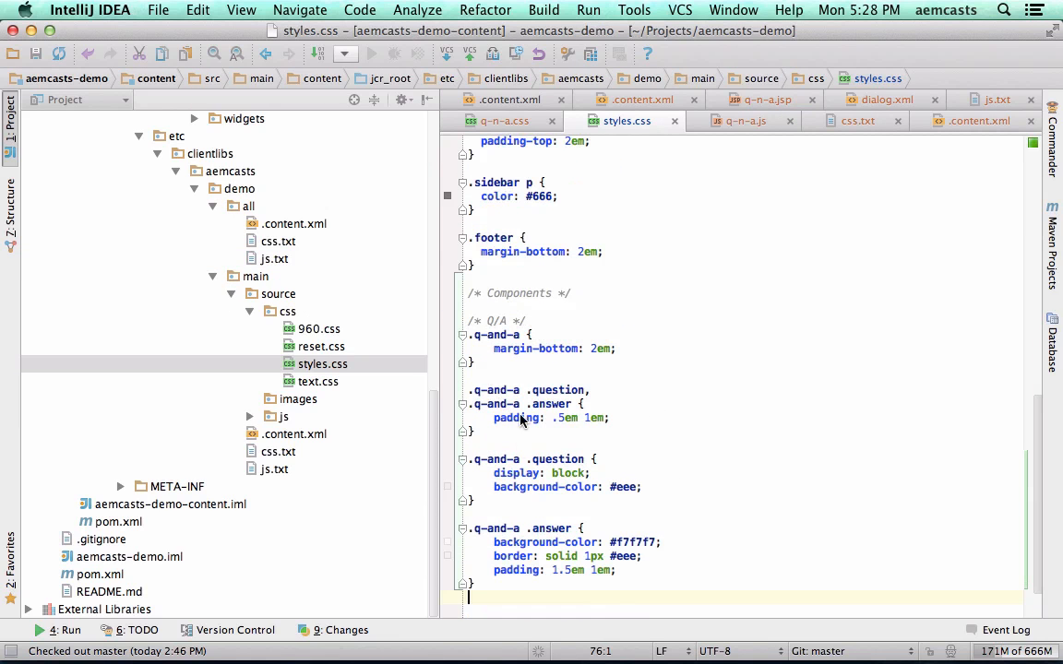
mouse_move(606, 441)
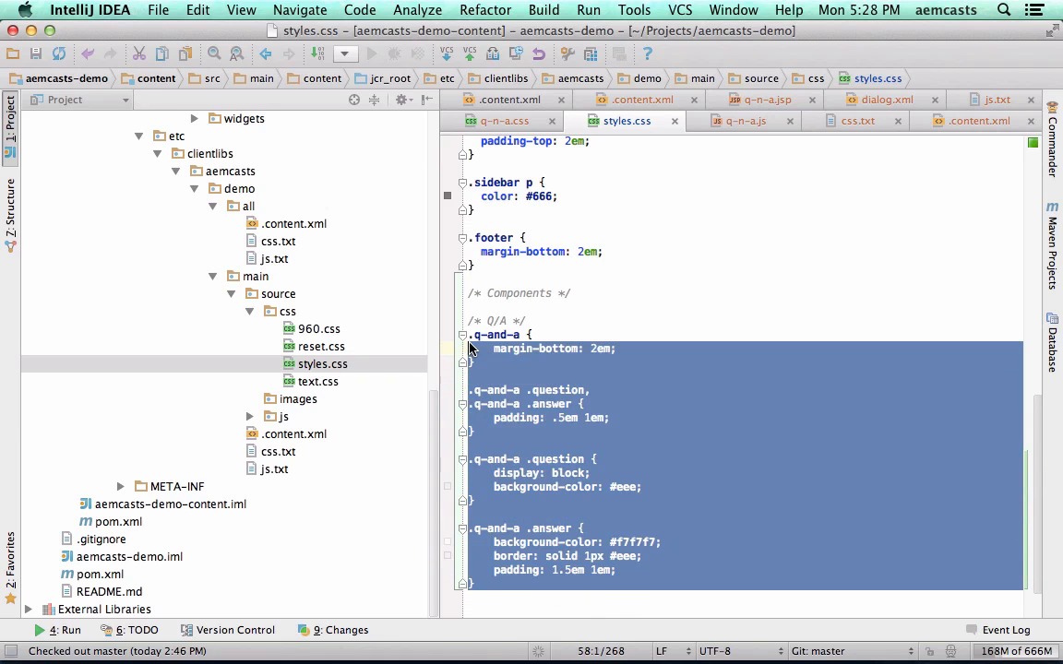
click(617, 307)
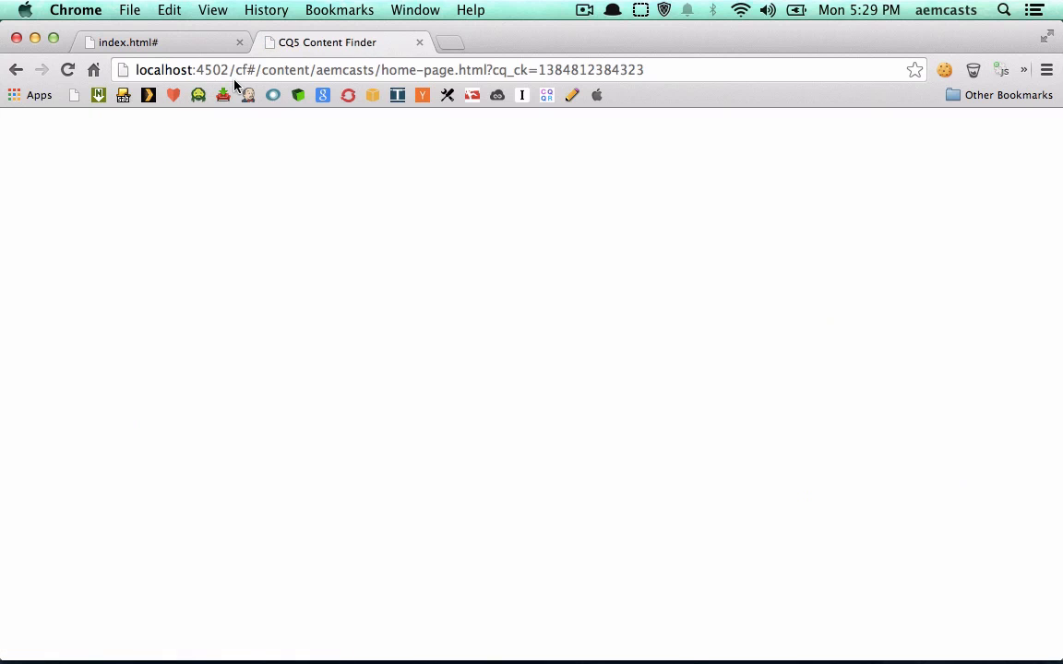
In Design mode, tick Question and Answer in the sidebar parsys allowed components and confirm.
key(cmd+tab)
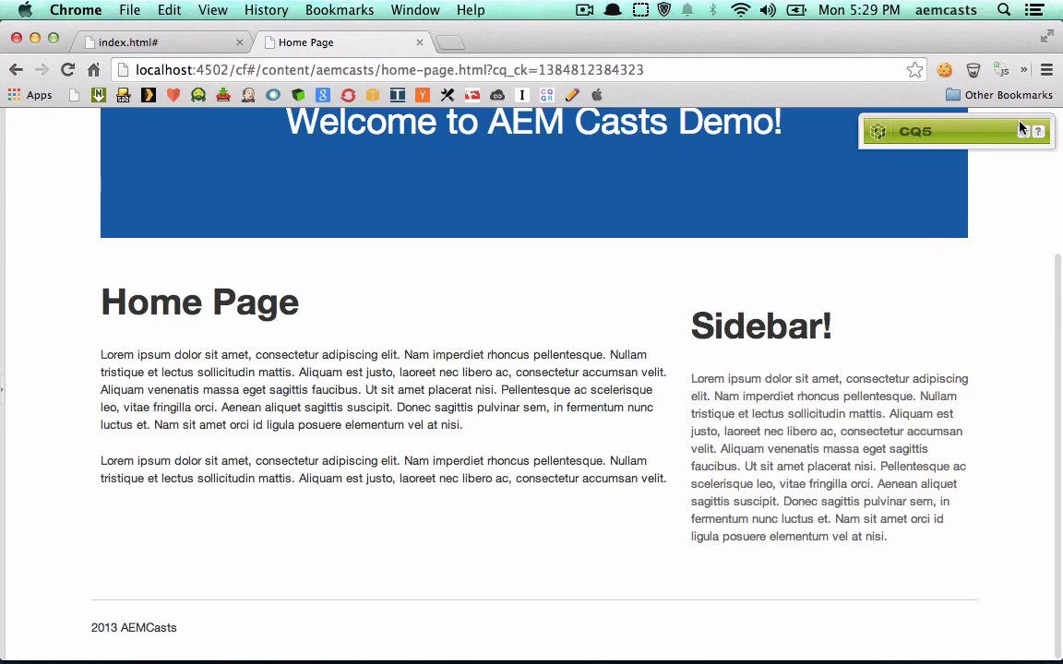
click(1037, 130)
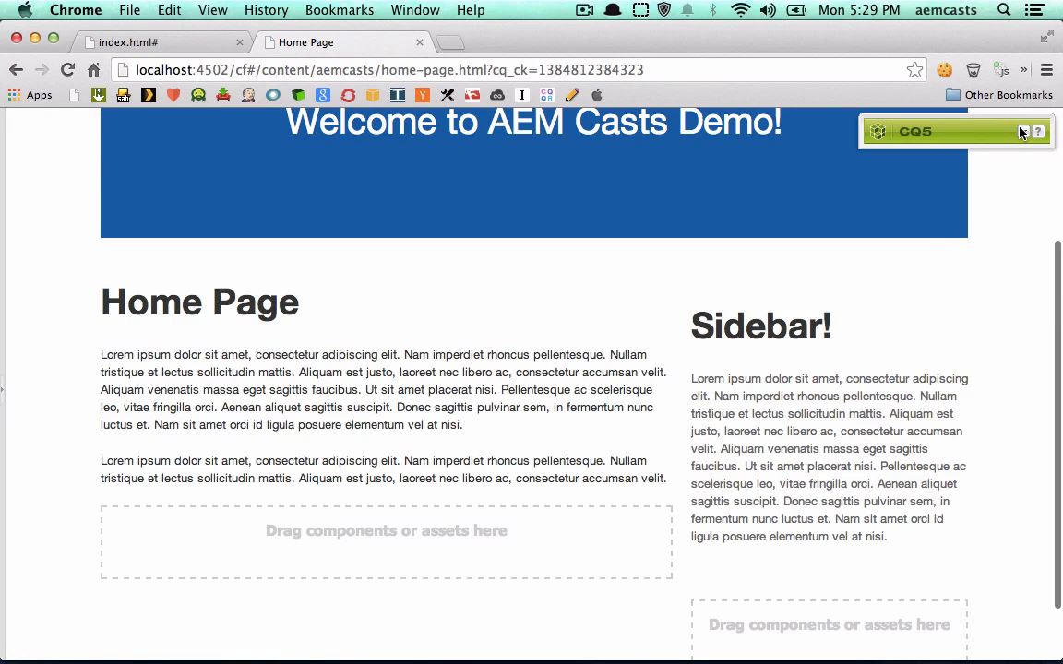
click(1022, 131)
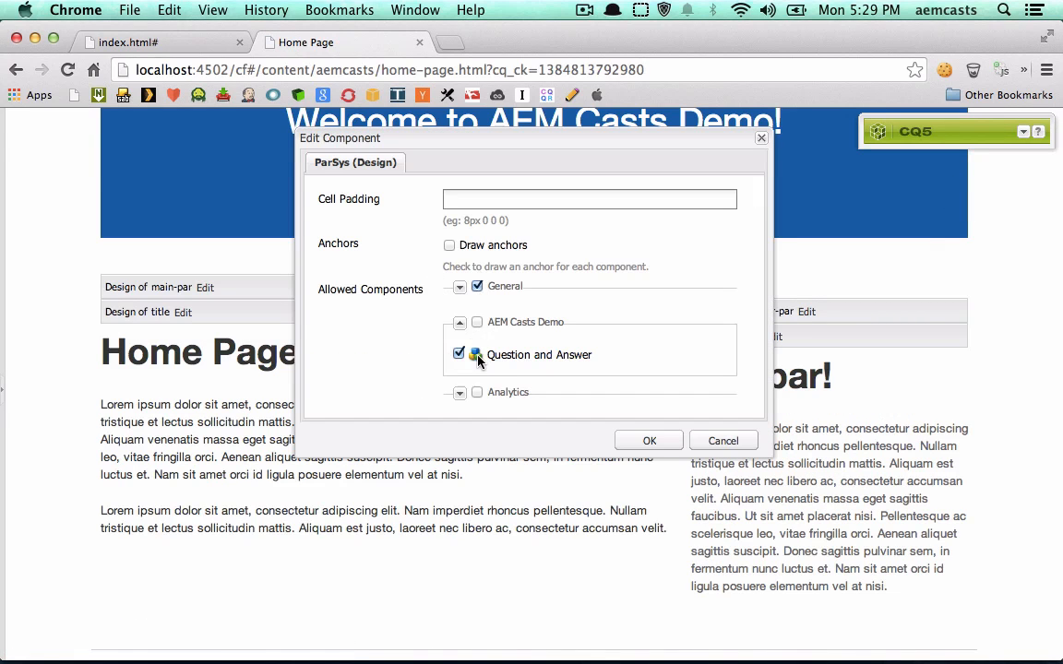
mouse_move(617, 439)
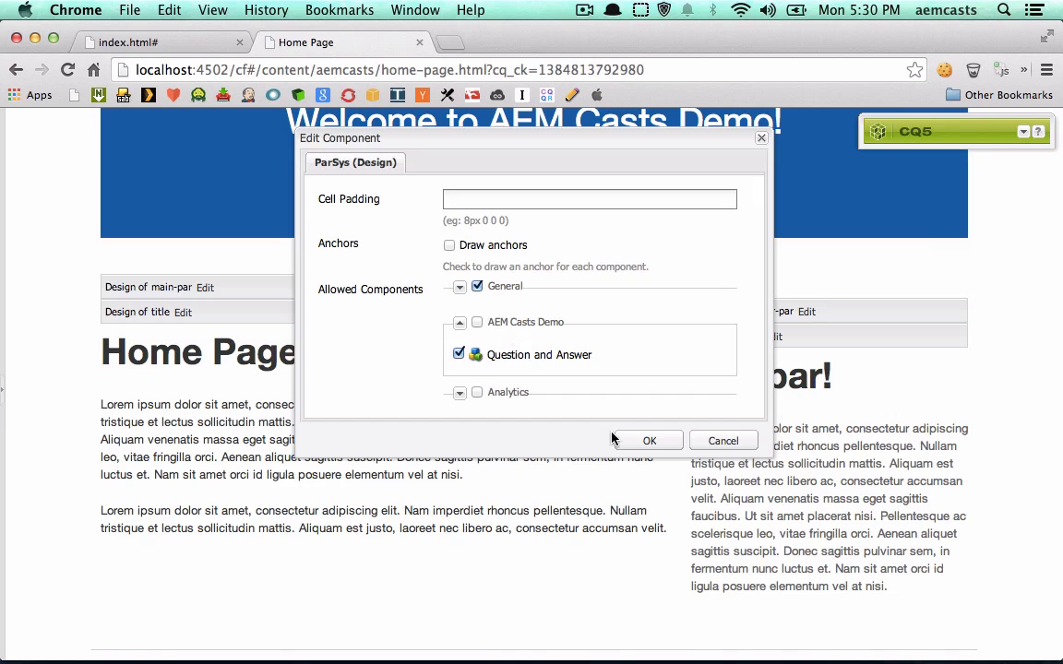
click(650, 440)
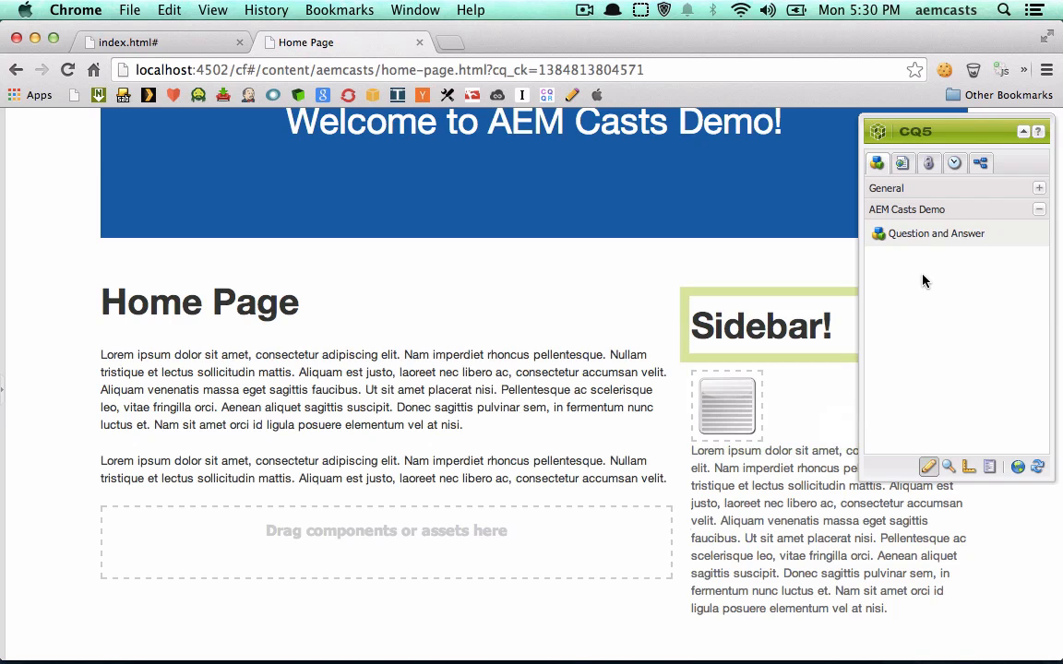
Drop Question and Answer into the sidebar with question 'What is the meaning of life?' and answer '42'.
click(997, 131)
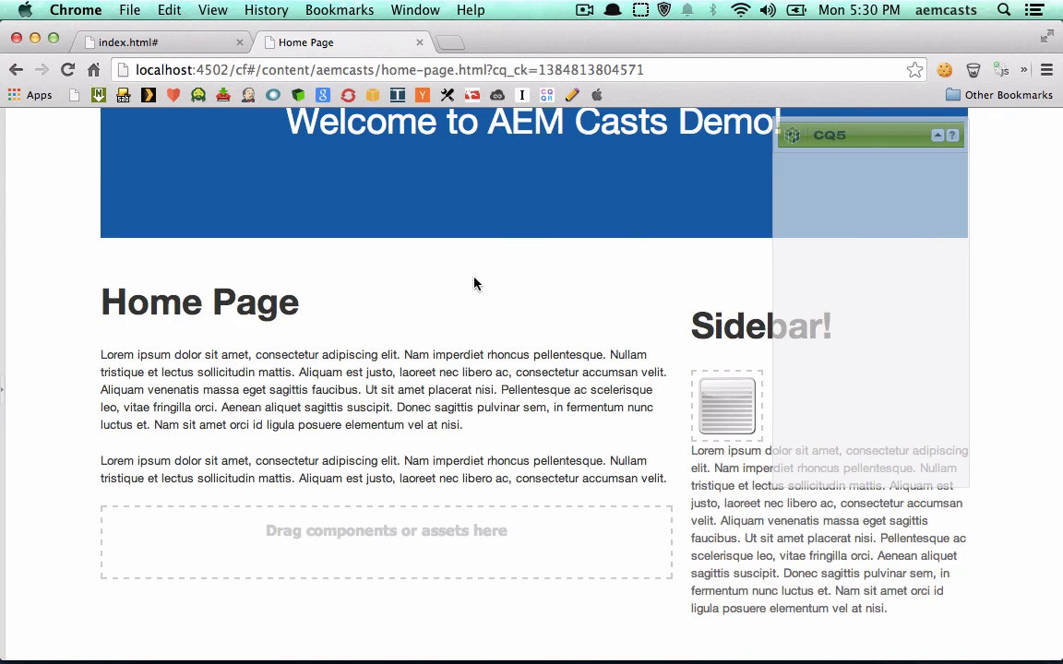
click(727, 406)
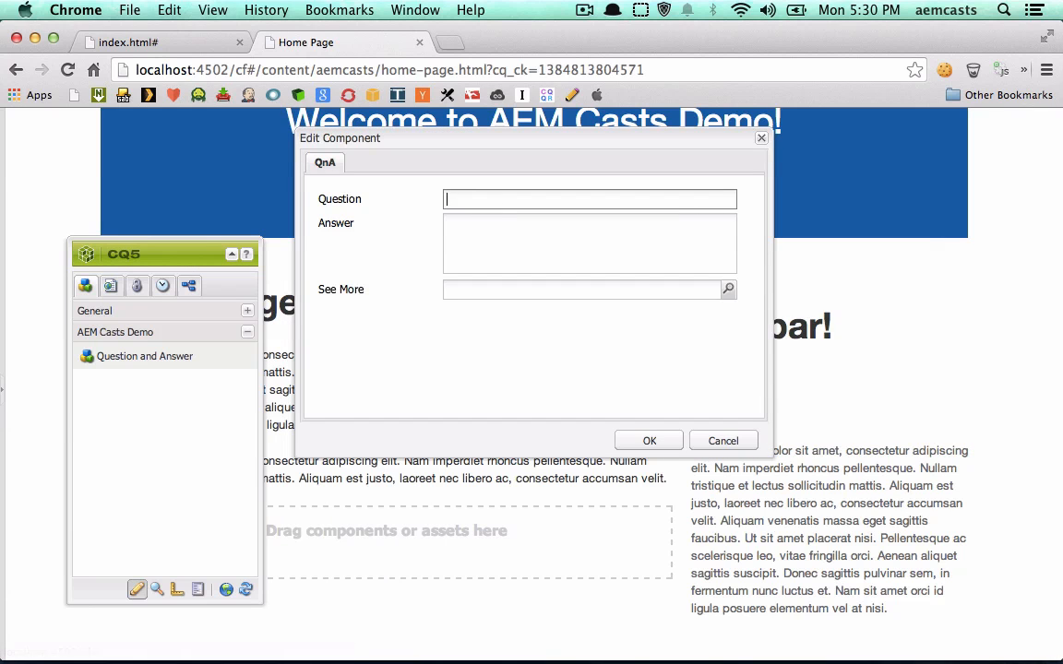
text(What is the)
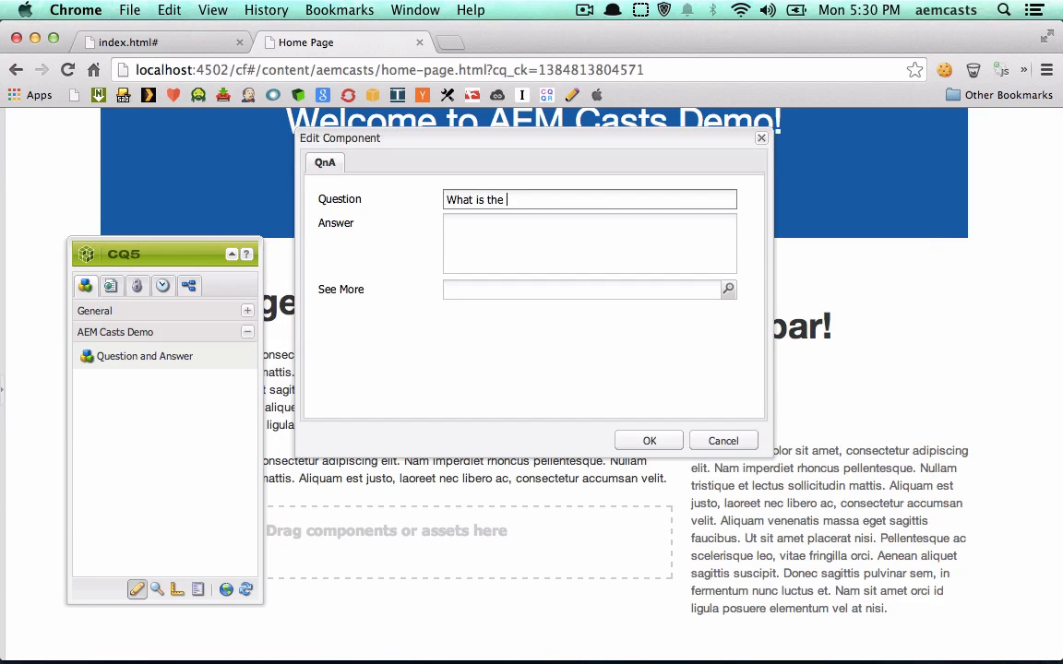
text(meaning of life?)
click(591, 244)
text(The answer is)
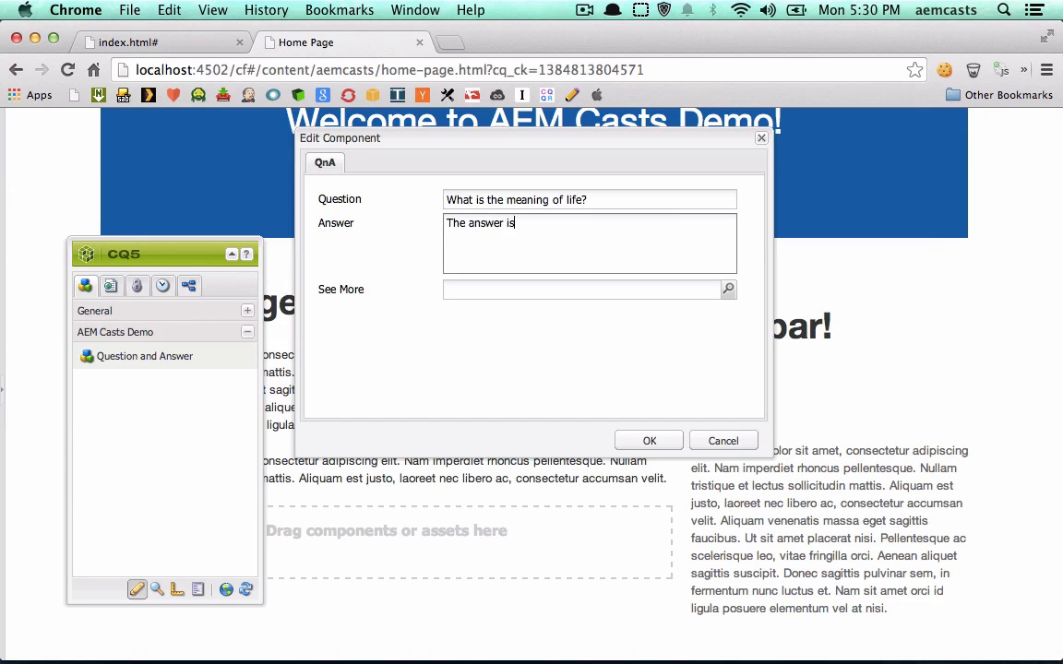
text(42)
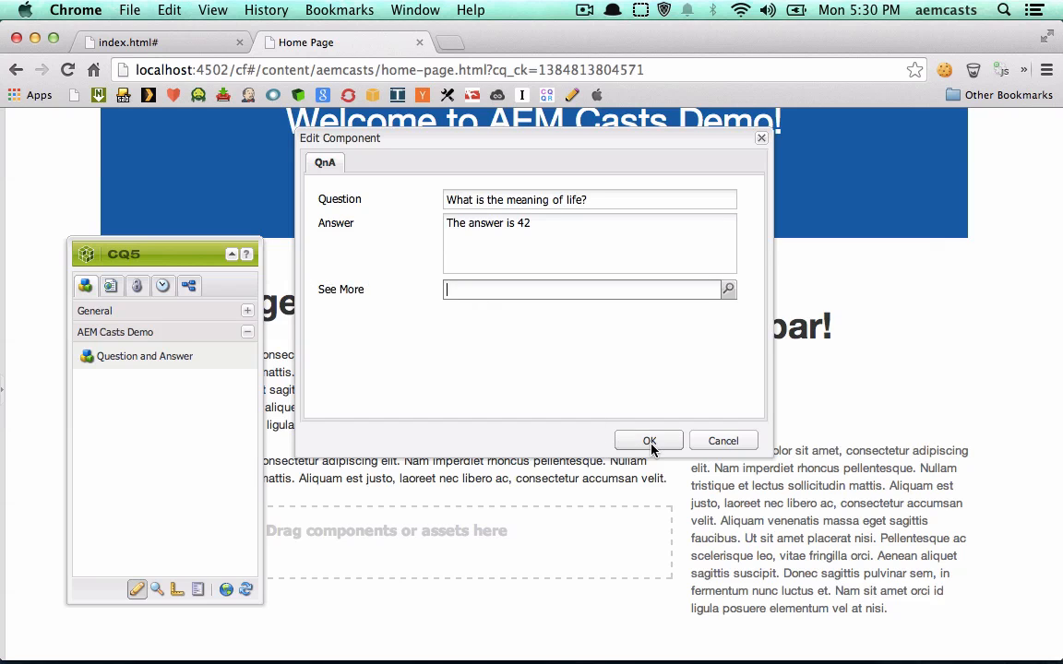
Set See More to the Geometrixx English page (/content/geometrixx/en) and save the component settings.
click(650, 439)
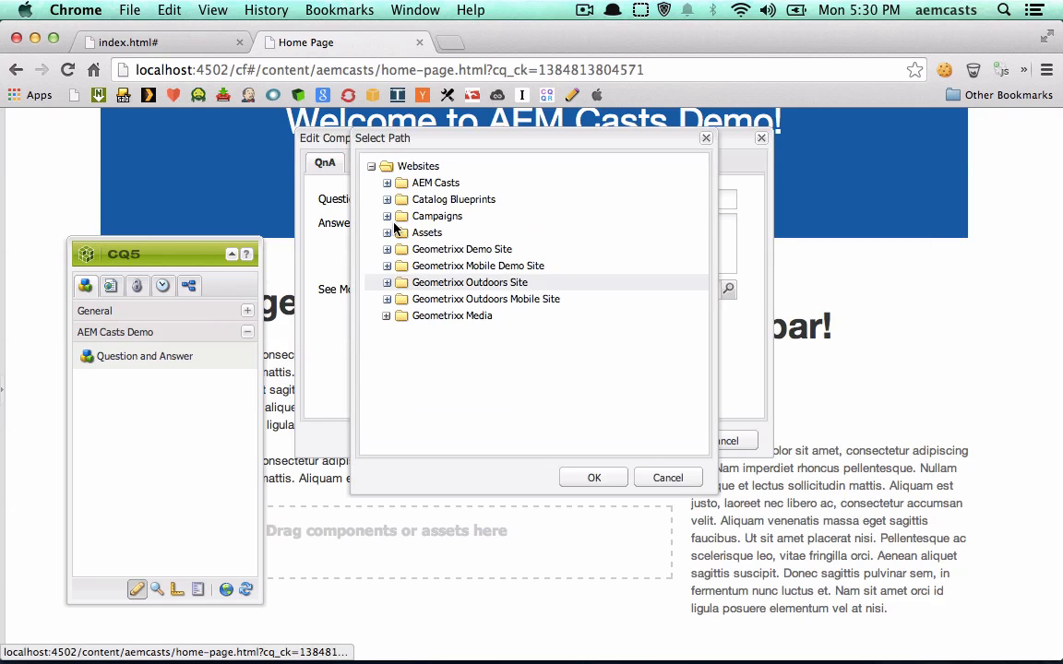
click(388, 250)
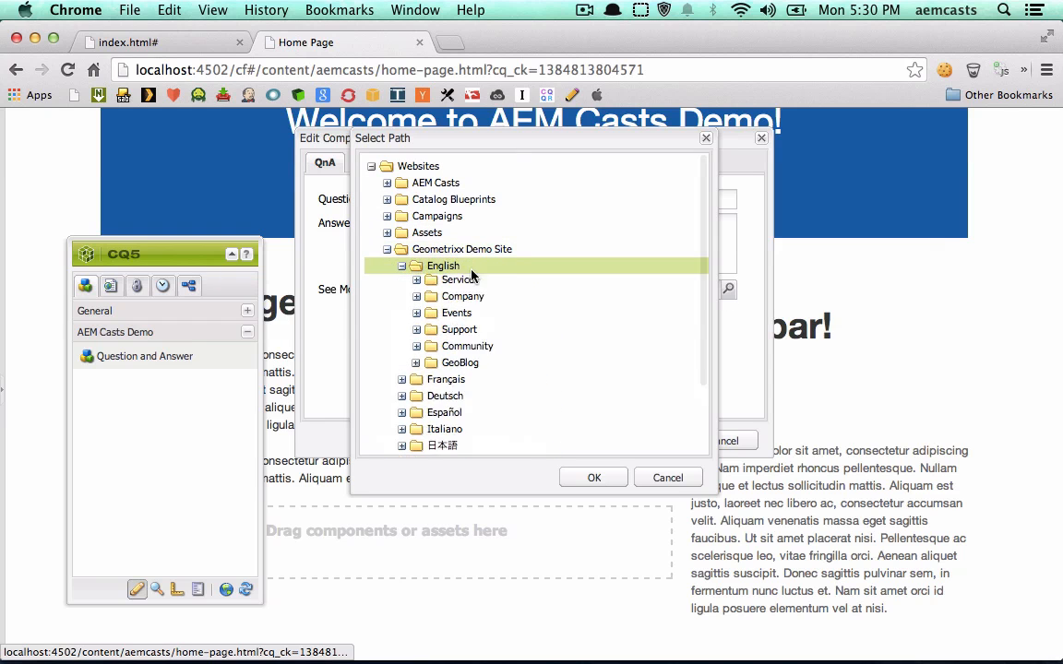
click(595, 476)
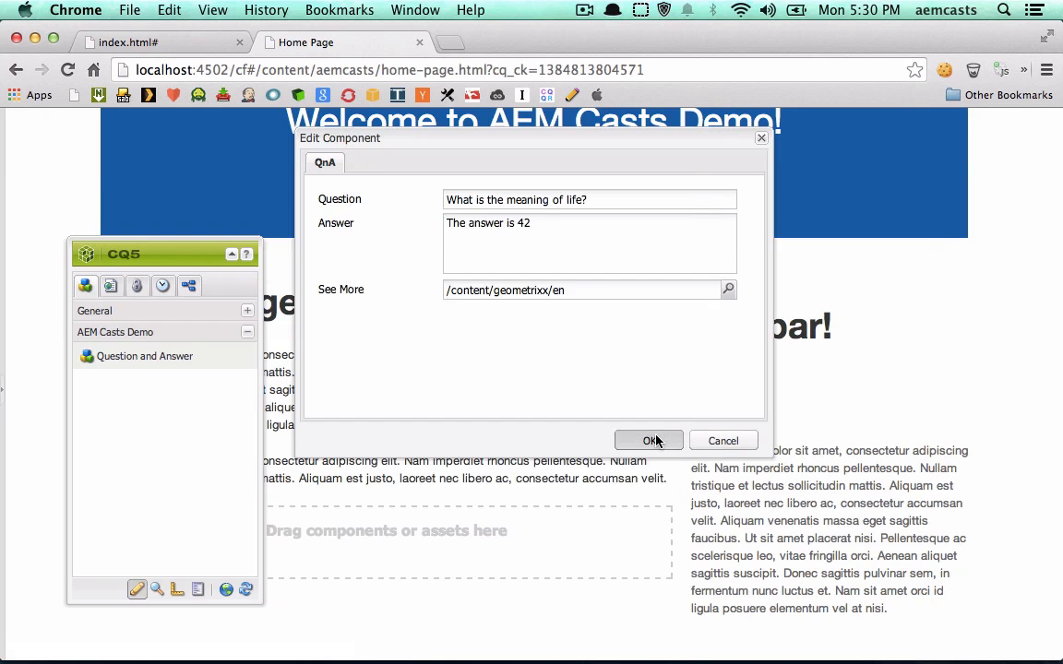
click(650, 440)
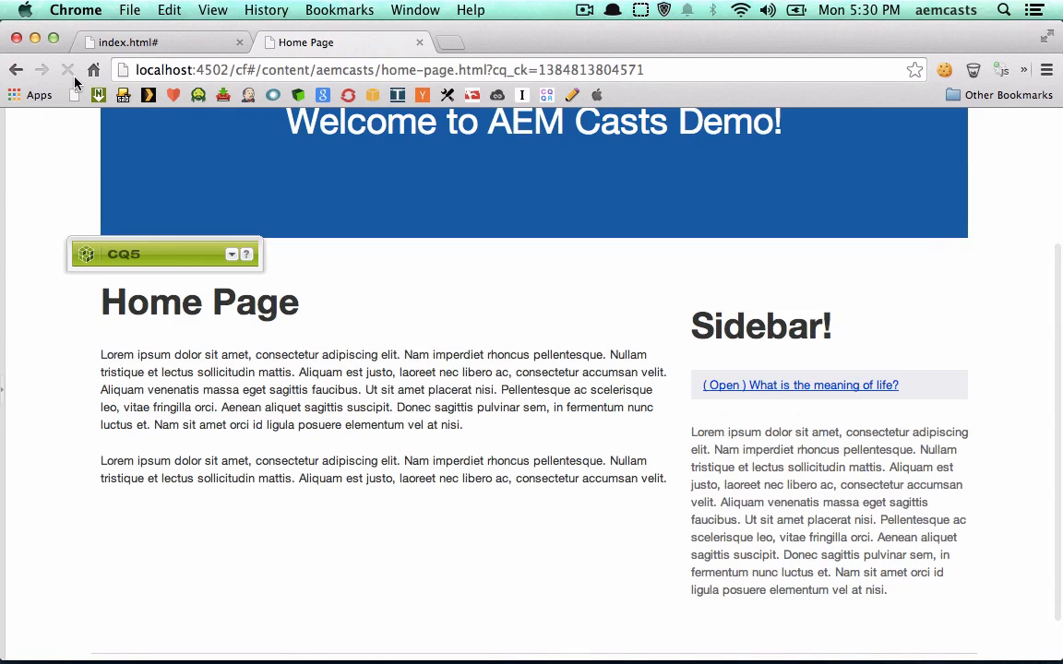
Expand the sidebar question to reveal 'The answer is 42' and the See More link to English.
click(66, 71)
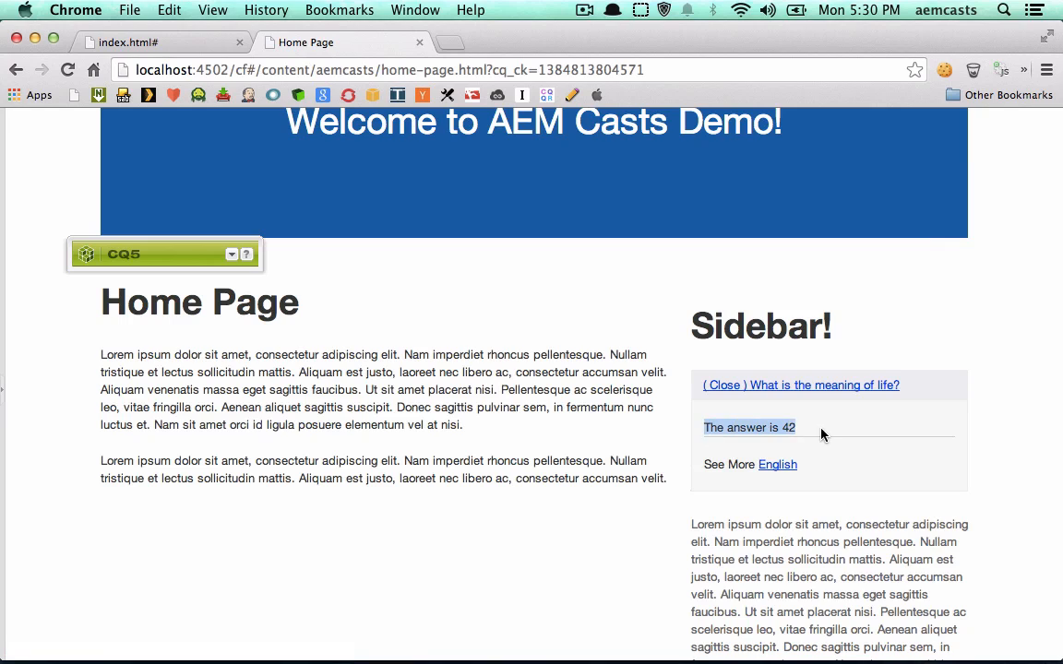
mouse_move(777, 465)
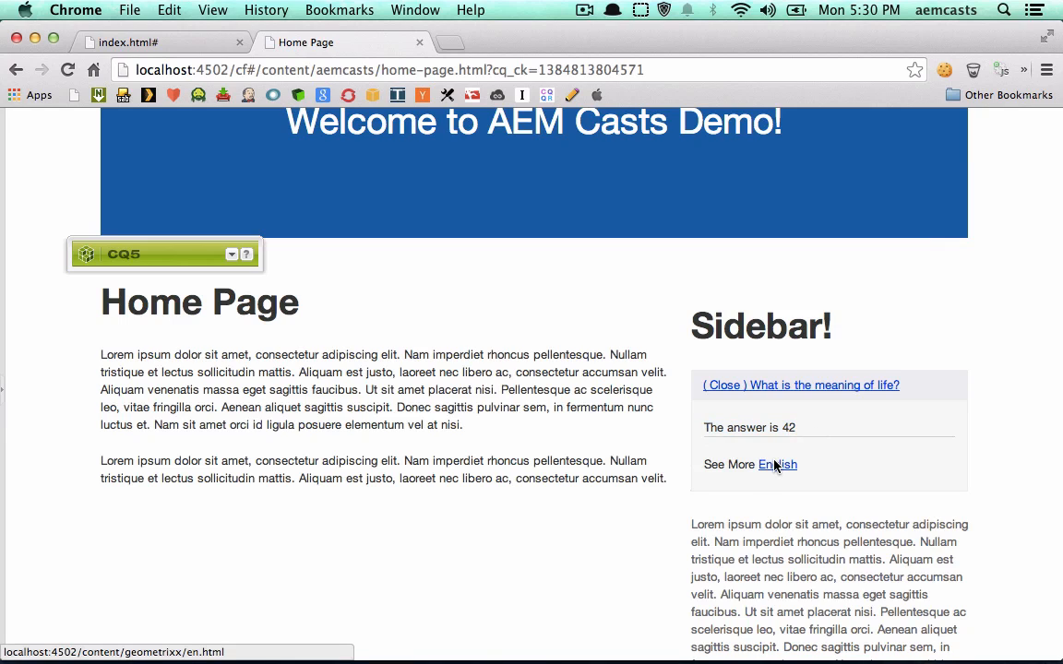